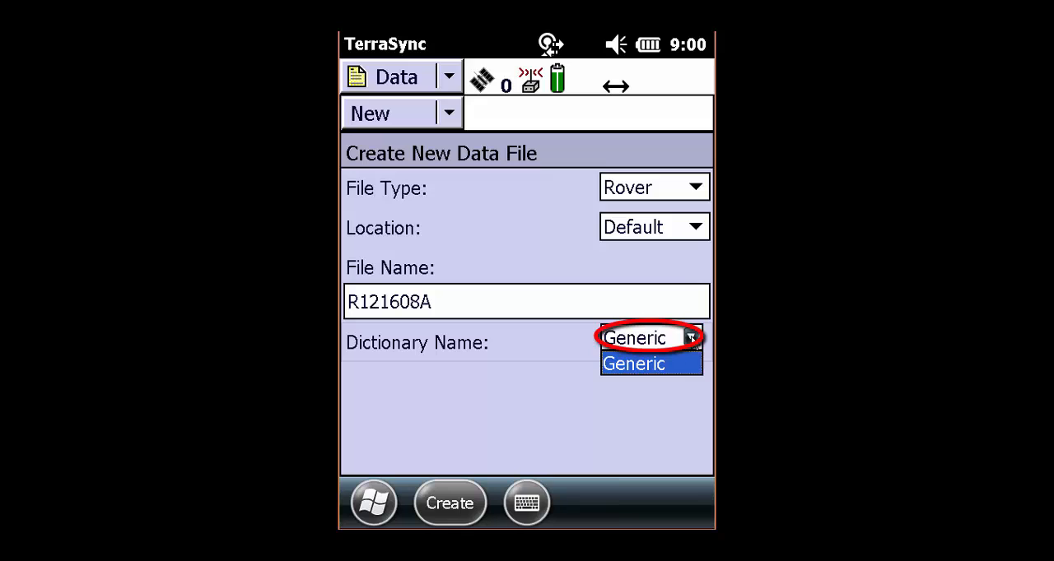
# Create rover data file R121608A with the Generic dictionary selected
pyautogui.click(633, 362)
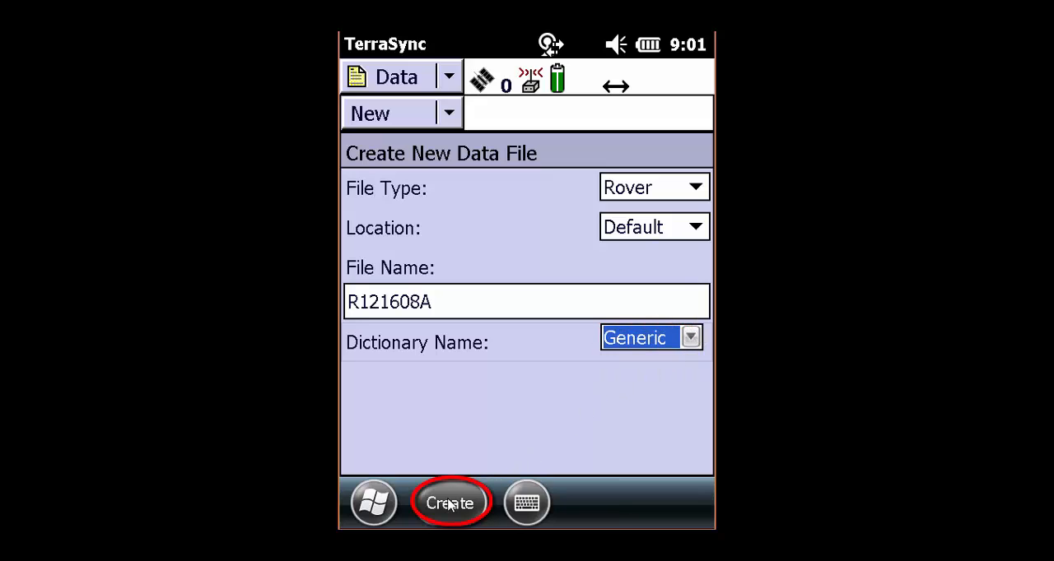
pyautogui.click(451, 504)
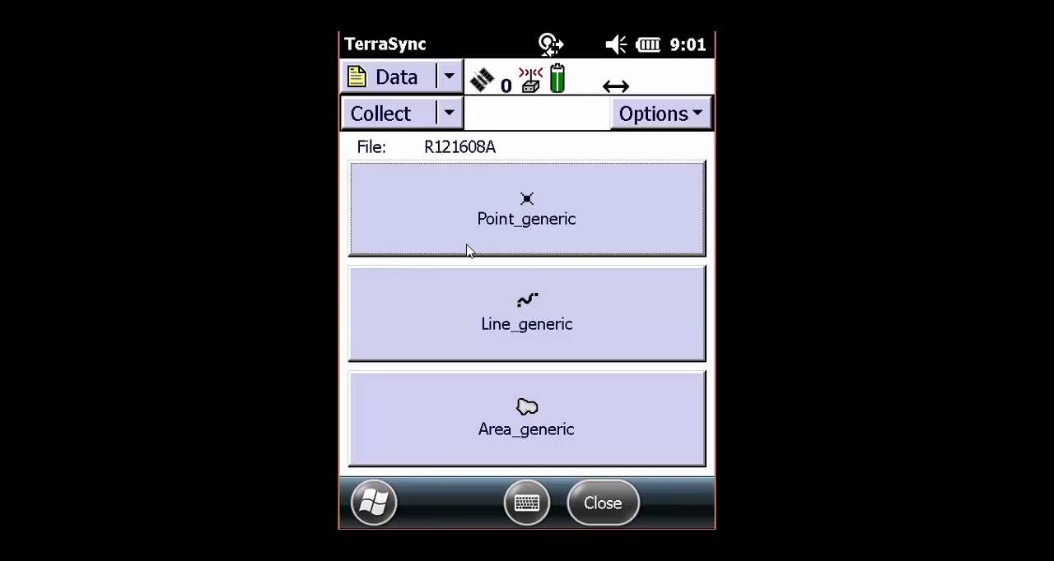
pyautogui.moveTo(541, 210)
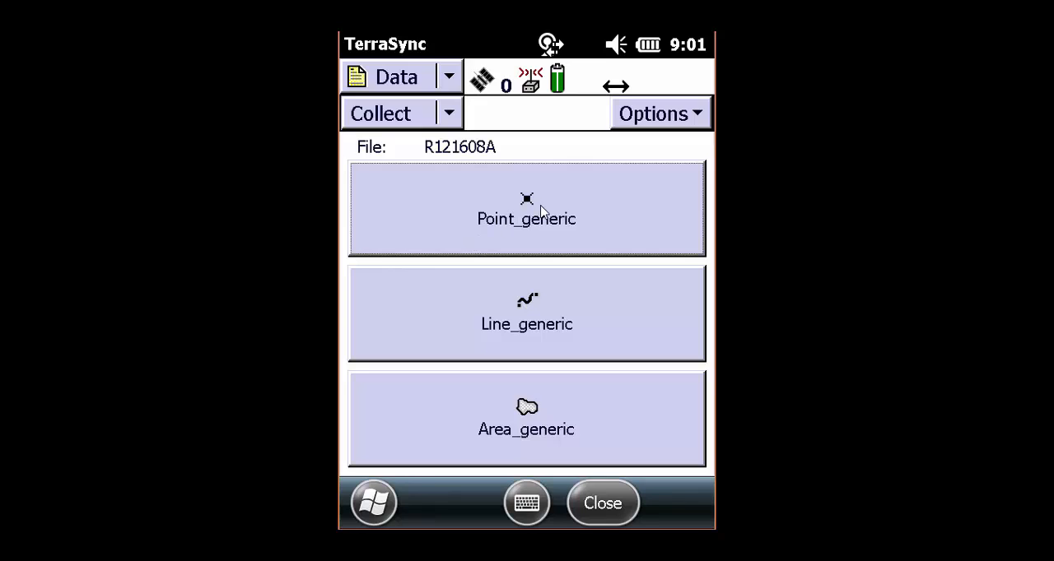
pyautogui.click(526, 209)
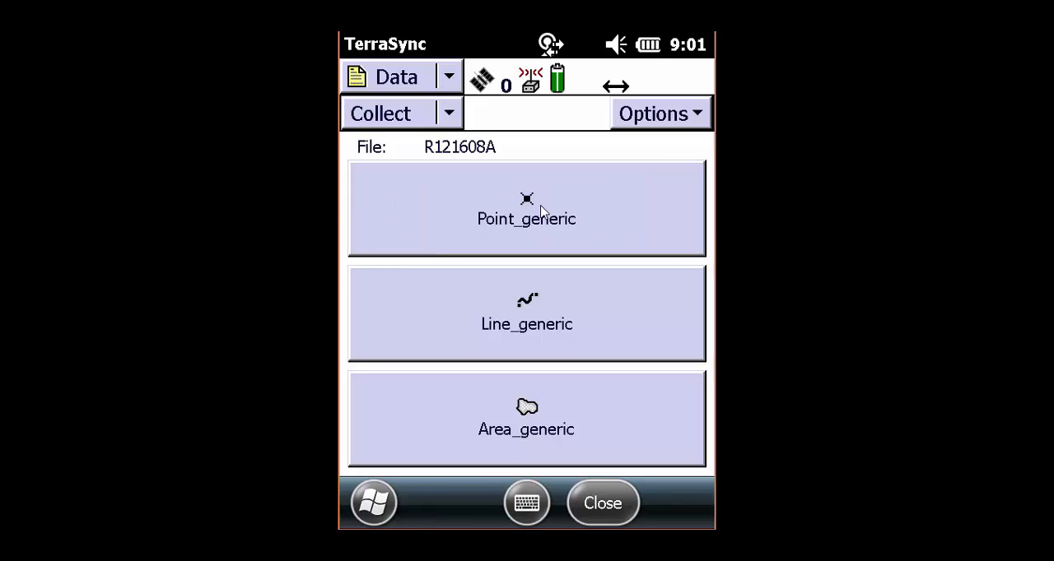
pyautogui.click(527, 207)
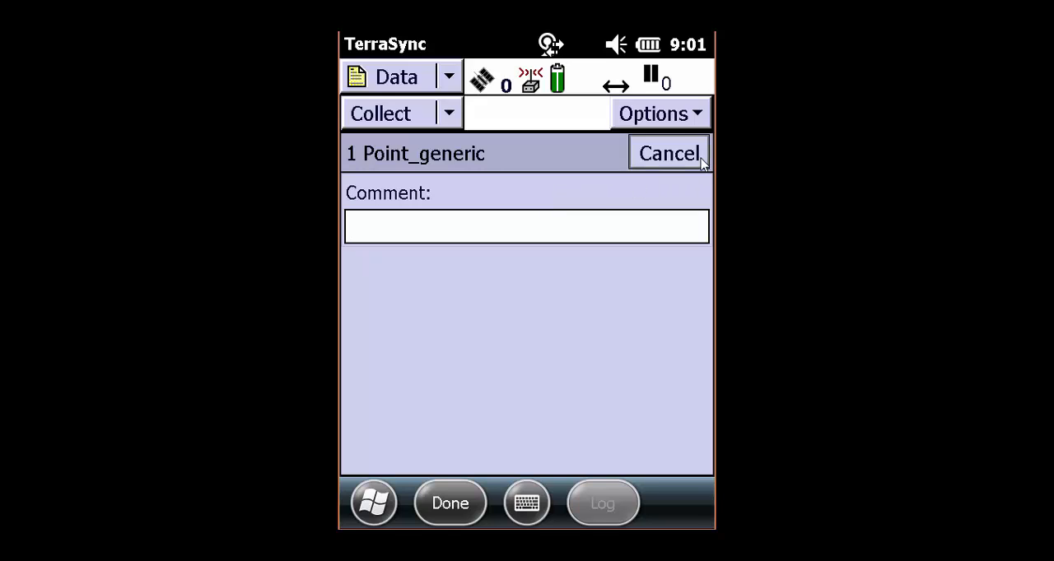
pyautogui.click(668, 153)
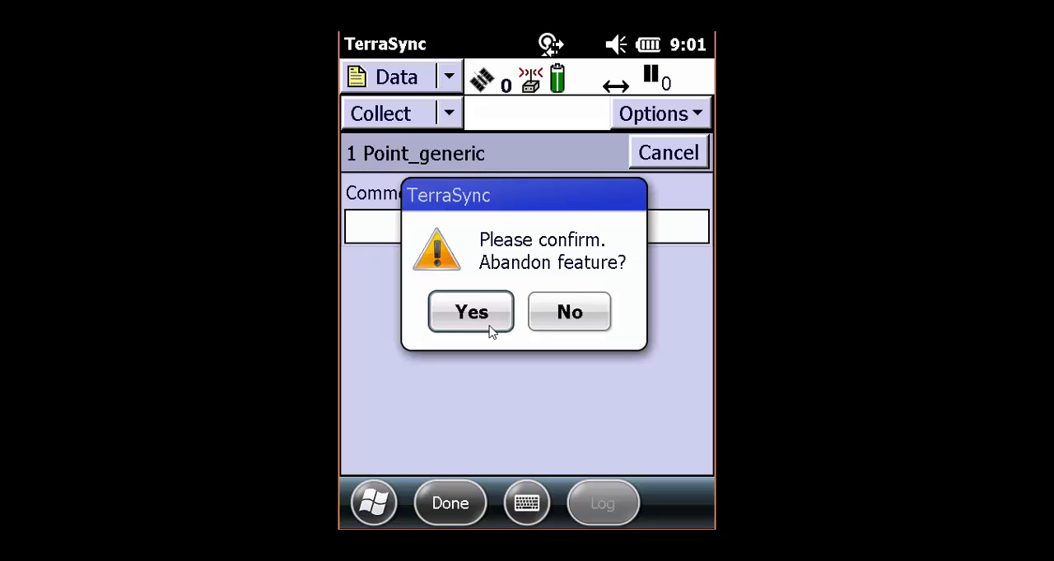
pyautogui.click(471, 311)
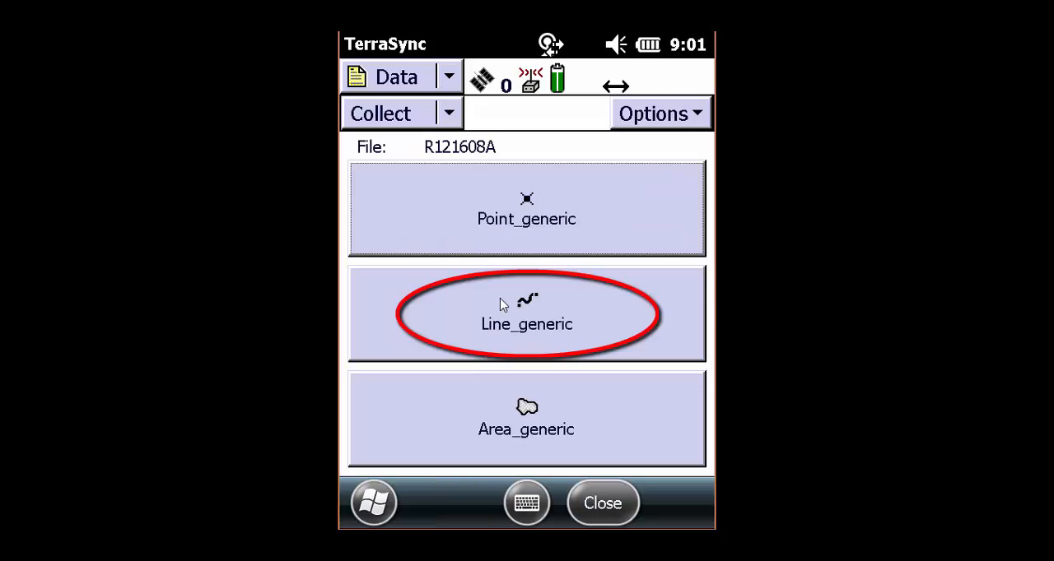
pyautogui.click(526, 315)
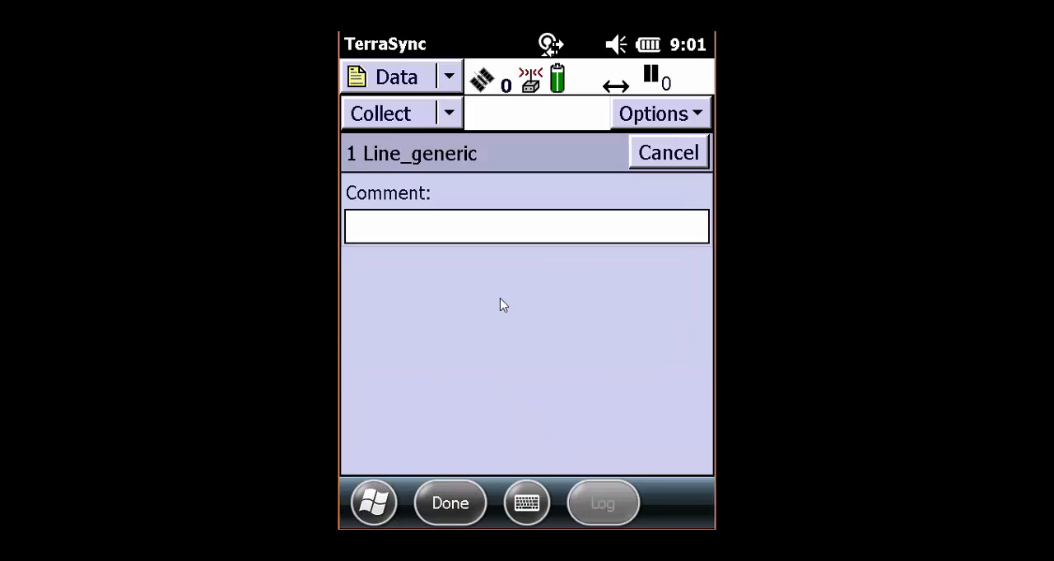
pyautogui.click(527, 227)
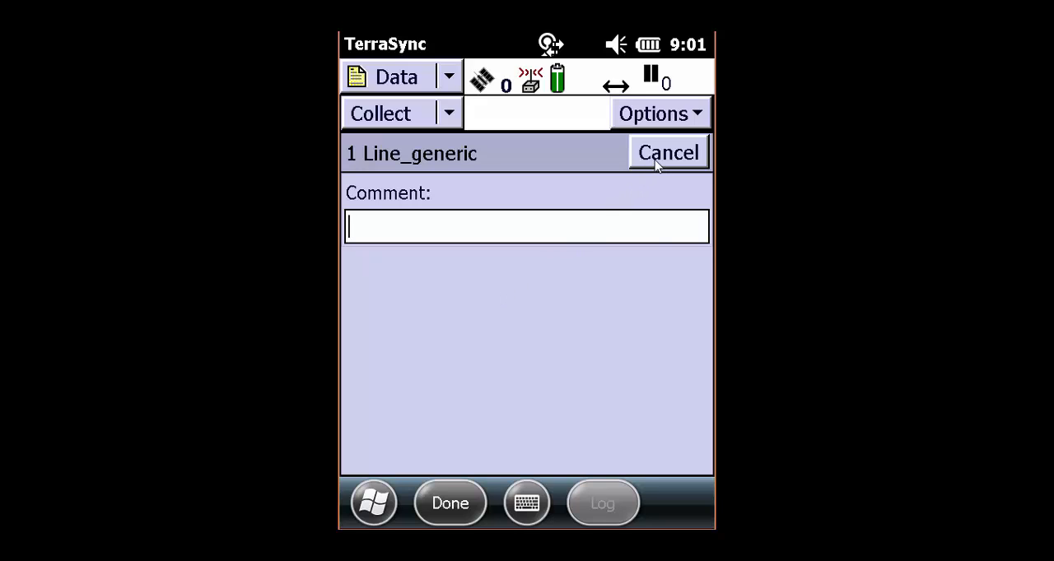
pyautogui.click(666, 152)
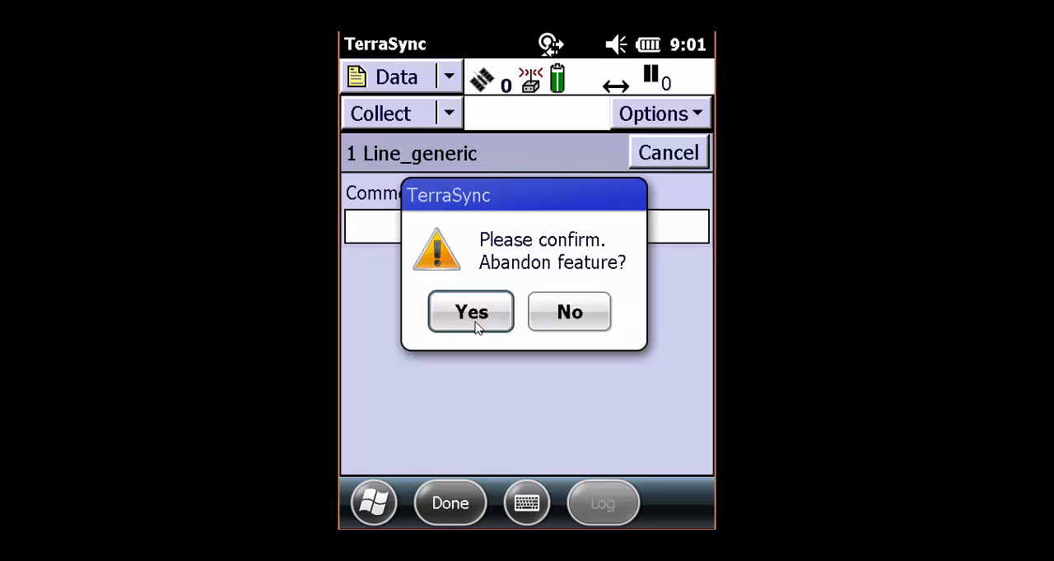
pyautogui.click(471, 311)
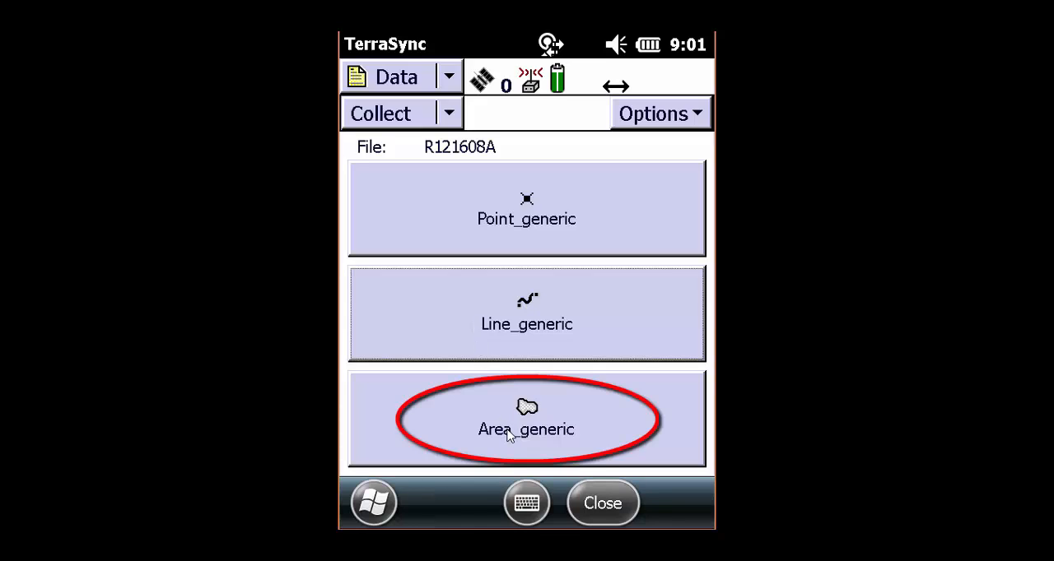
pyautogui.click(526, 418)
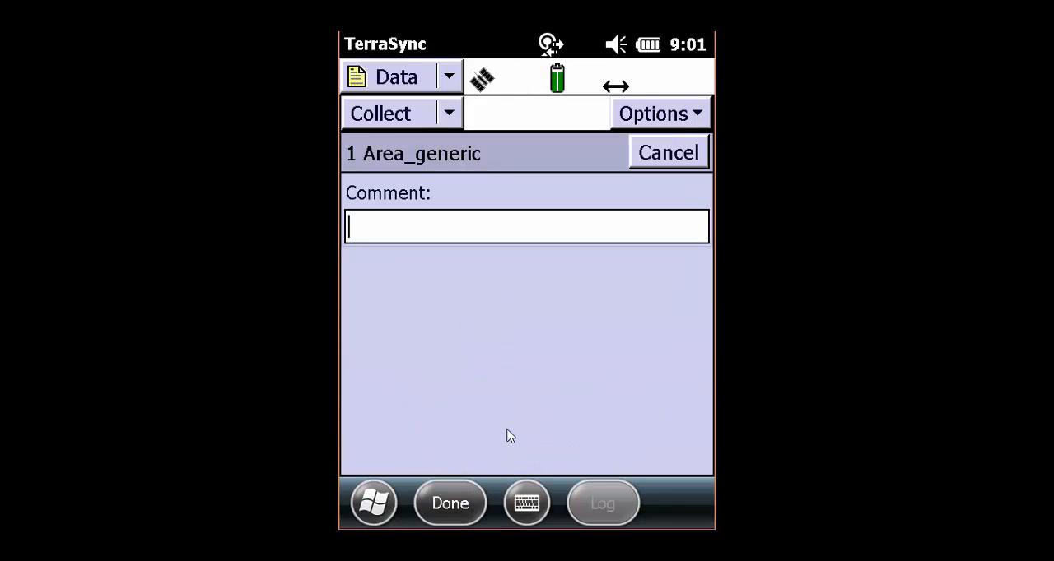
pyautogui.moveTo(560, 295)
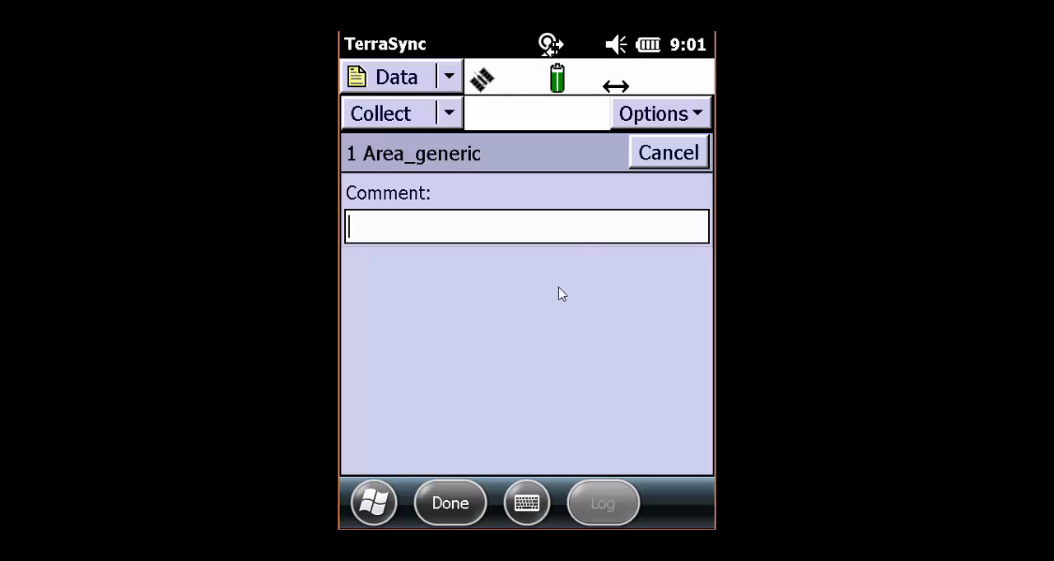
pyautogui.moveTo(652, 173)
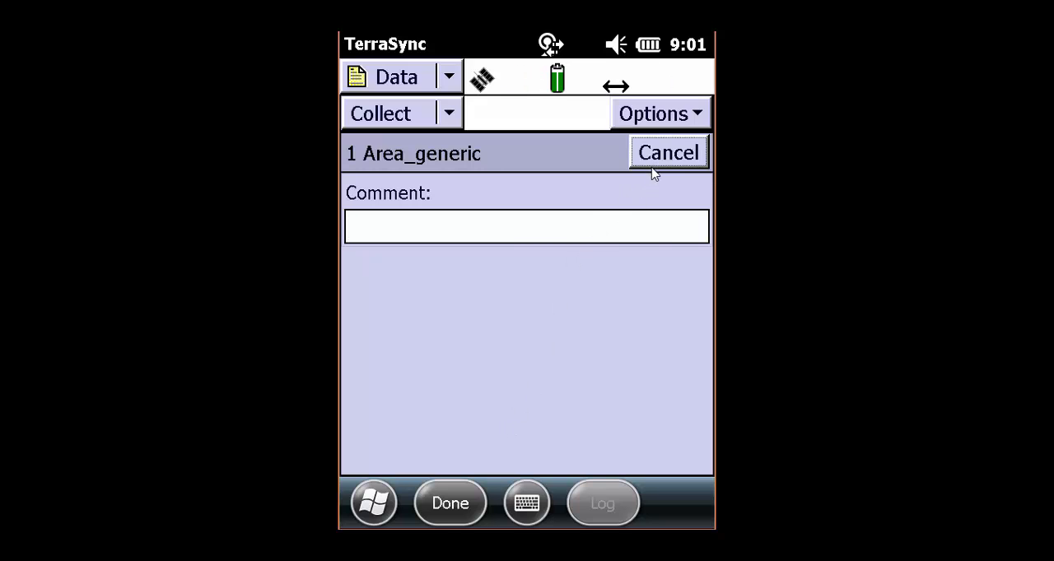
pyautogui.click(669, 152)
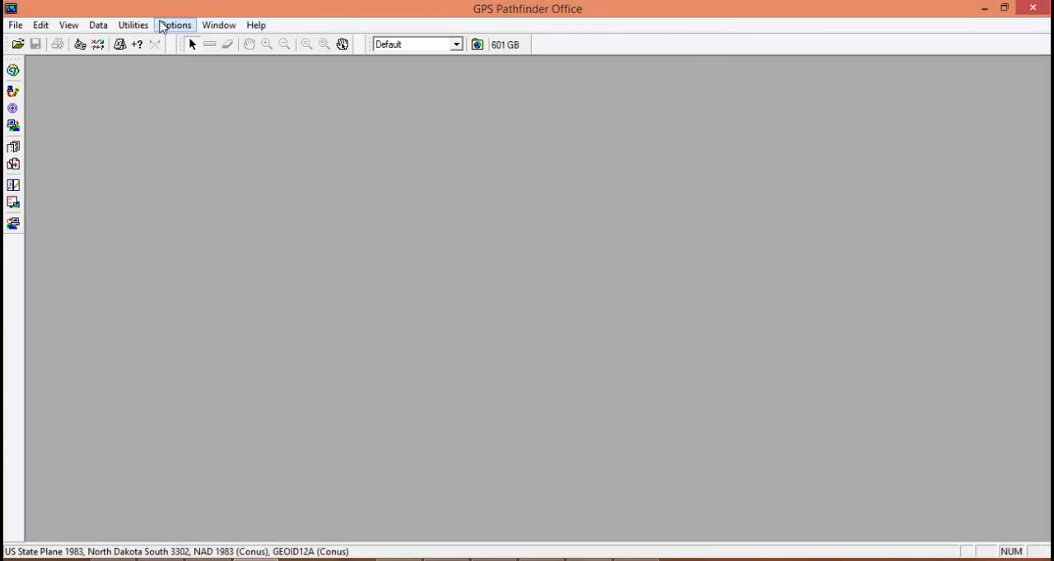
pyautogui.moveTo(131, 25)
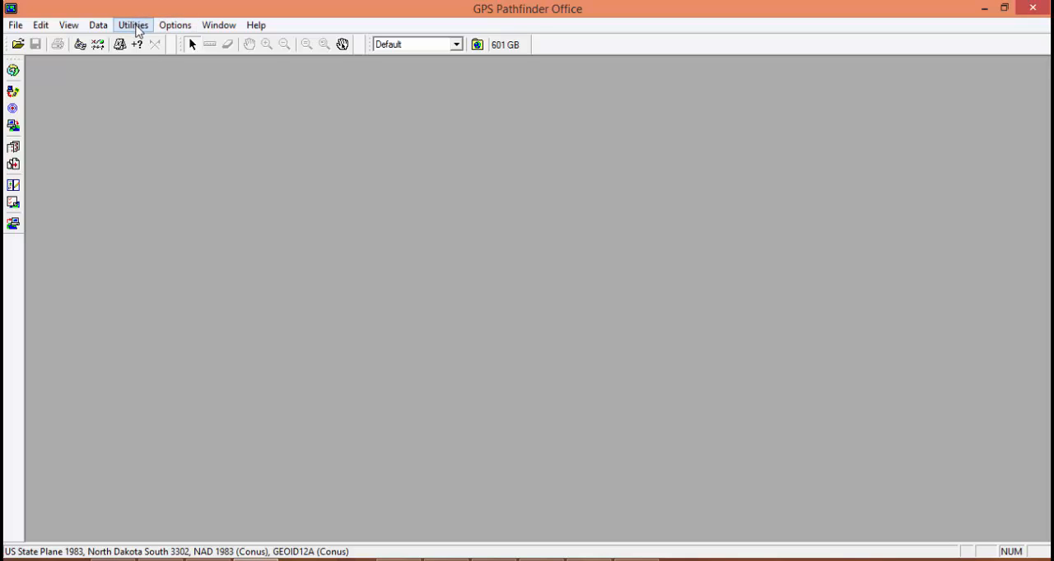
# Launch the Data Dictionary Editor from the Utilities menu on a new untitled dictionary
pyautogui.click(132, 25)
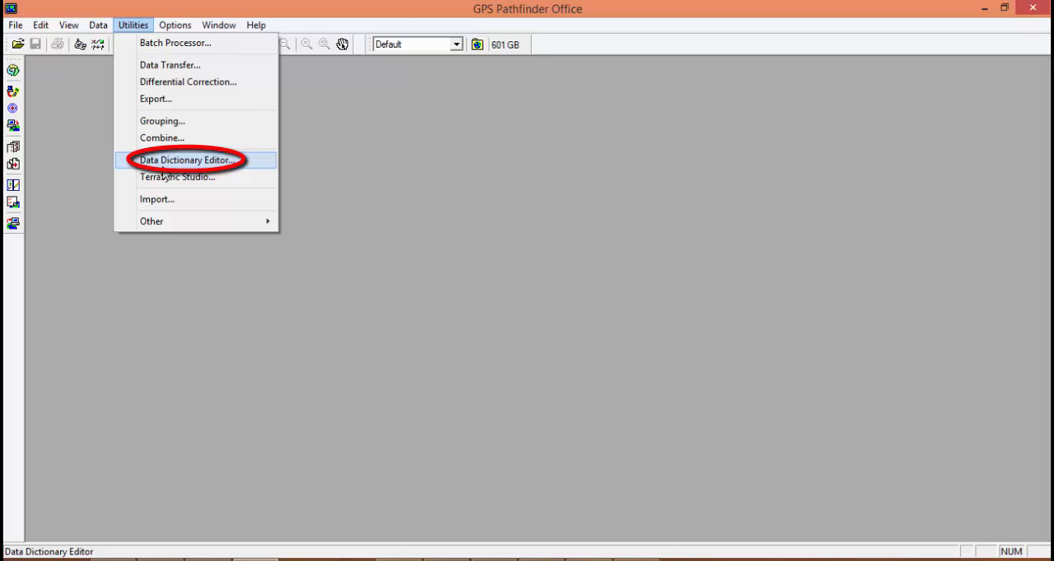
pyautogui.click(186, 159)
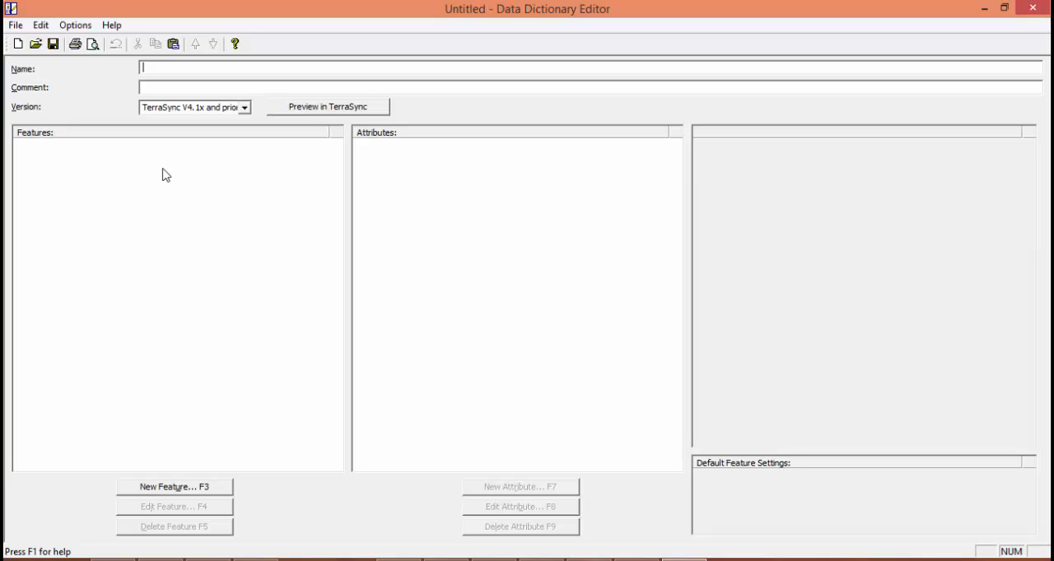
# Name the dictionary TechTalk, comment 'Basic Data Dictionary', for TerraSync V5.00 and later
pyautogui.write('Ted')
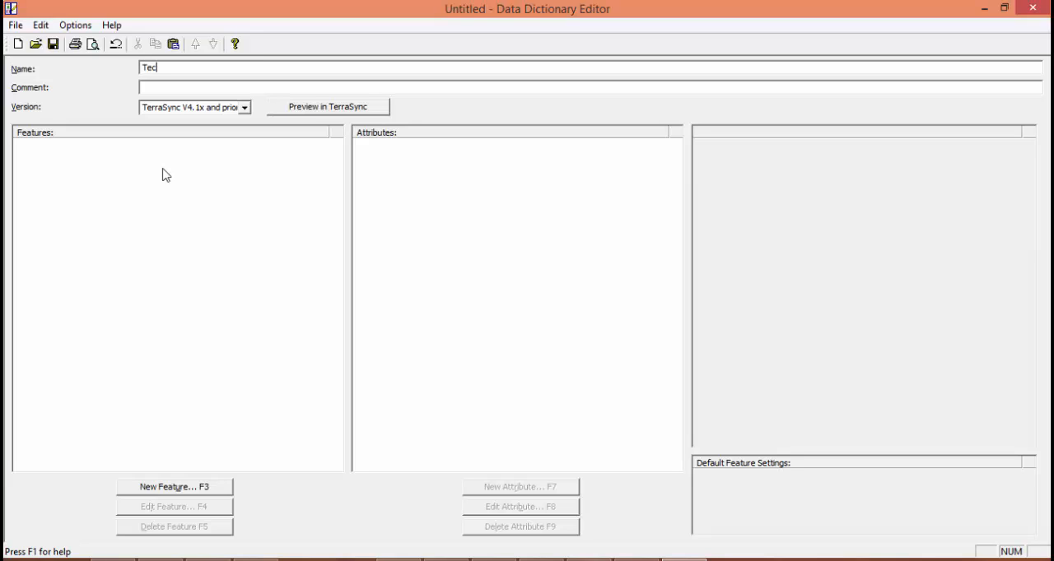
pyautogui.write('hTalk')
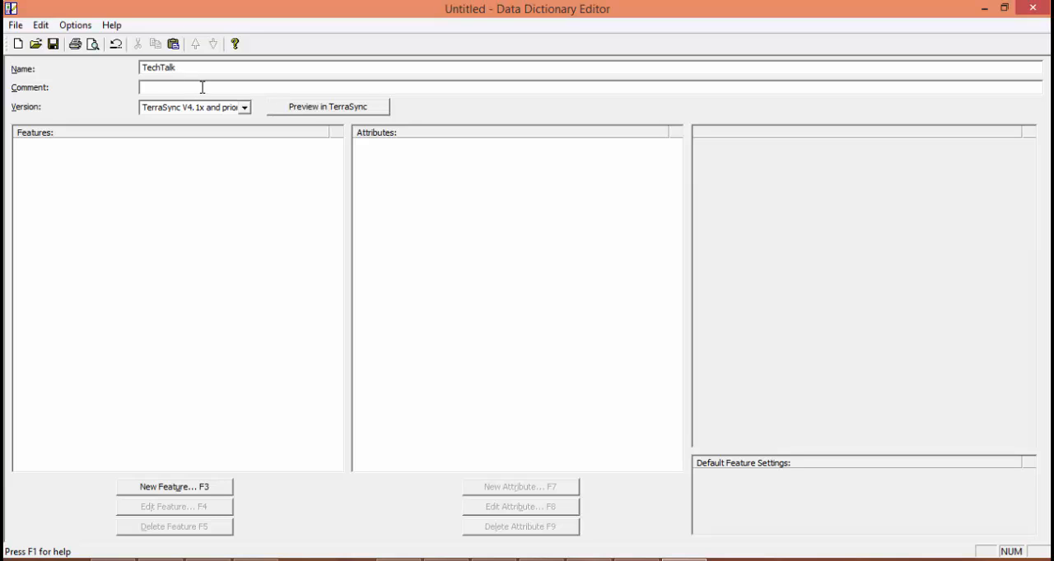
pyautogui.write('In')
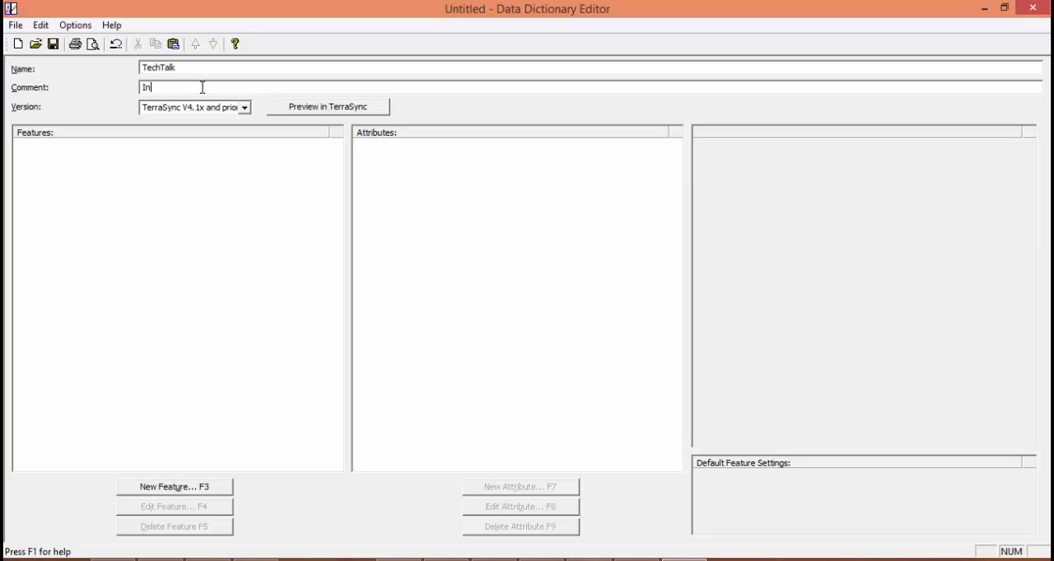
pyautogui.press('BackSpace')
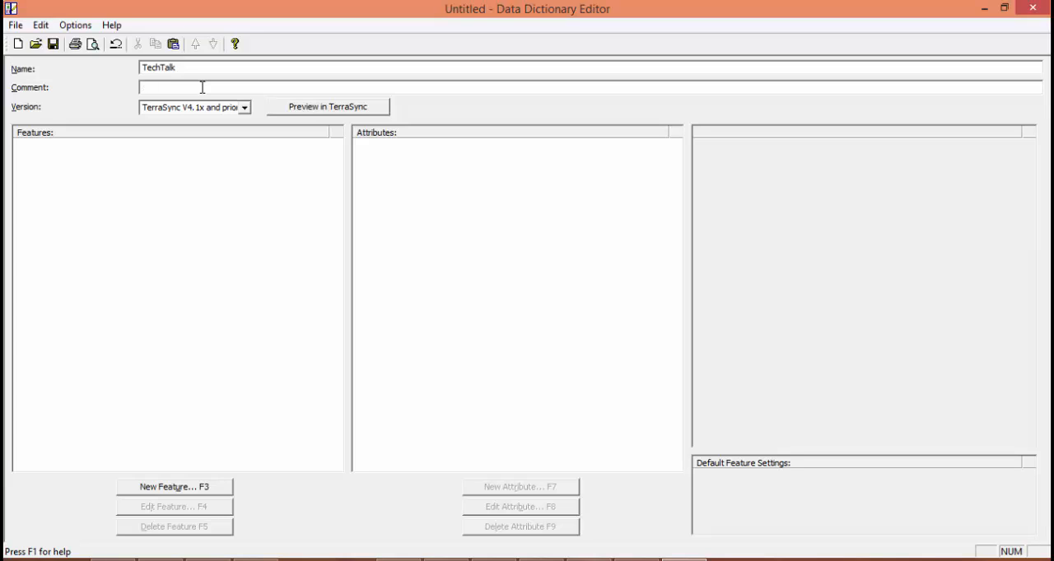
pyautogui.write('Basic Data Dic')
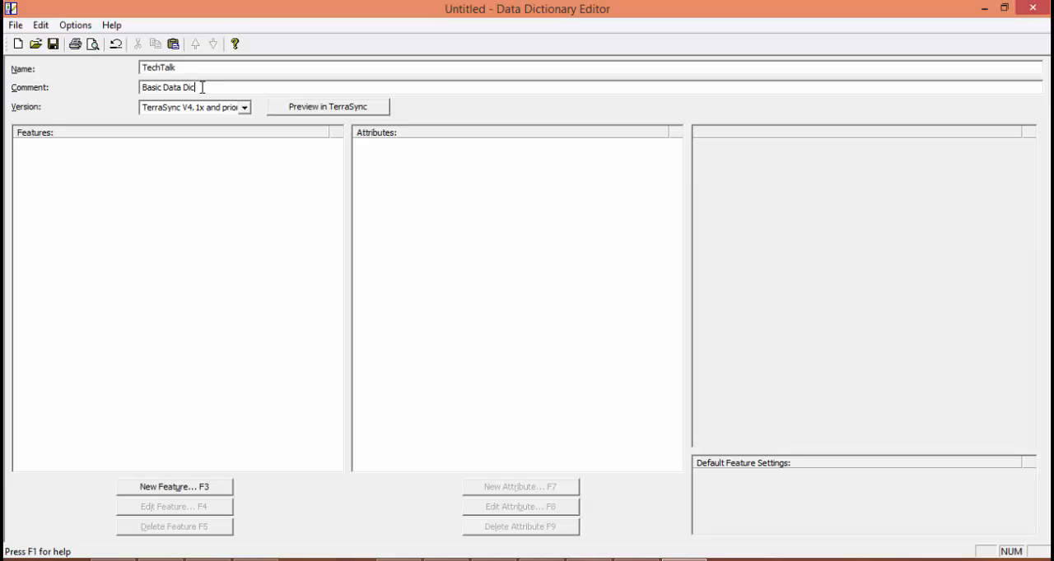
pyautogui.write('tionary')
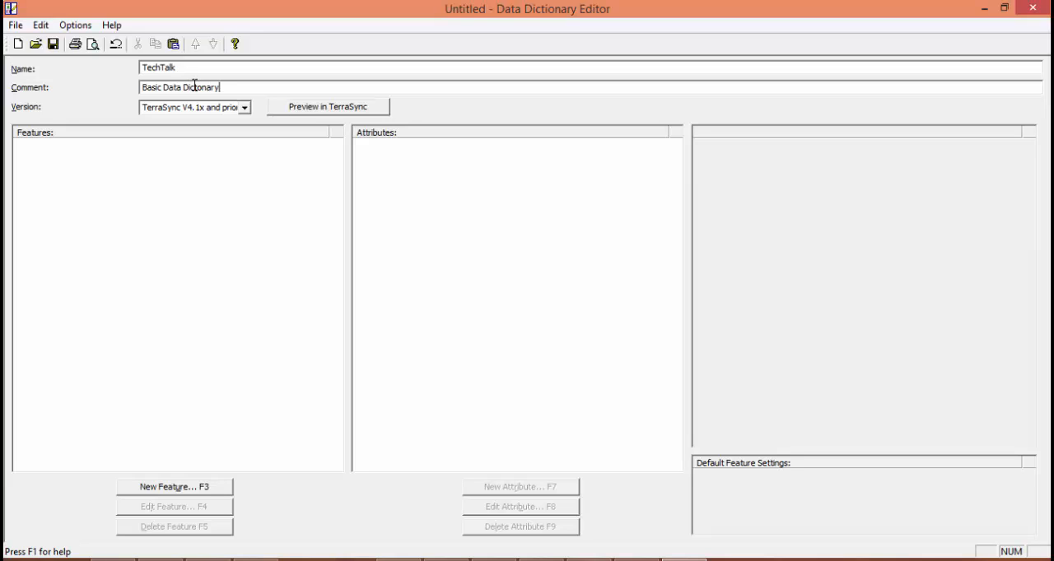
pyautogui.click(244, 107)
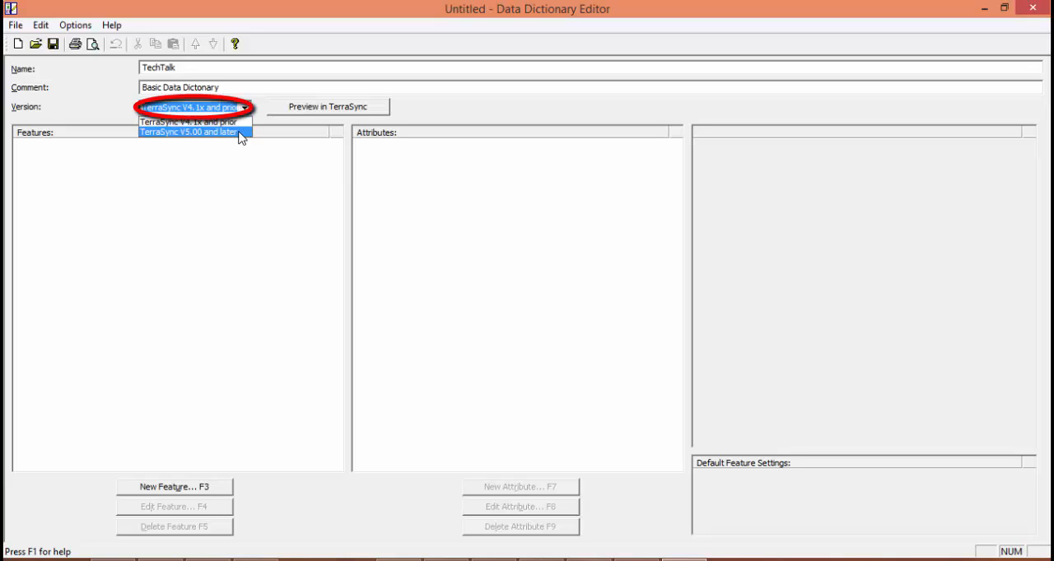
pyautogui.click(188, 132)
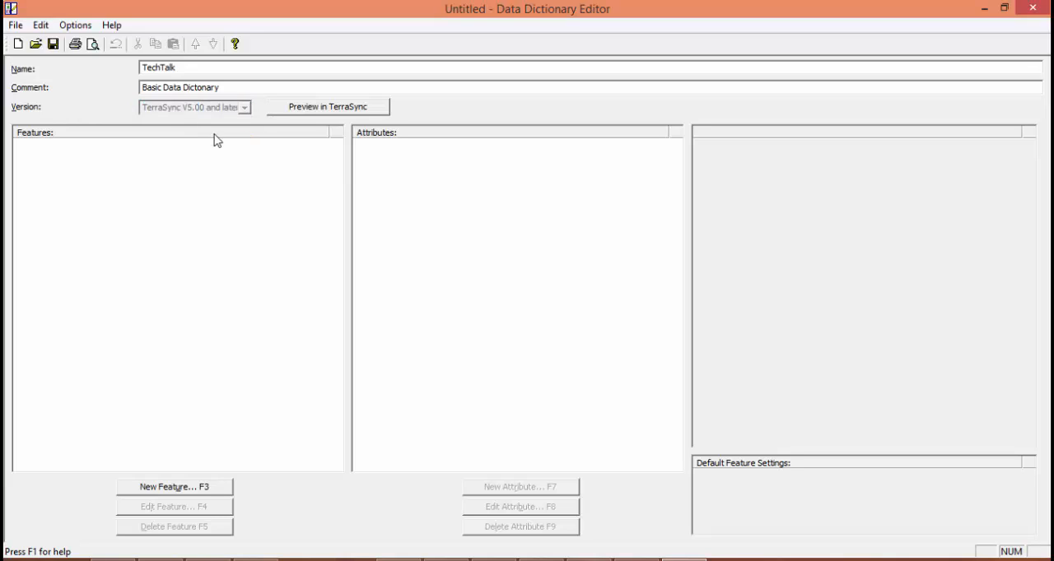
# Save the dictionary as TechTalk.ddf in GNSS Projects\Default
pyautogui.click(53, 43)
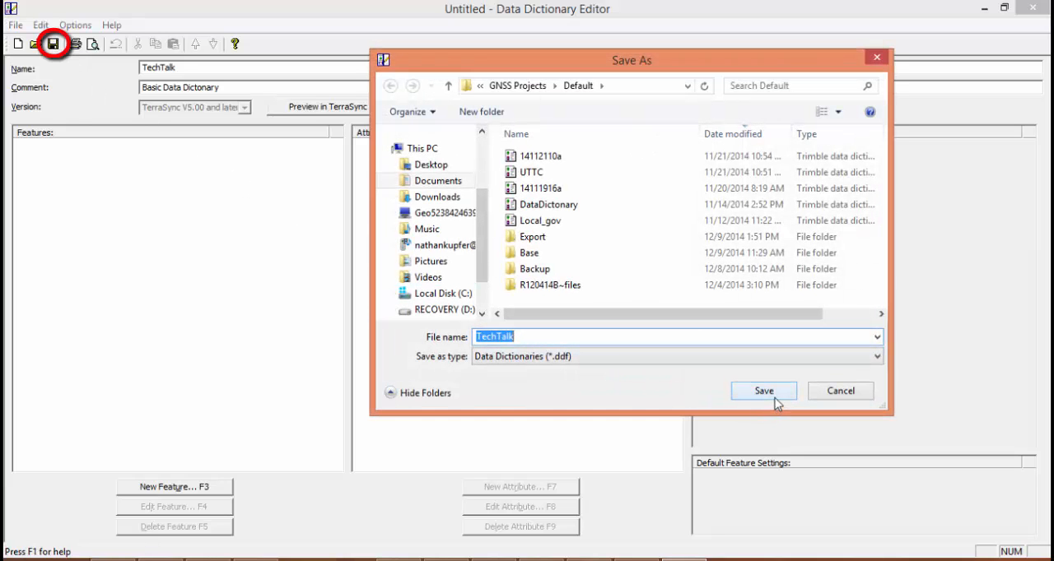
pyautogui.click(762, 392)
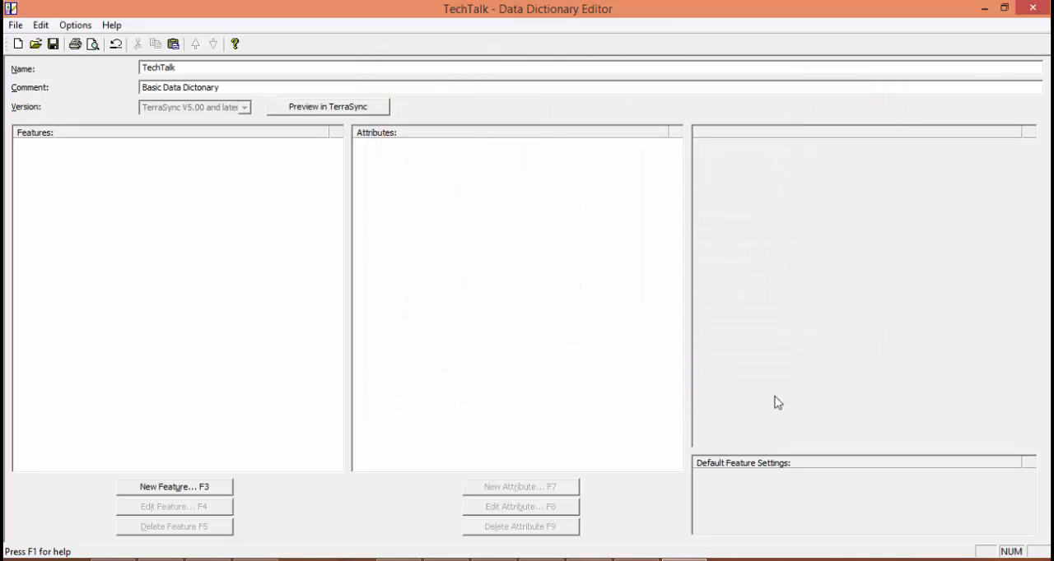
pyautogui.moveTo(479, 367)
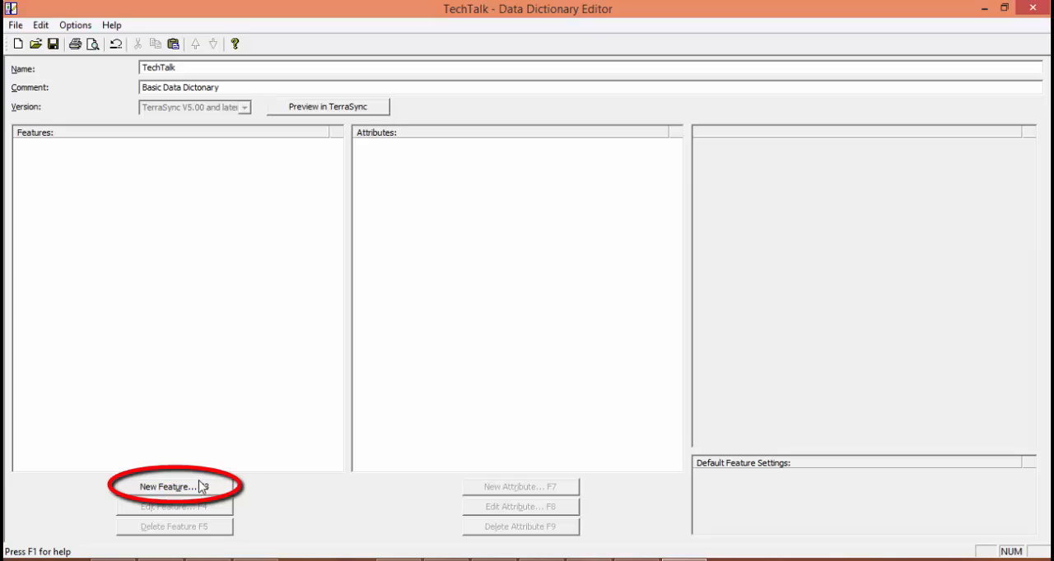
# Start a new point feature named LightPole with alias 'light pole'
pyautogui.click(175, 487)
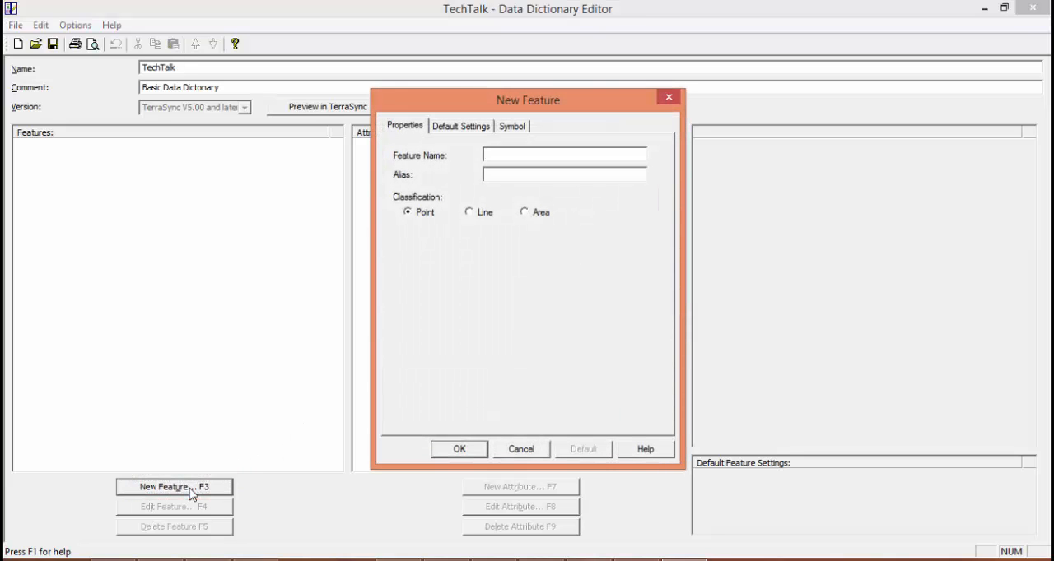
pyautogui.click(564, 155)
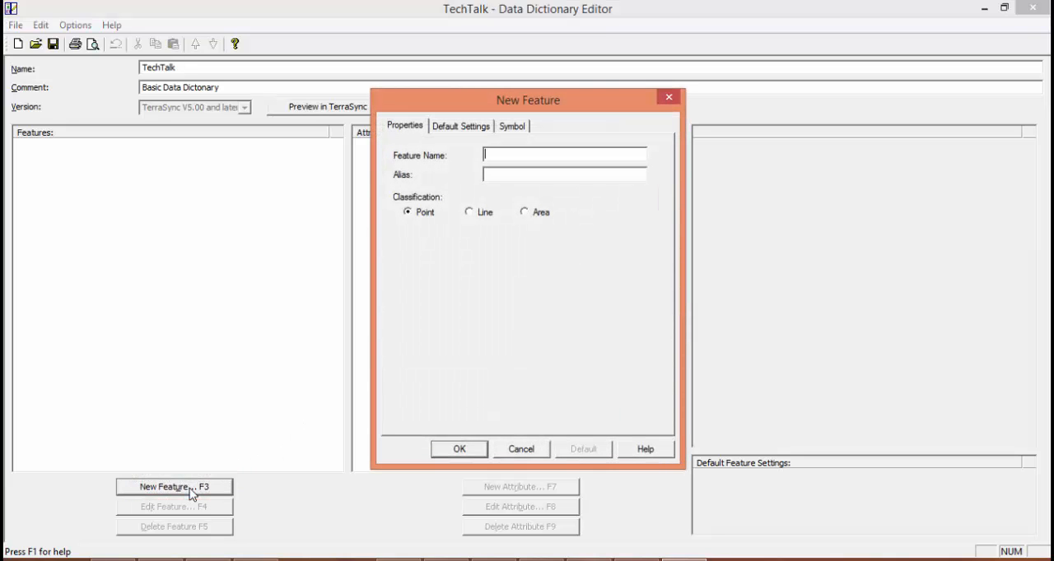
pyautogui.write('Light')
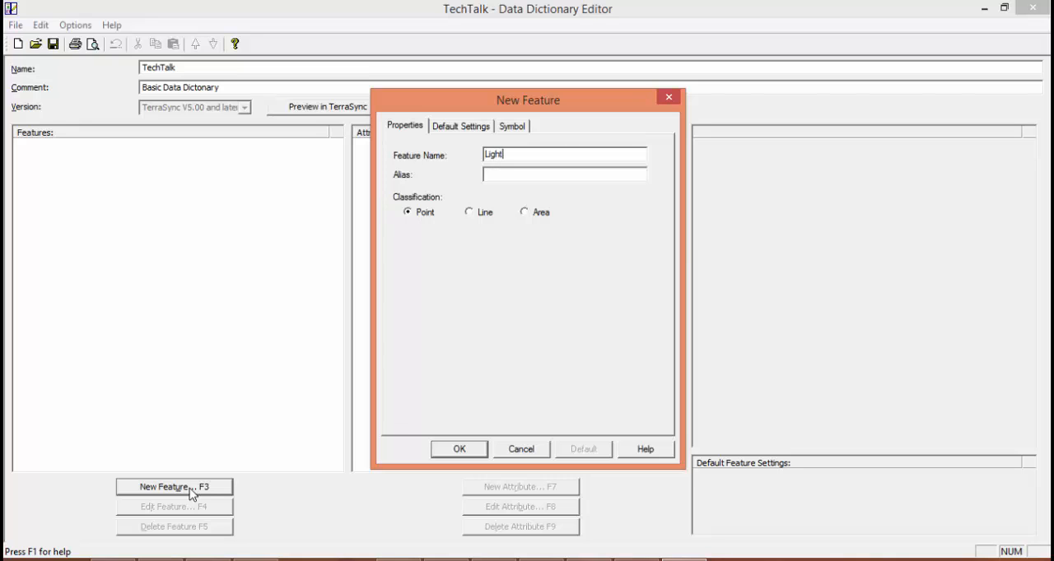
pyautogui.write('Pole')
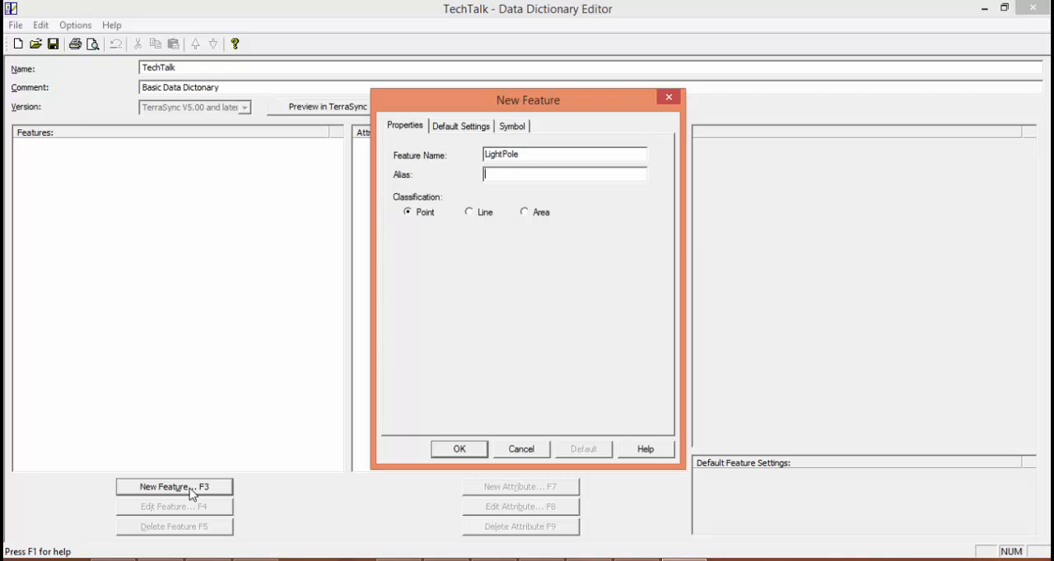
pyautogui.write('lt')
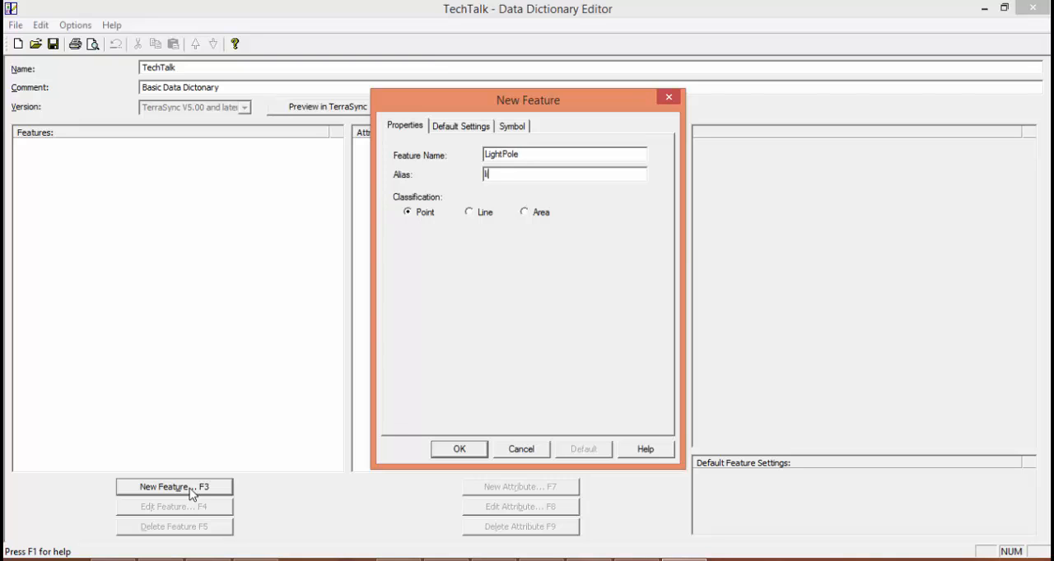
pyautogui.write('light p')
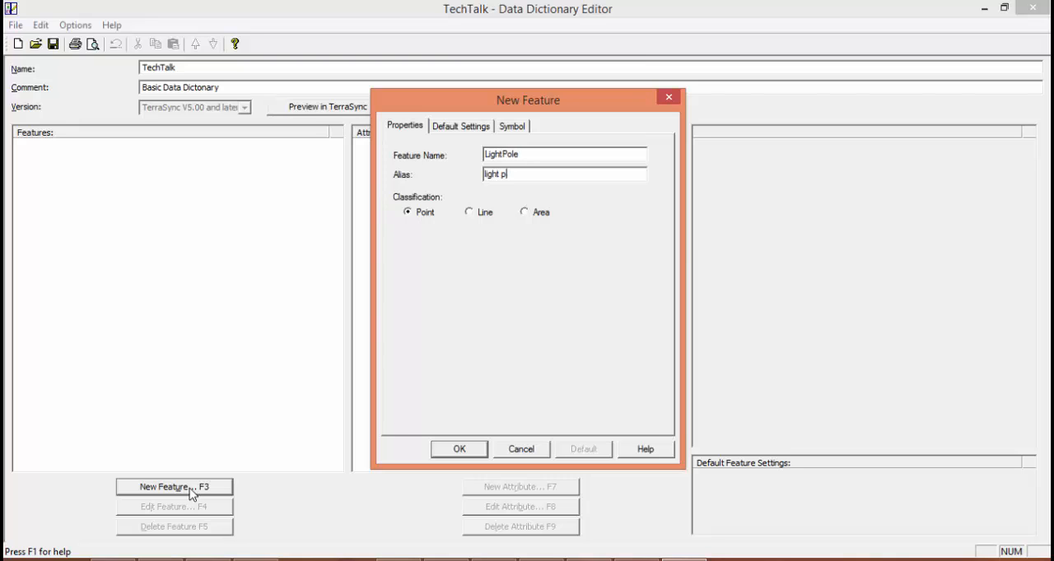
pyautogui.press('Backspace')
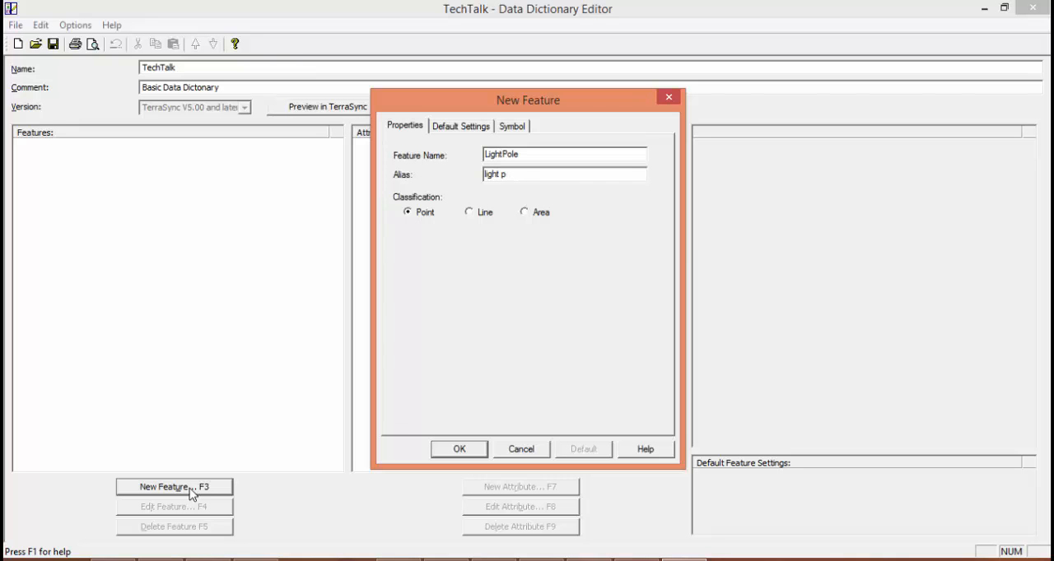
pyautogui.write('ole')
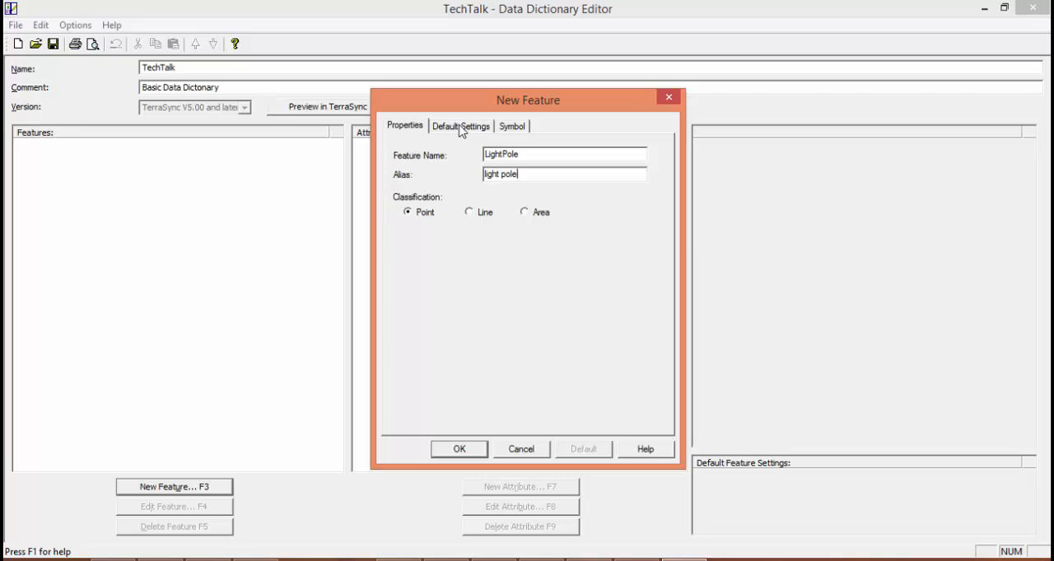
# Set LightPole's default Minimum Positions to 10
pyautogui.click(461, 125)
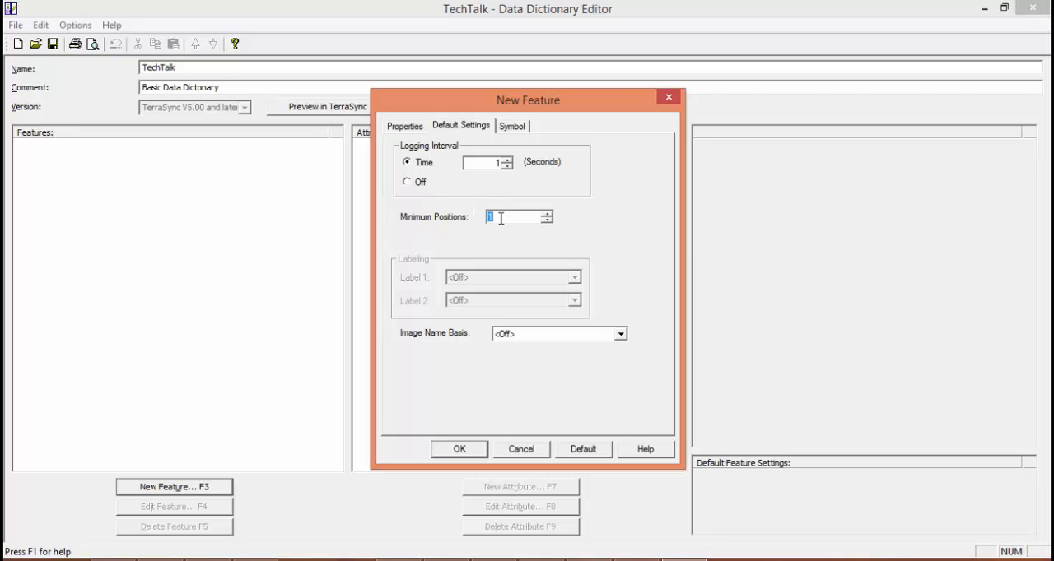
pyautogui.write('0')
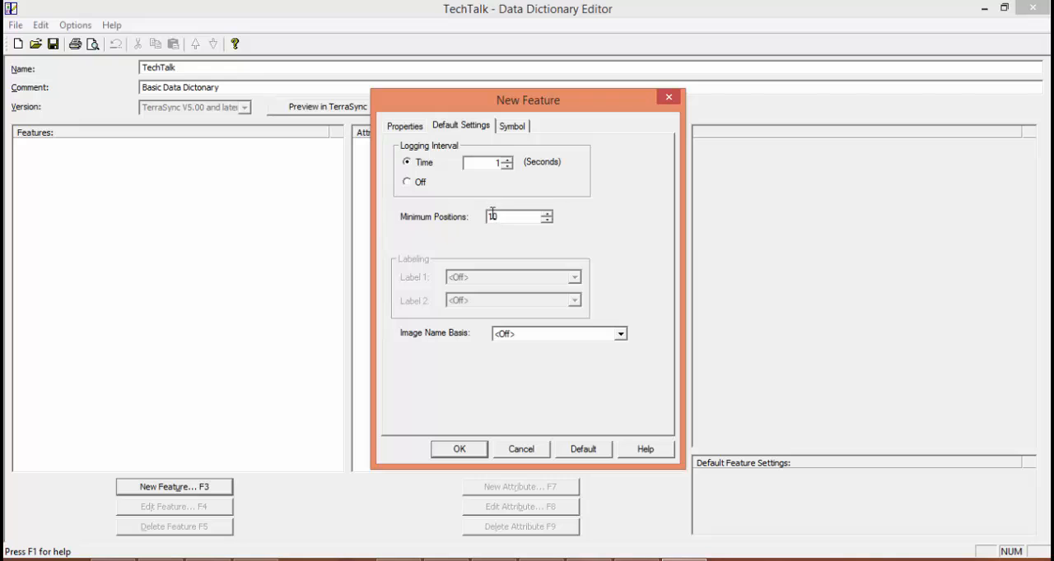
pyautogui.click(511, 125)
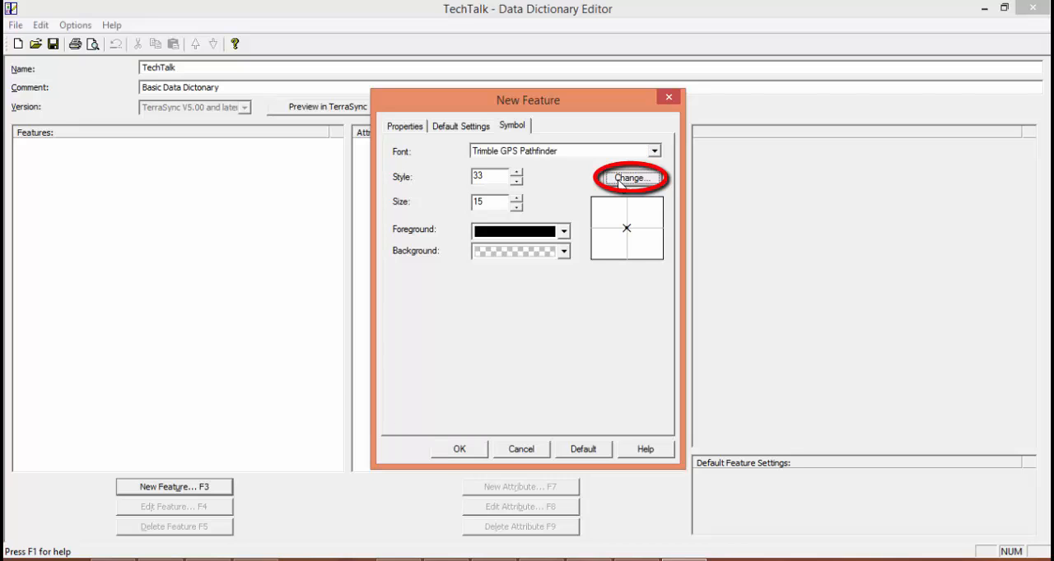
# Assign the light pole symbol (style 77) and add LightPole to the dictionary
pyautogui.click(629, 178)
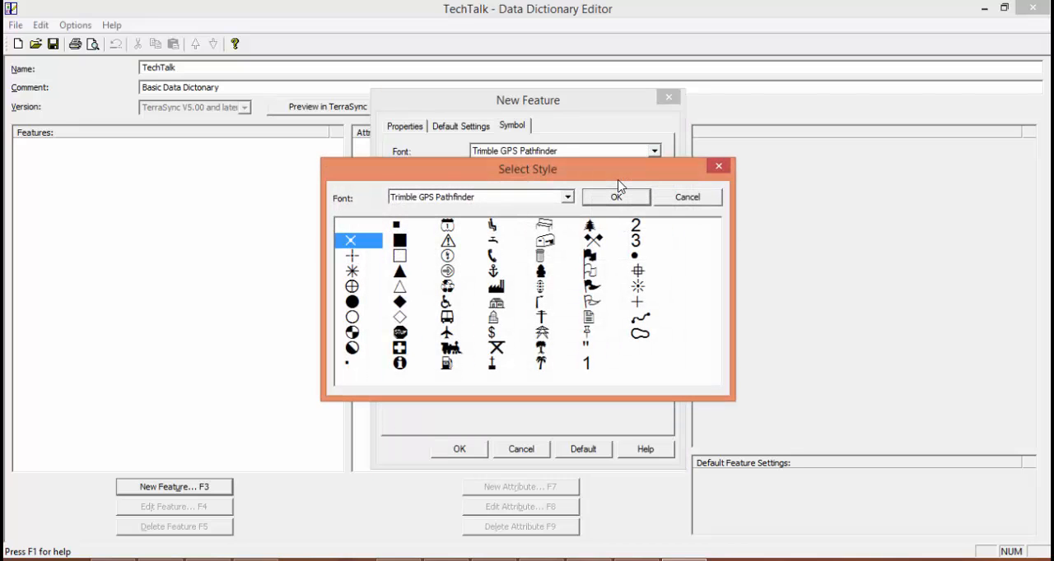
pyautogui.moveTo(543, 311)
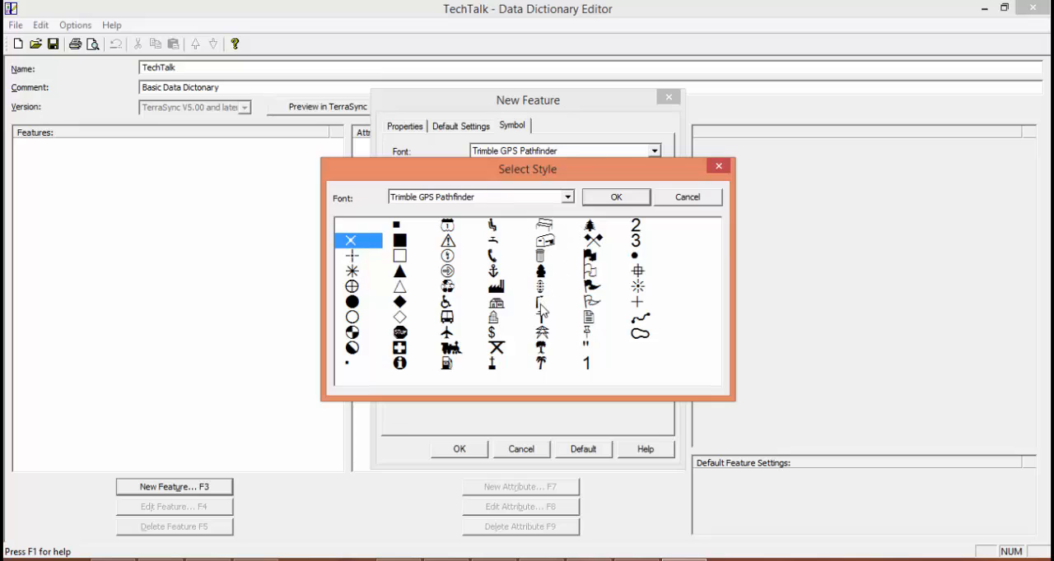
pyautogui.click(615, 197)
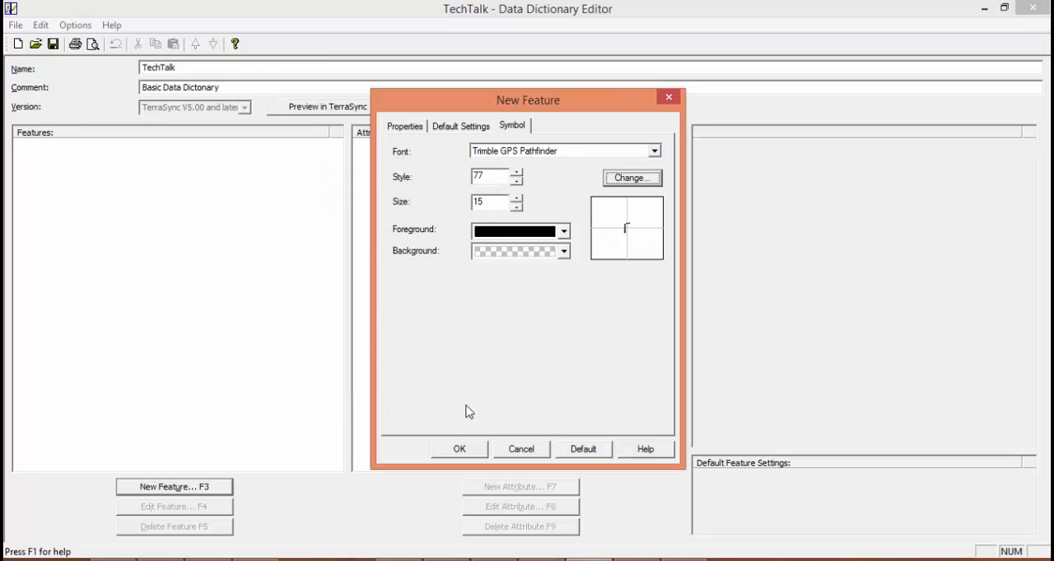
pyautogui.moveTo(494, 394)
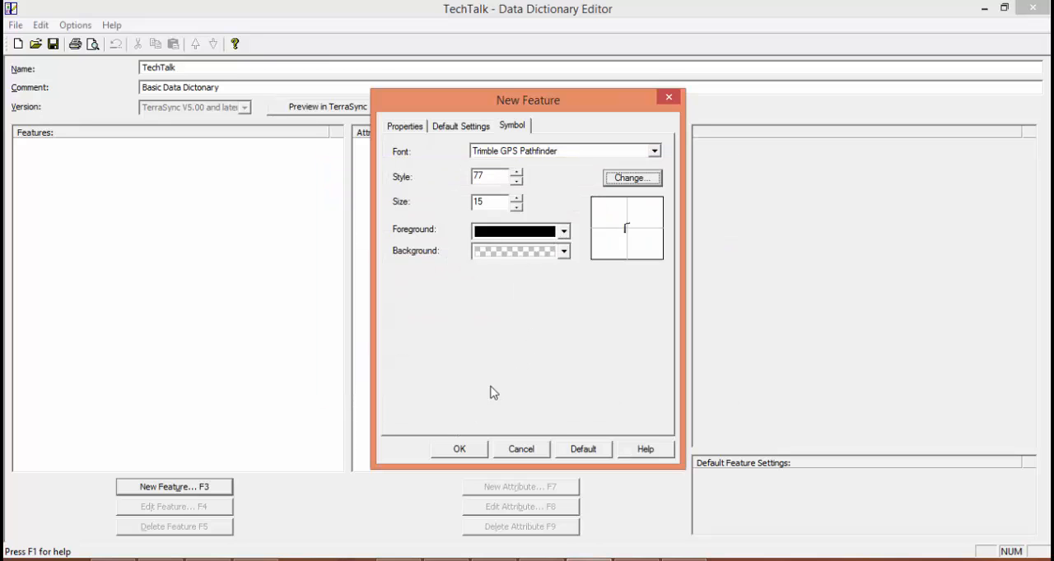
pyautogui.click(459, 448)
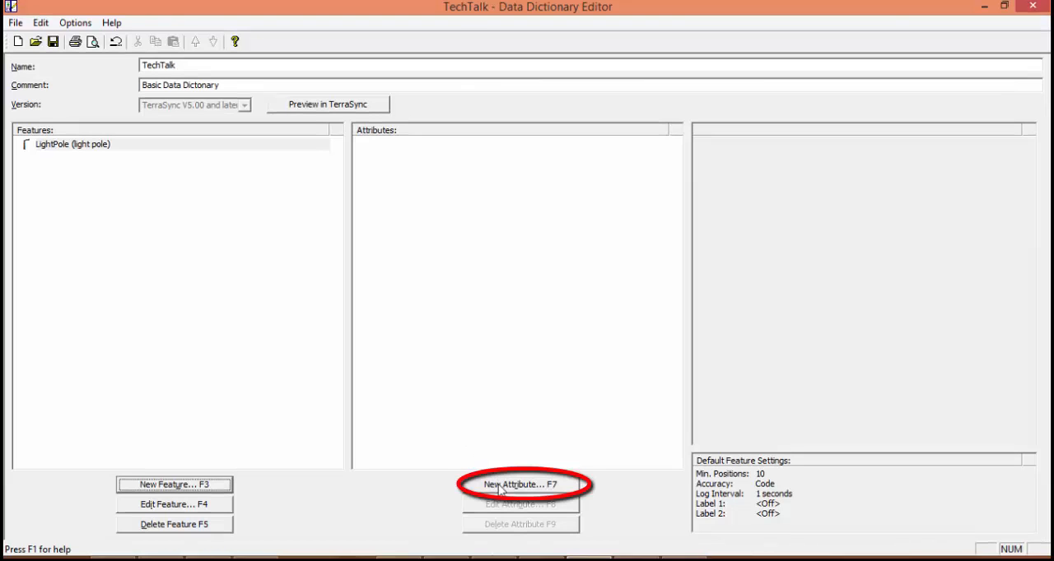
# Start a menu attribute named Condition with alias 'Condition of light pole' for LightPole
pyautogui.click(520, 484)
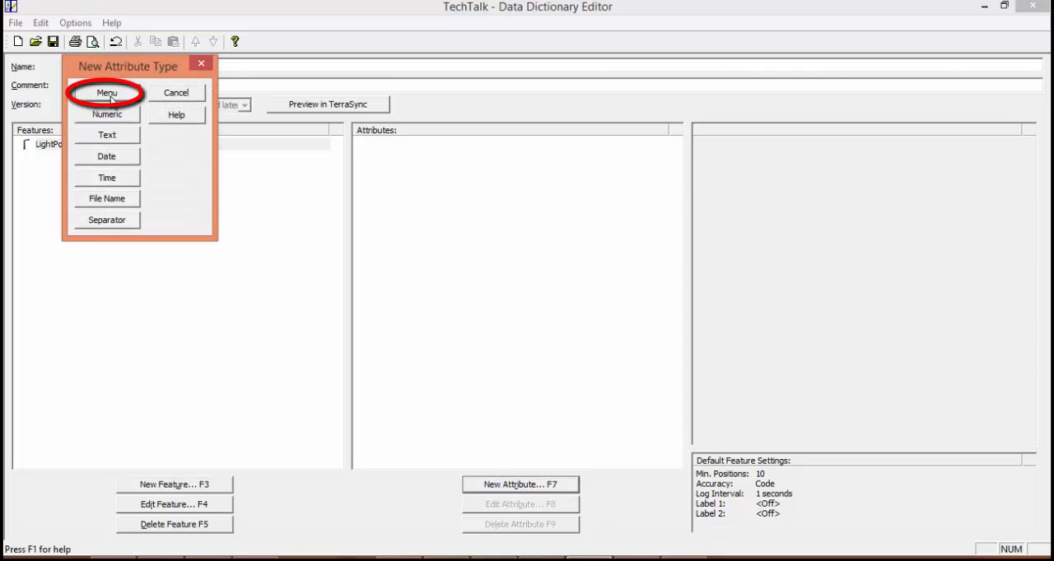
pyautogui.click(105, 93)
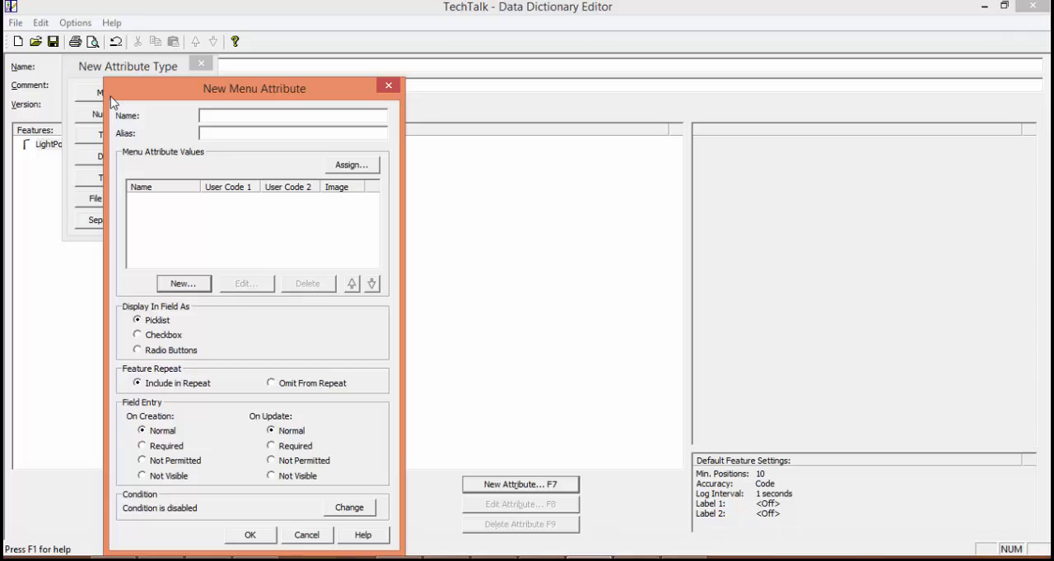
pyautogui.write('Cond')
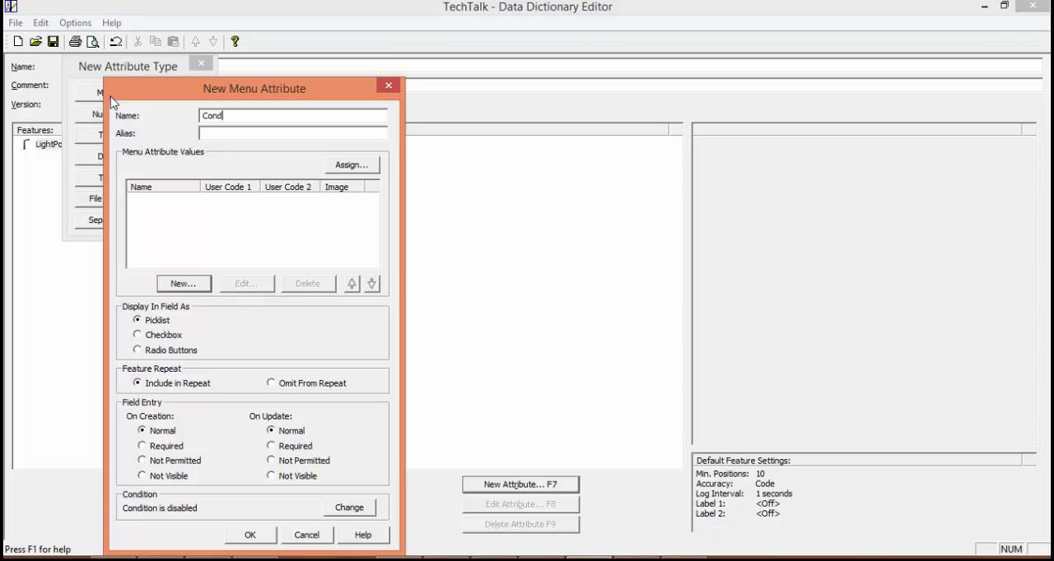
pyautogui.write('ition')
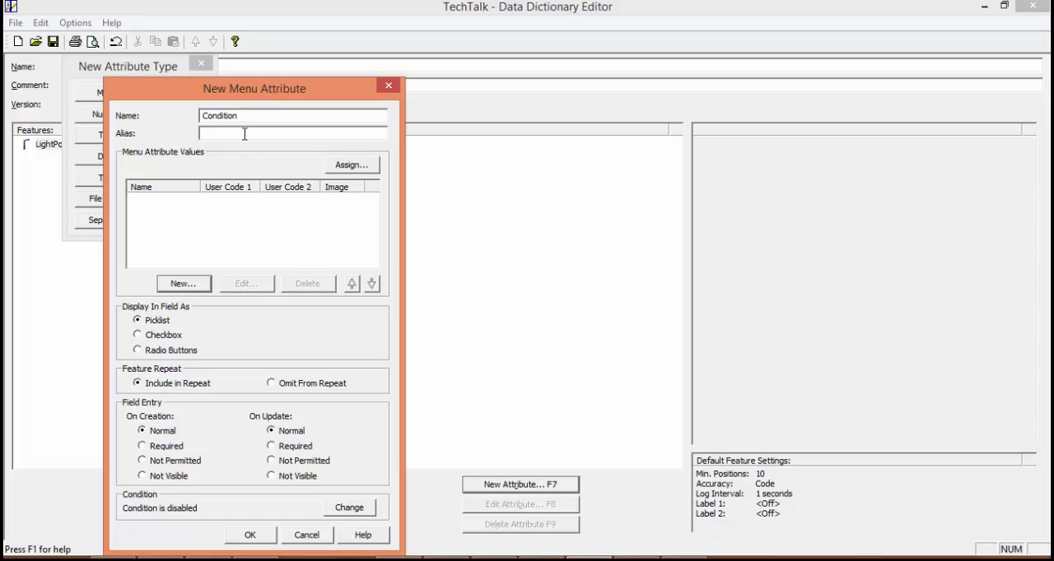
pyautogui.write('Condition of')
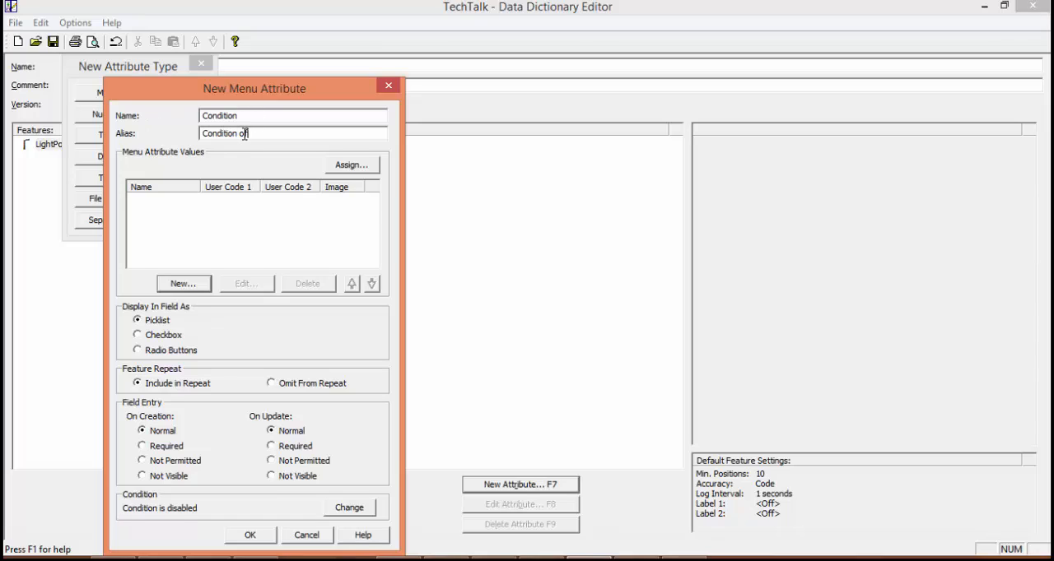
pyautogui.write('light pole')
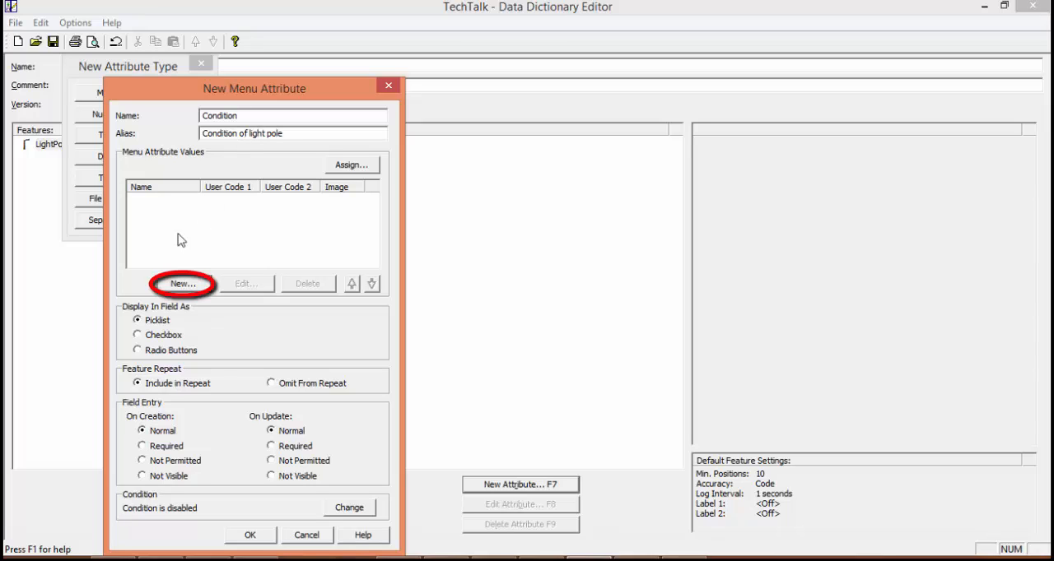
# Add the menu values good, fair and poor to the Condition attribute
pyautogui.click(183, 283)
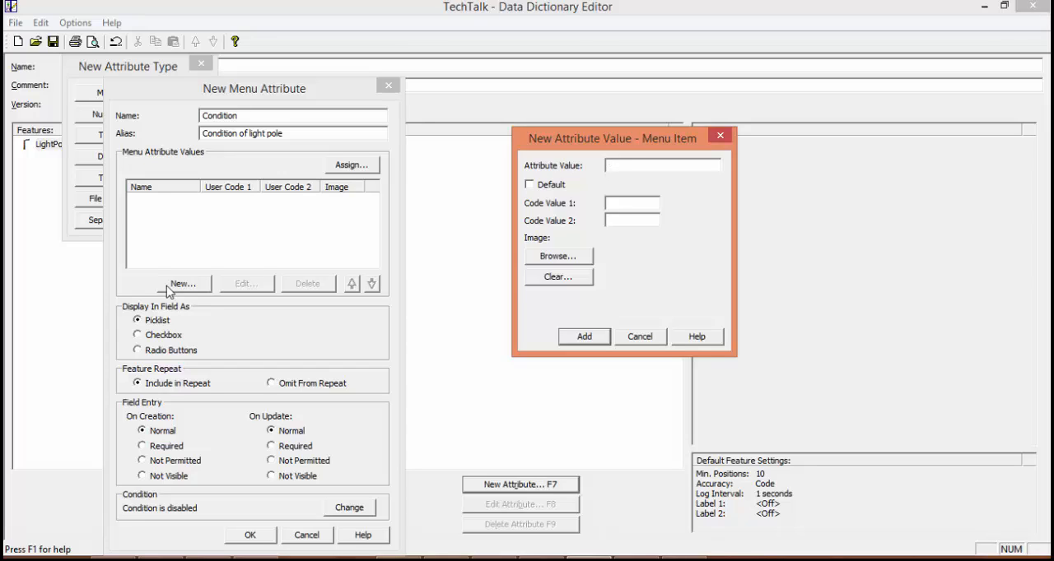
pyautogui.write('good')
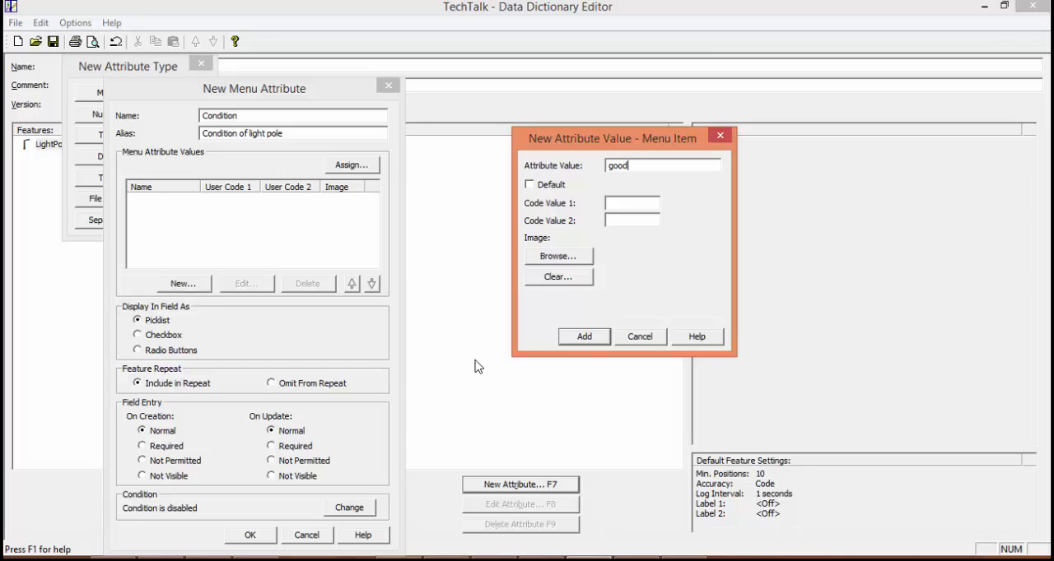
pyautogui.click(582, 336)
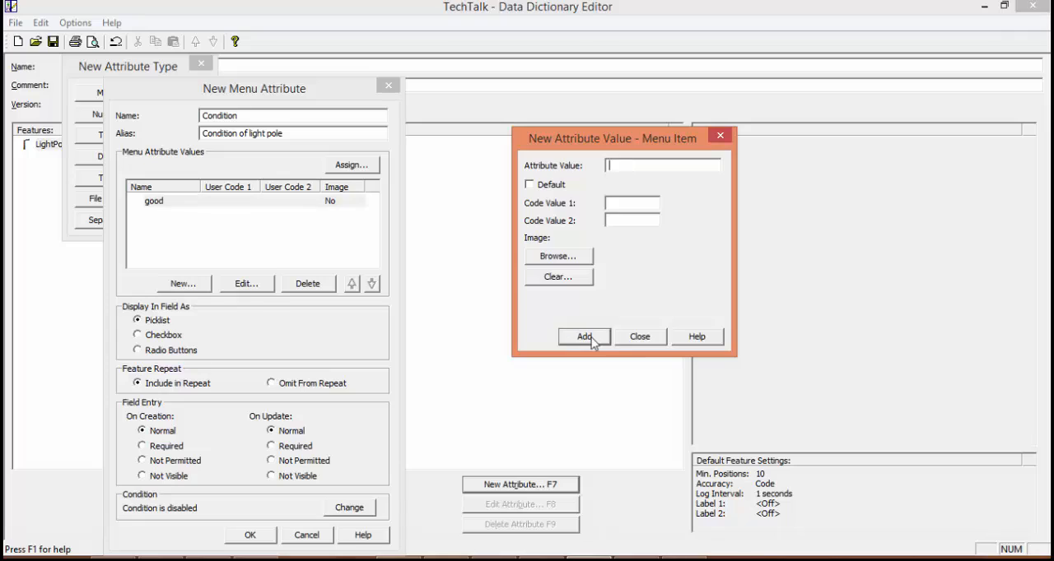
pyautogui.write('fair')
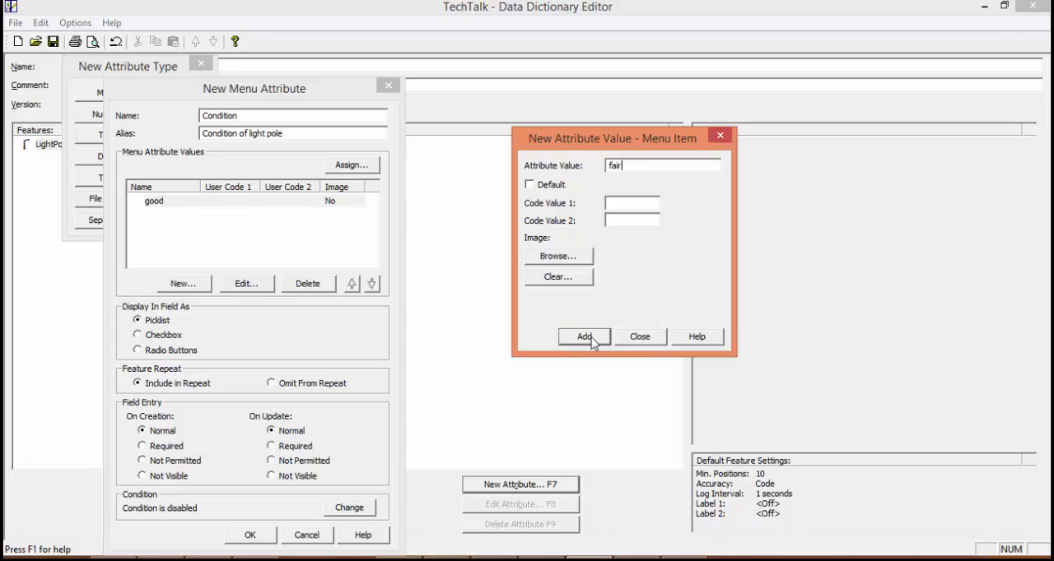
pyautogui.click(582, 336)
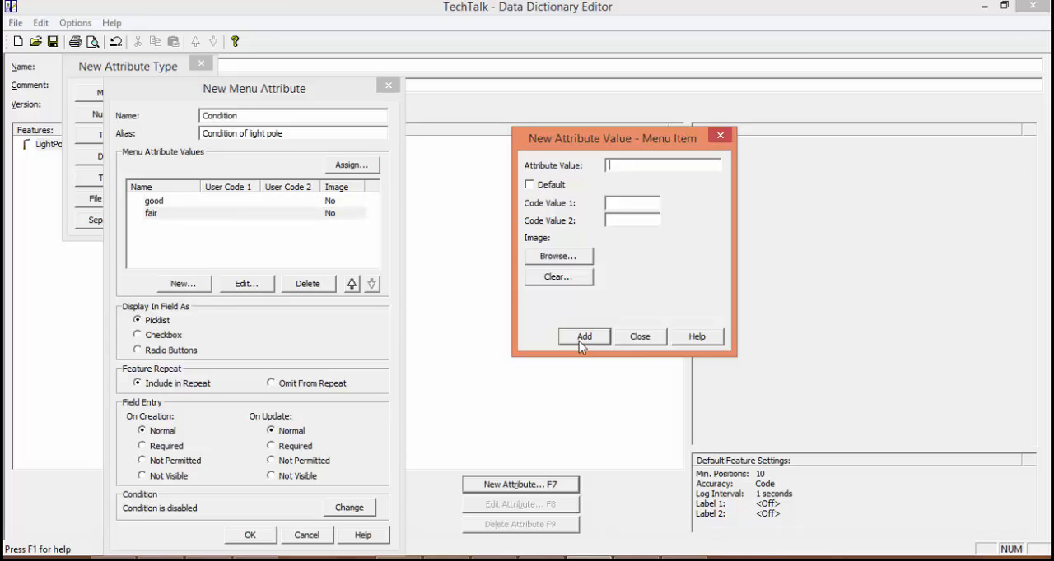
pyautogui.write('poor')
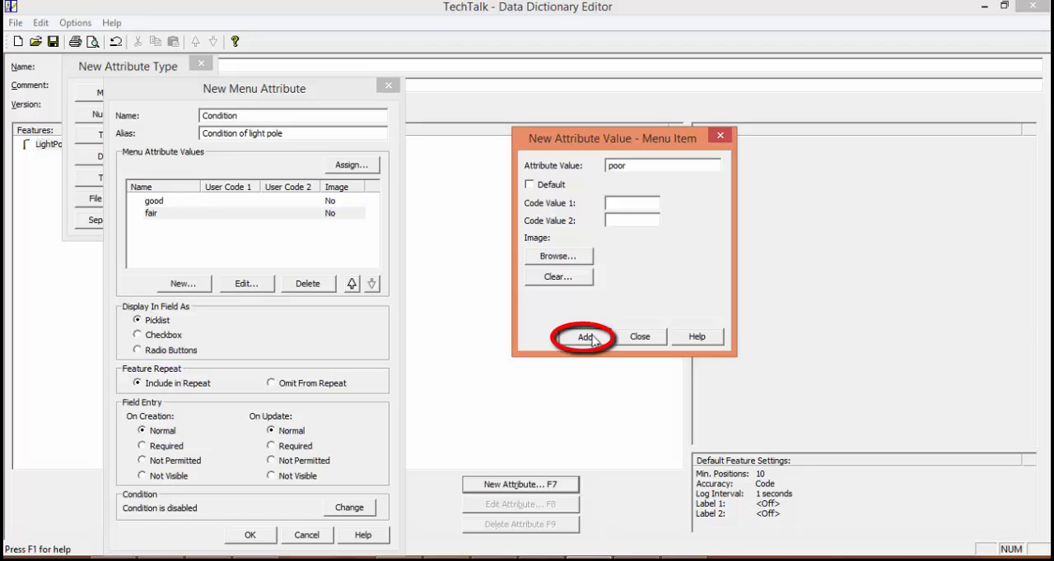
pyautogui.click(582, 336)
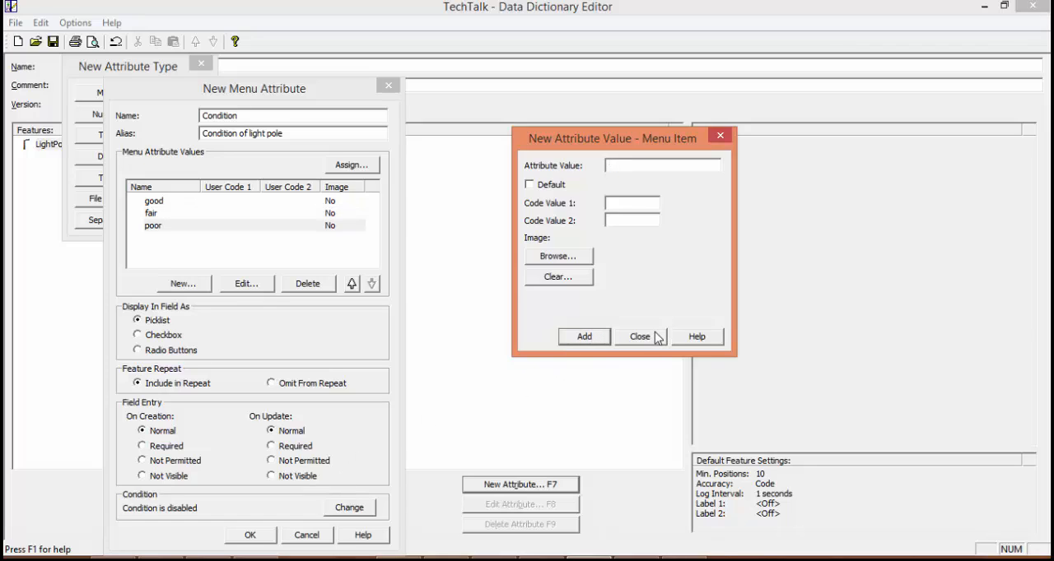
pyautogui.click(639, 336)
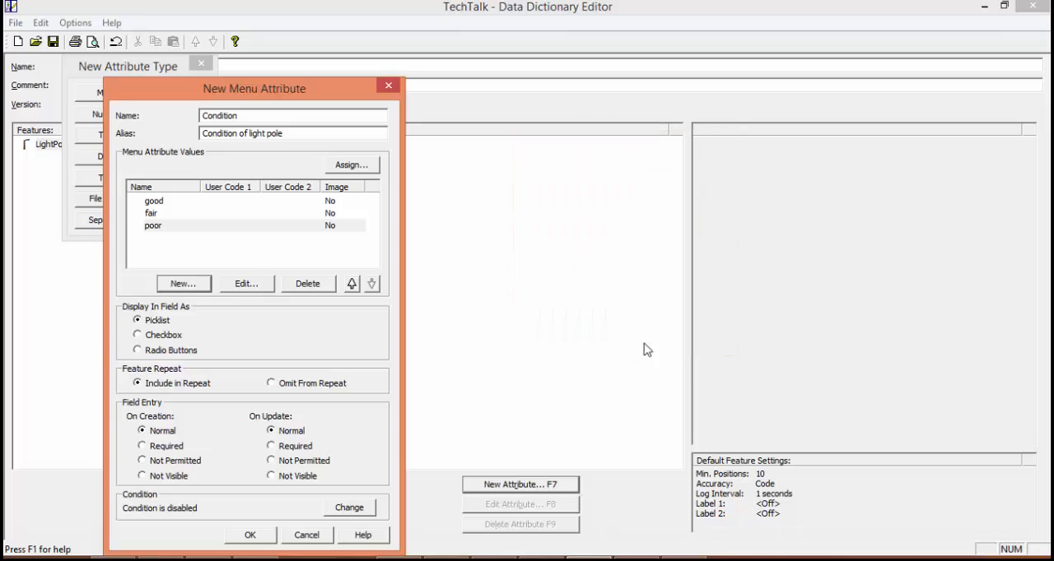
# Save the Condition attribute with its choices to LightPole
pyautogui.click(250, 535)
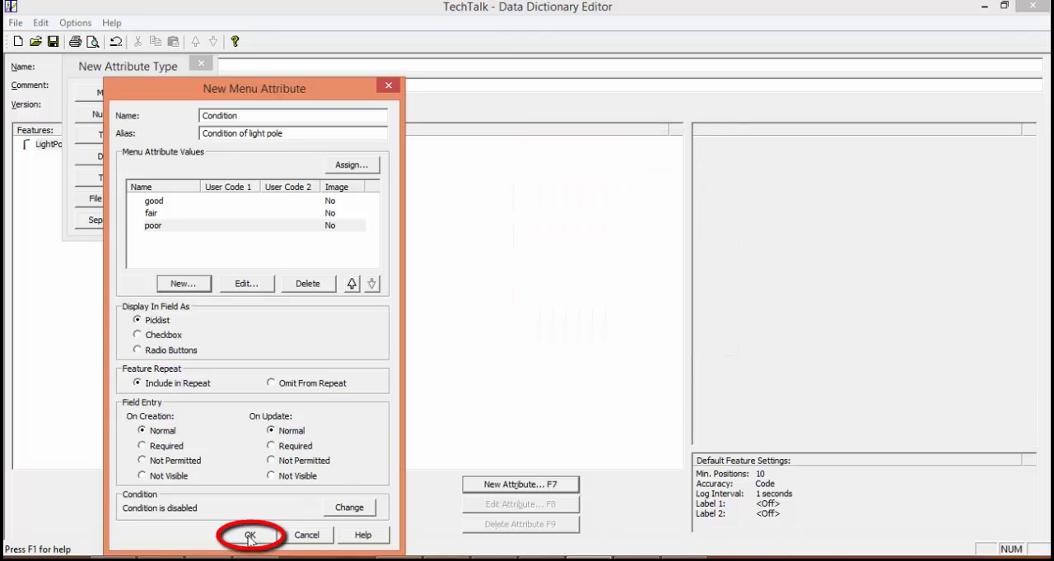
pyautogui.click(250, 535)
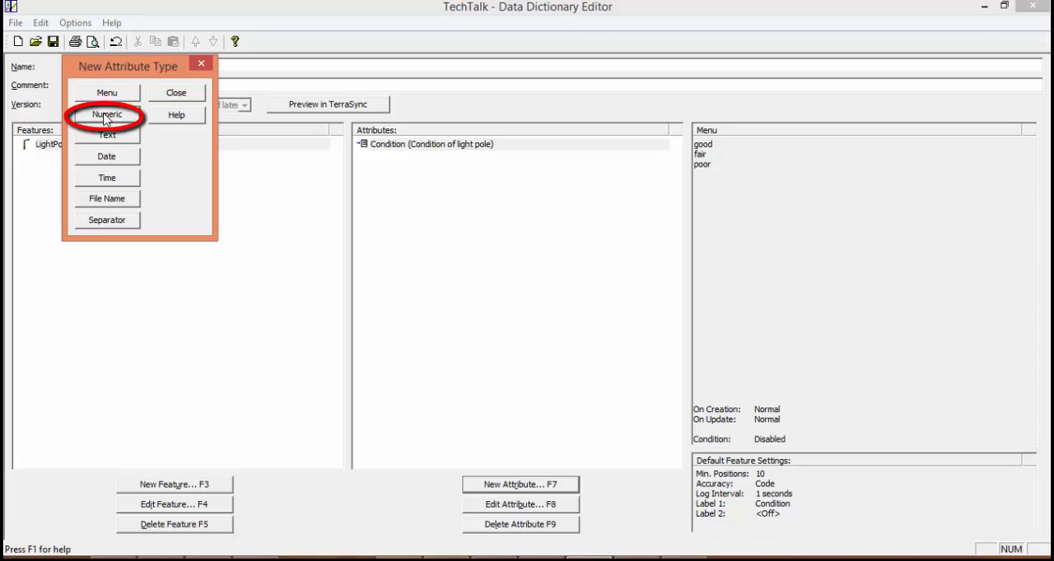
# Add a numeric attribute Number, alias 'Number of lights', minimum 1, maximum 10, default 1
pyautogui.click(106, 115)
pyautogui.write('N')
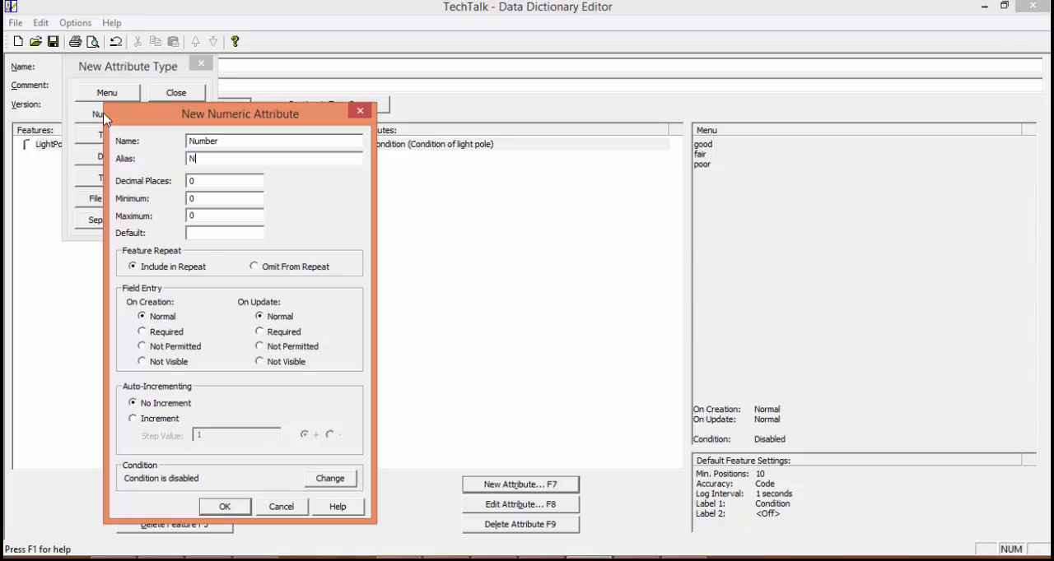
pyautogui.write('umber of')
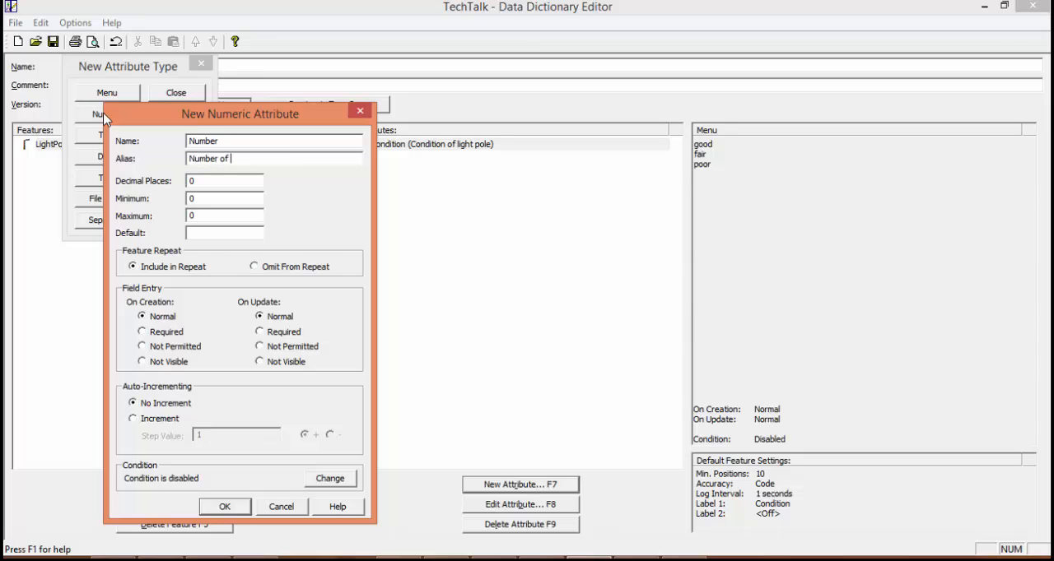
pyautogui.write('lights')
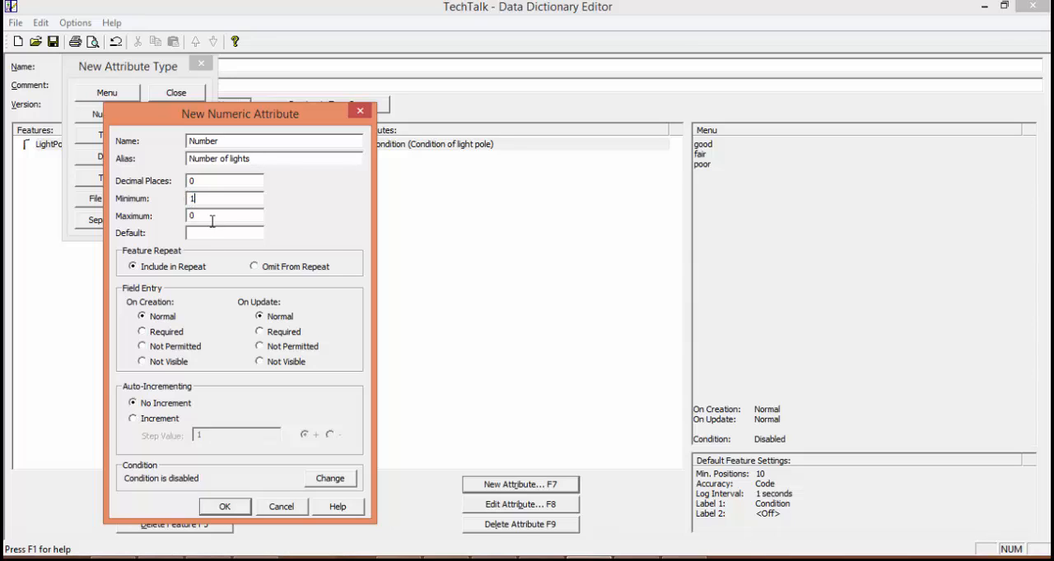
pyautogui.write('10')
pyautogui.click(224, 234)
pyautogui.write('1')
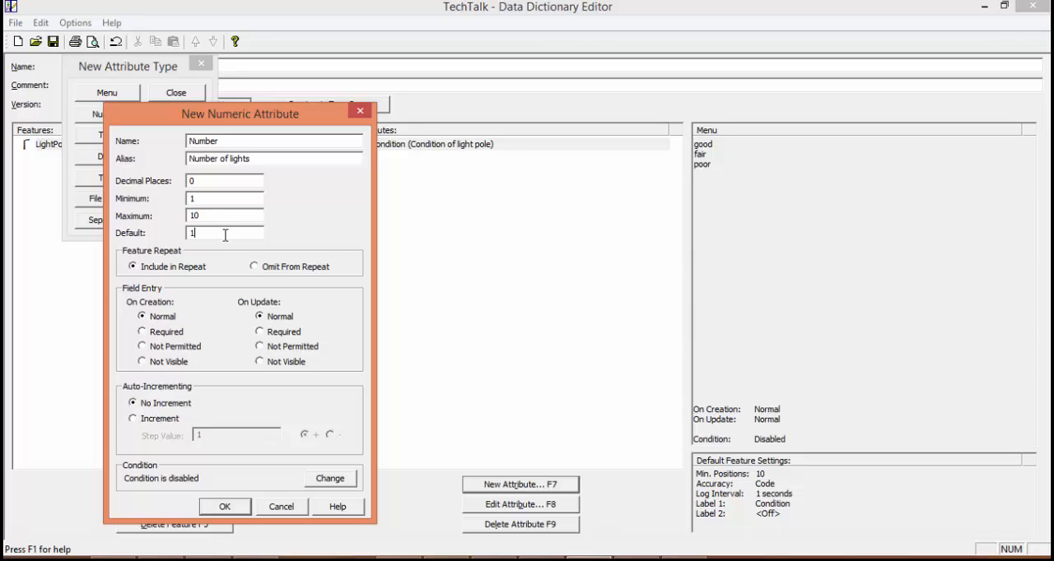
pyautogui.moveTo(224, 507)
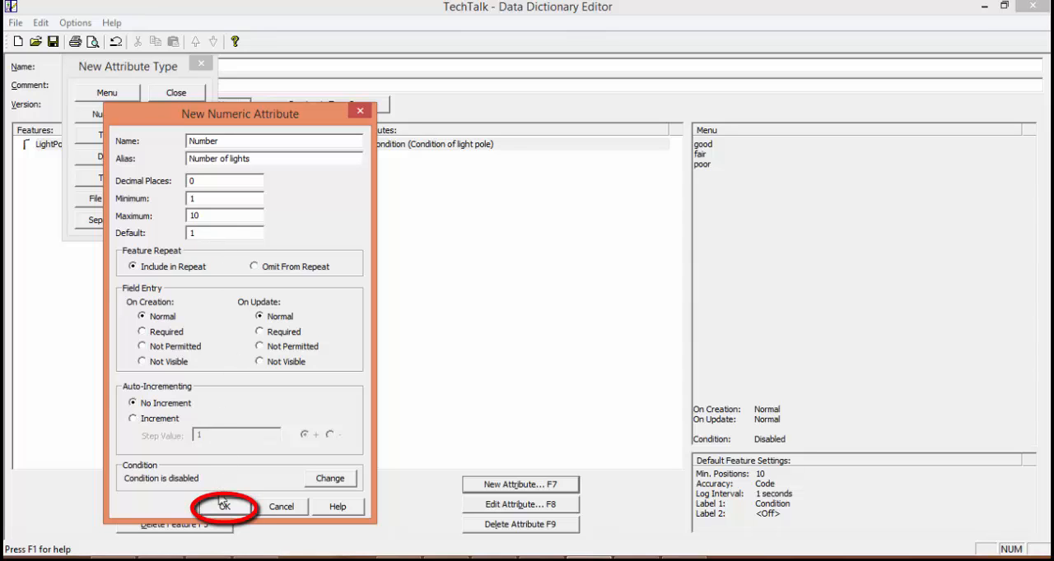
pyautogui.click(224, 507)
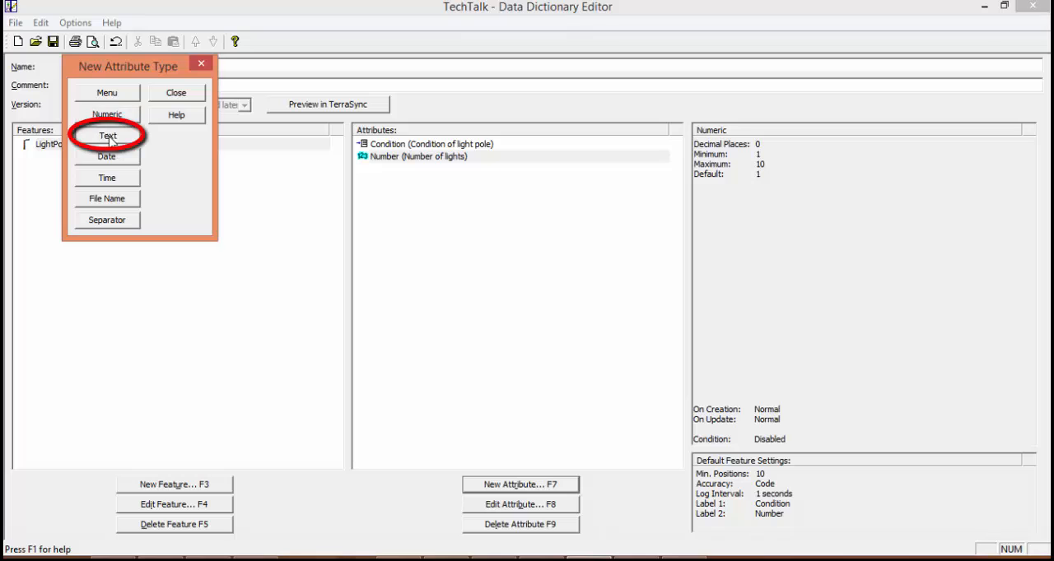
# Add a text attribute Comment, alias Comment, length 30, to LightPole
pyautogui.click(106, 135)
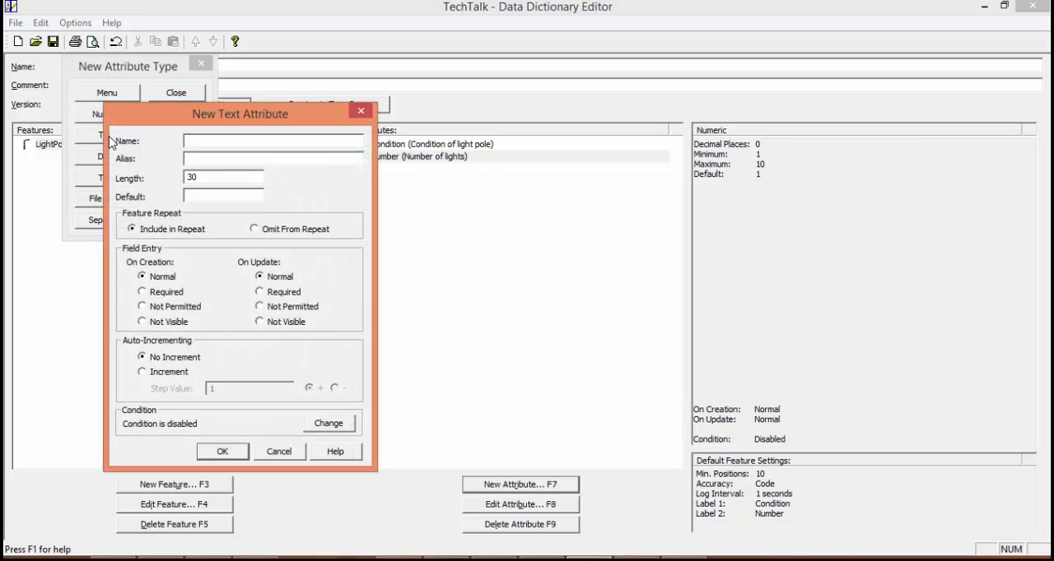
pyautogui.write('Comment')
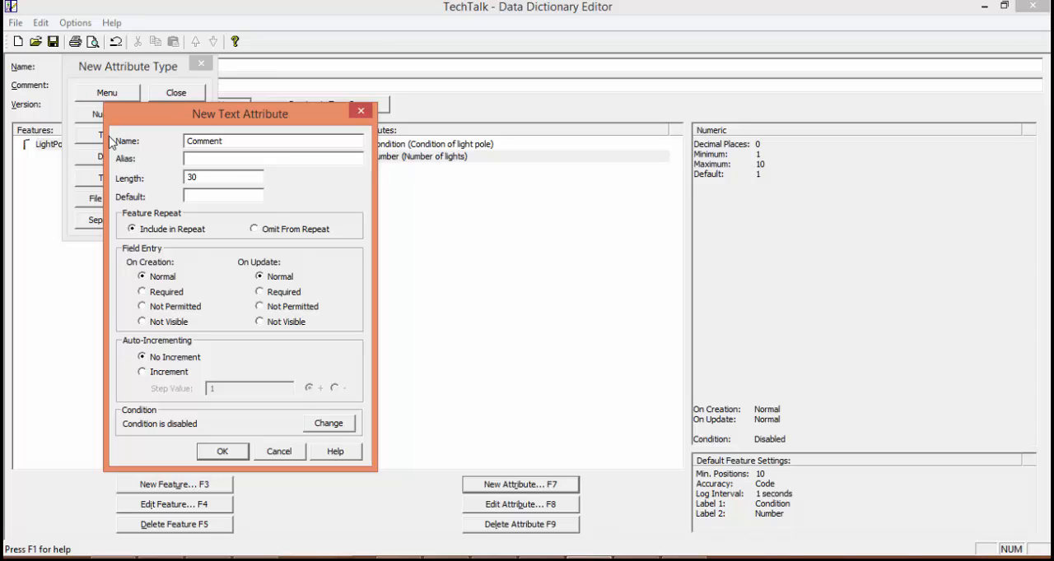
pyautogui.click(272, 142)
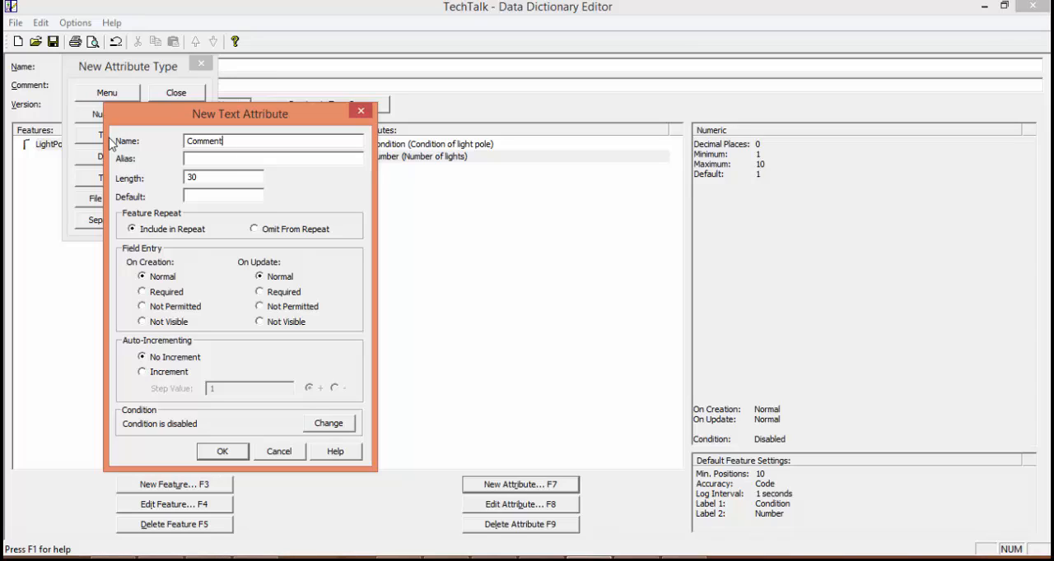
pyautogui.moveTo(211, 247)
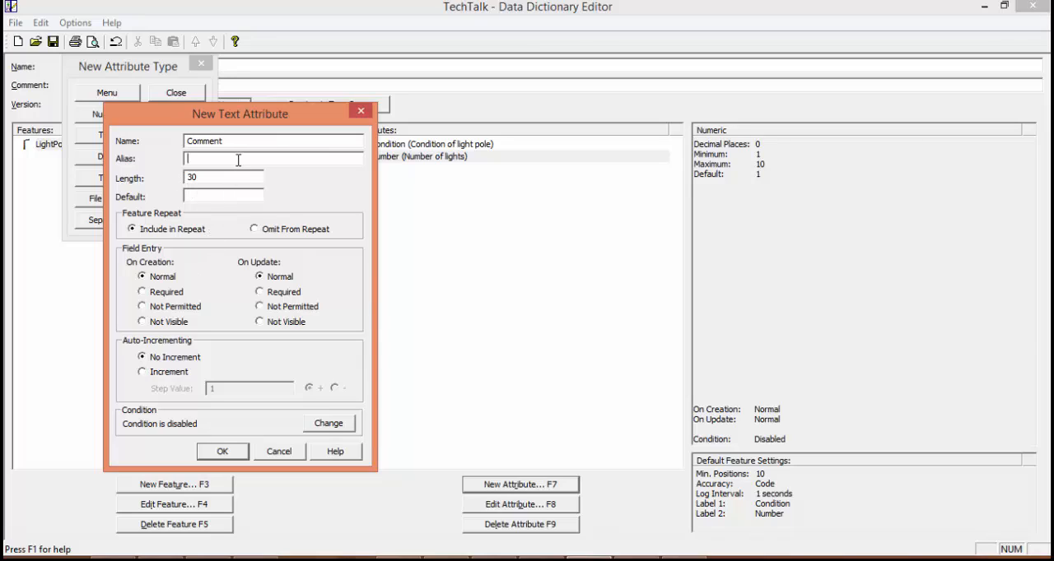
pyautogui.write('Comment')
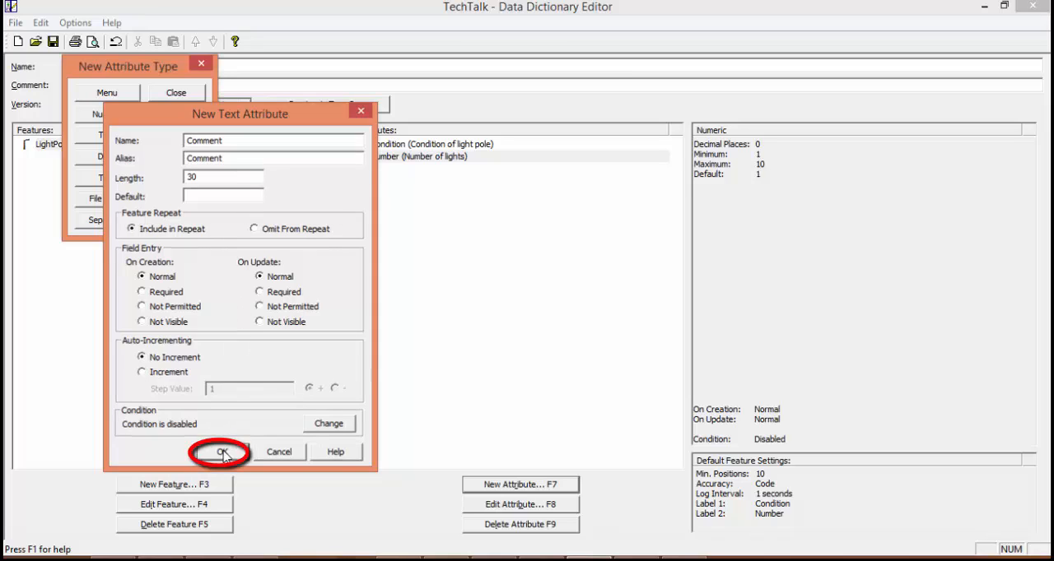
pyautogui.click(222, 452)
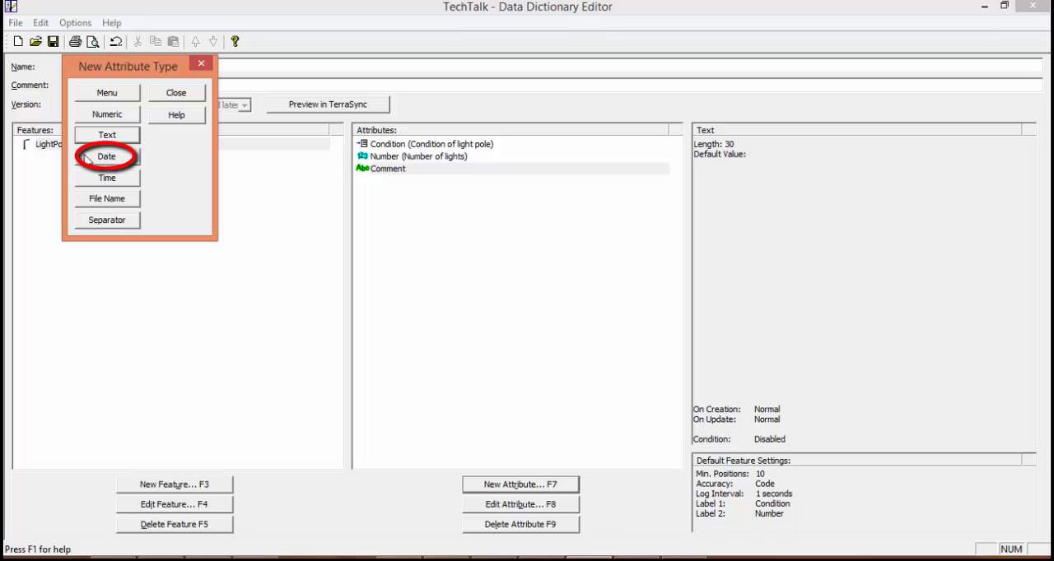
# Add a Date attribute named Date with alias Date updated to LightPole
pyautogui.click(105, 157)
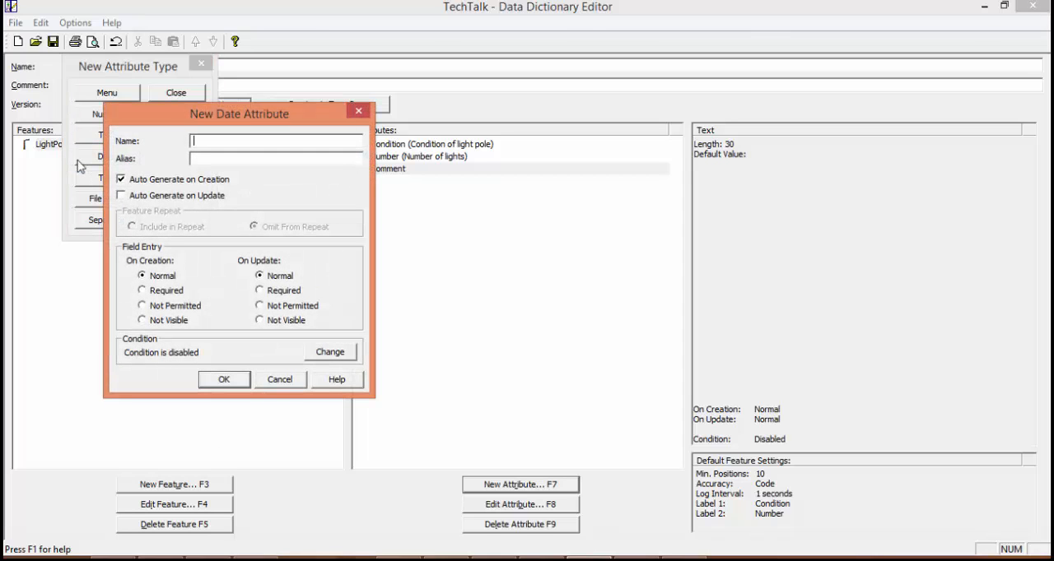
pyautogui.write('Date')
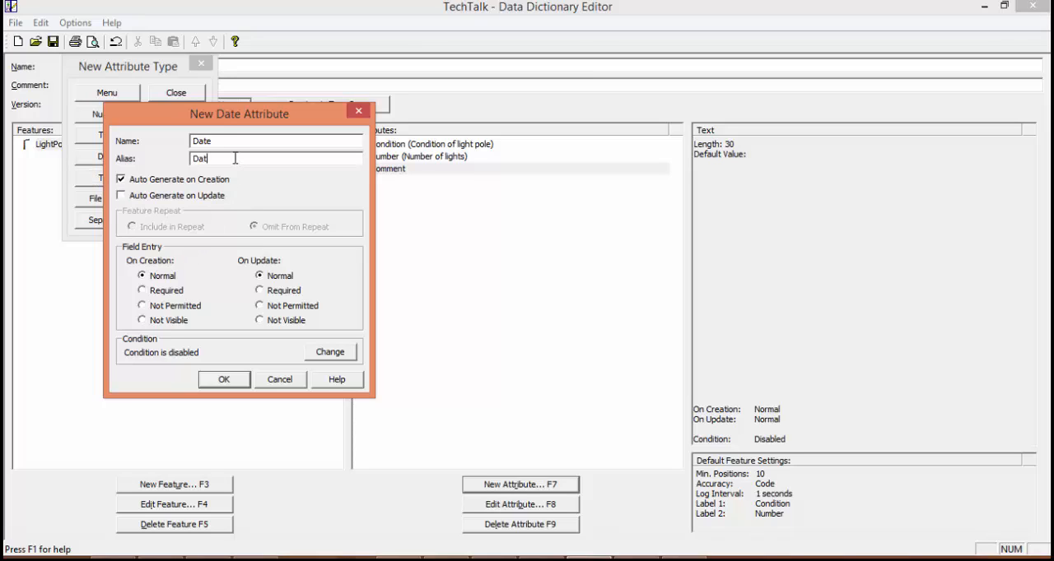
pyautogui.write('e')
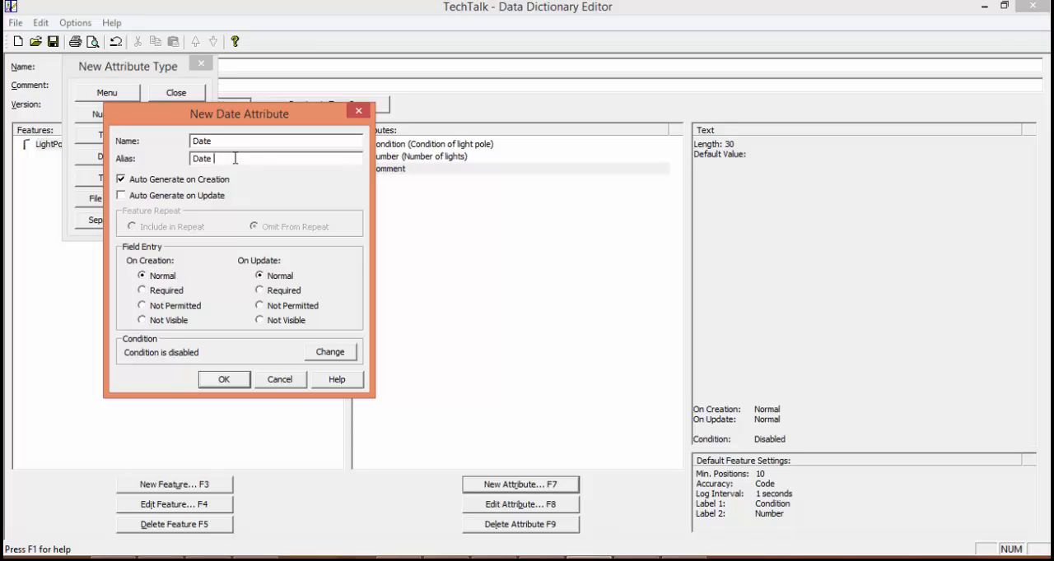
pyautogui.write('updated')
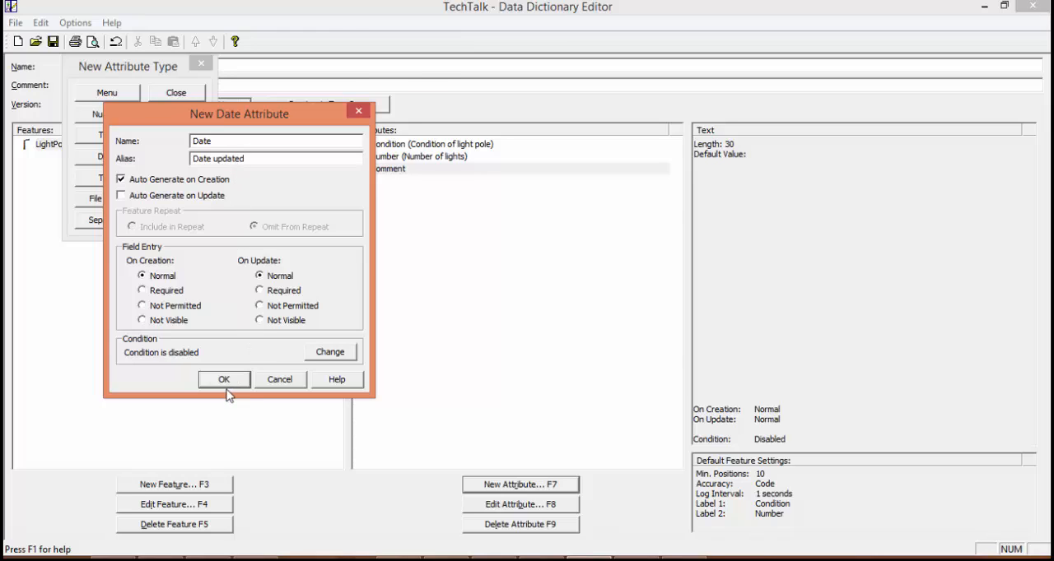
pyautogui.click(224, 379)
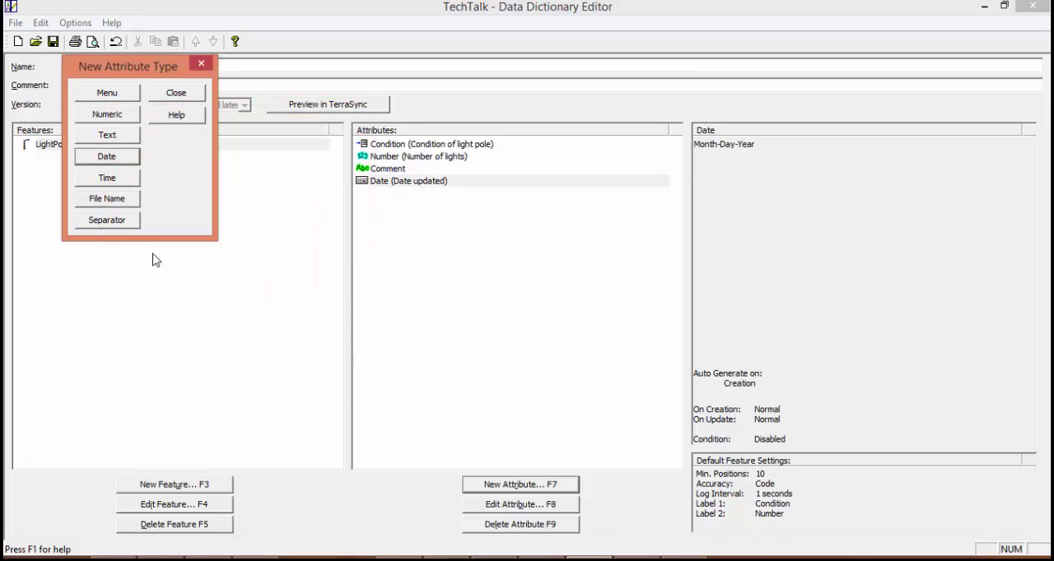
# Add a Time attribute named Time with alias Time visited, auto-generated on creation
pyautogui.click(106, 178)
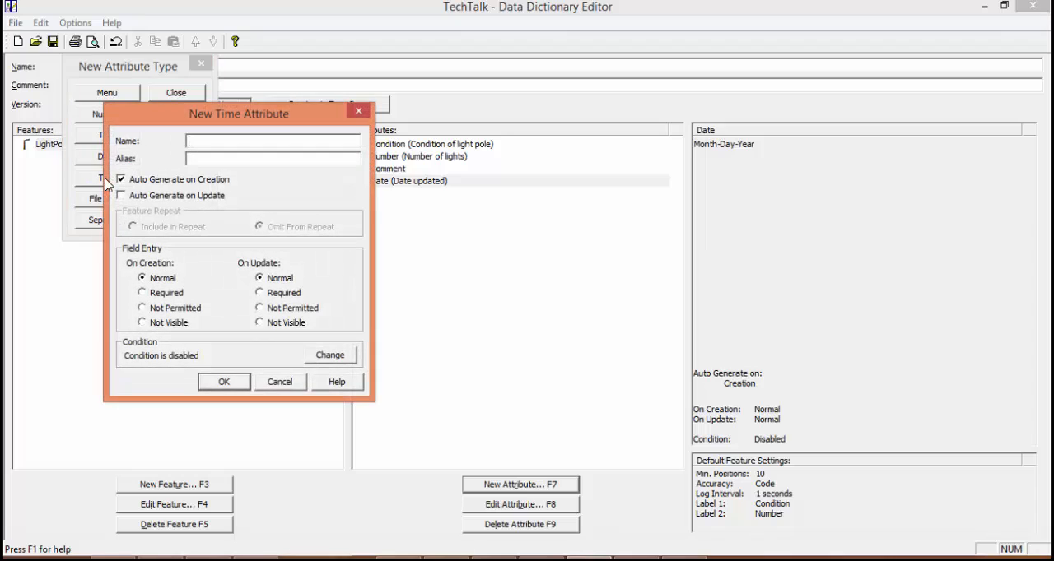
pyautogui.write('Time')
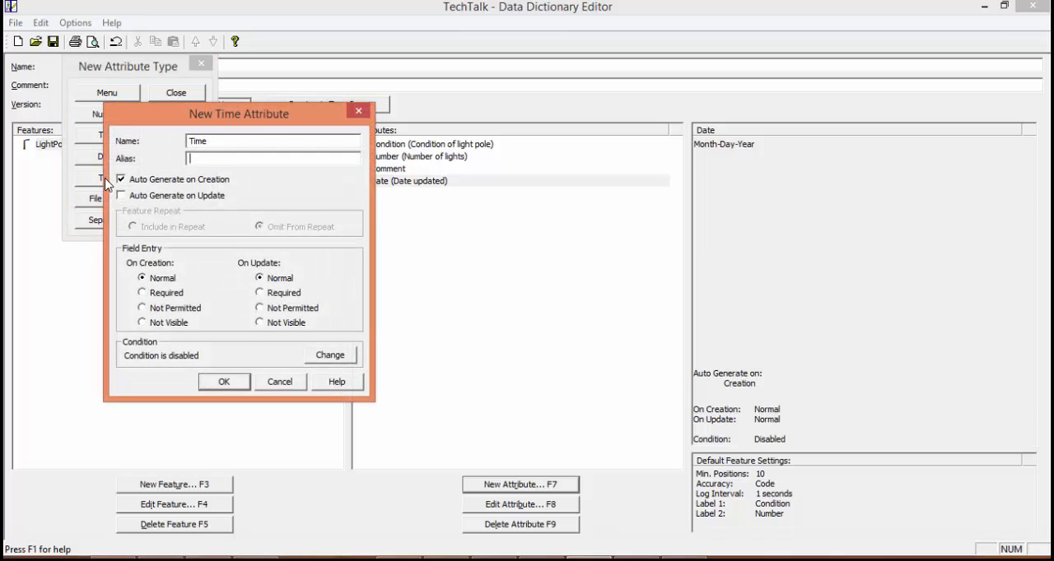
pyautogui.write('Time V')
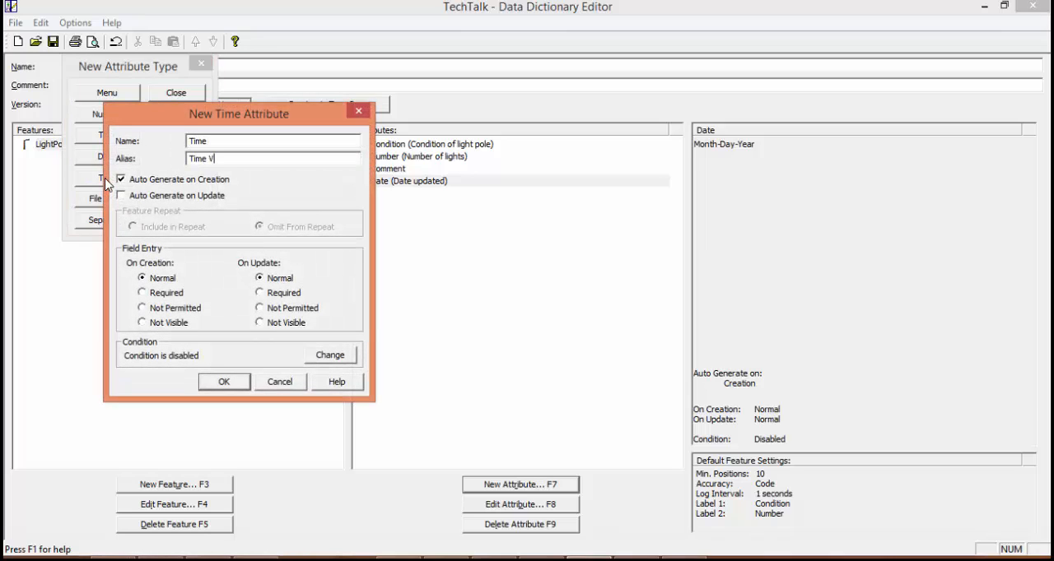
pyautogui.write('isited')
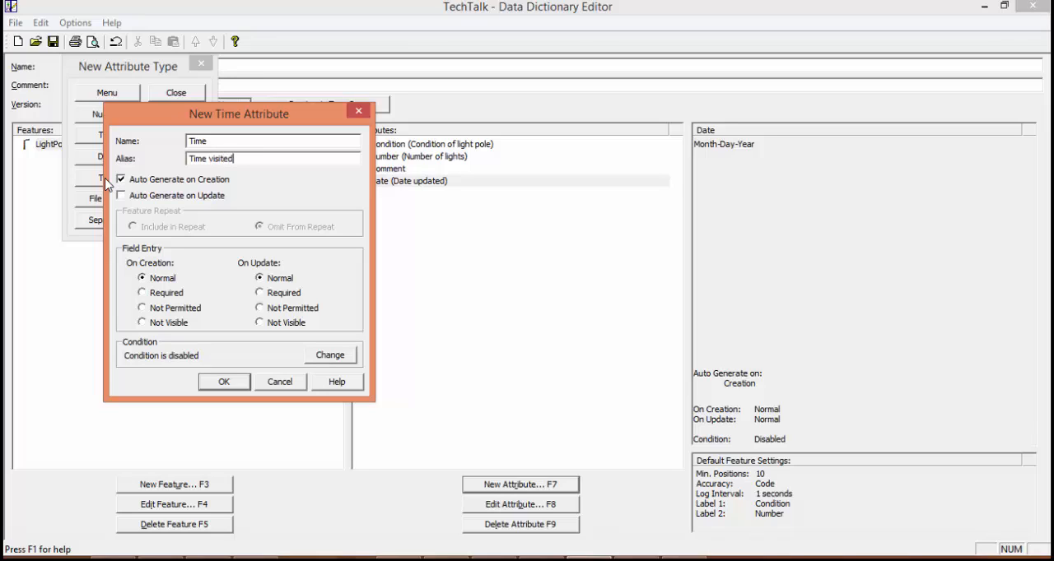
pyautogui.moveTo(207, 353)
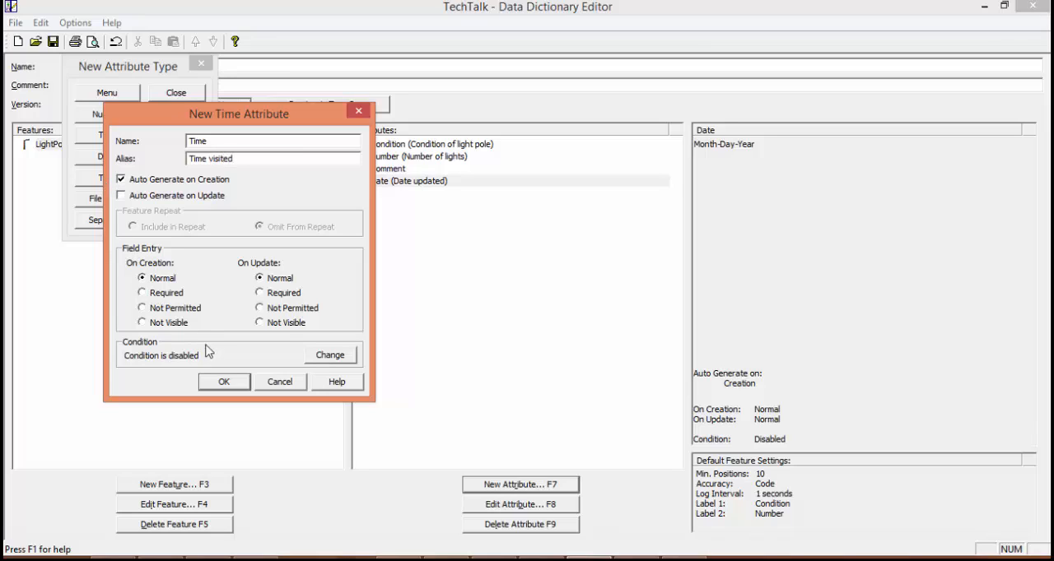
pyautogui.click(224, 380)
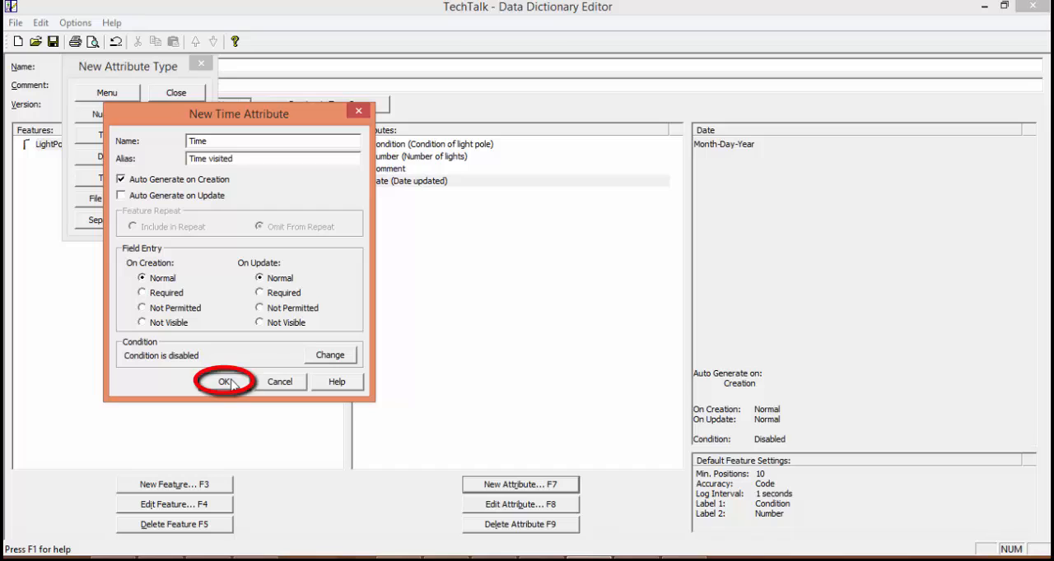
pyautogui.click(226, 381)
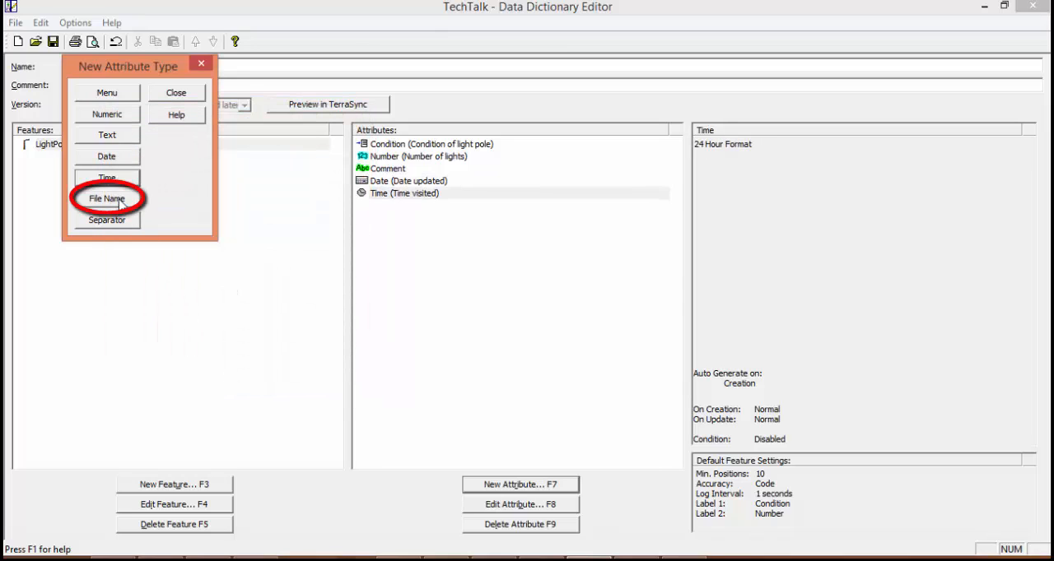
# Add a File Name attribute called photo to LightPole and close the attribute-type chooser
pyautogui.click(106, 198)
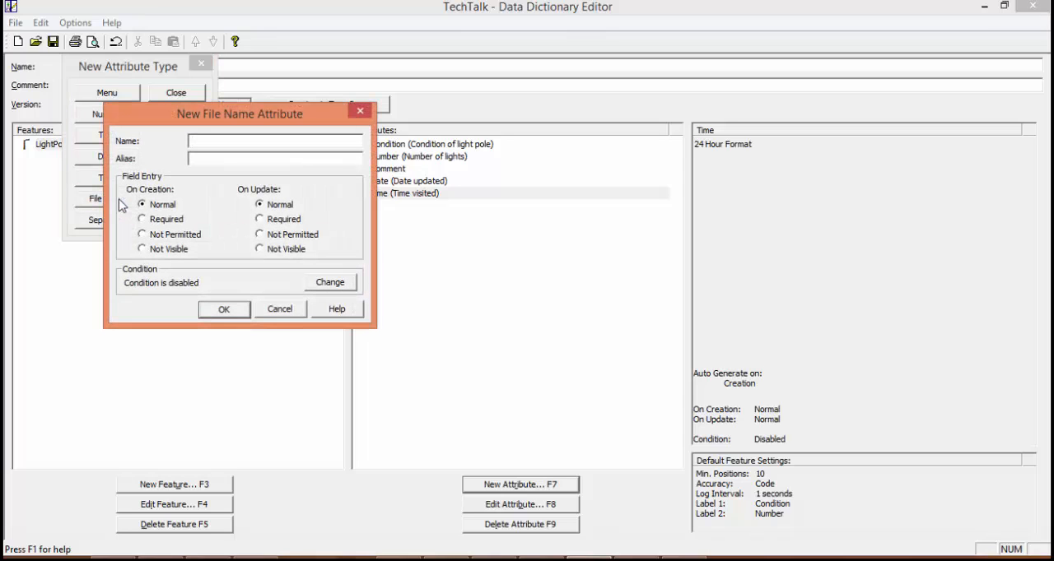
pyautogui.write('ph')
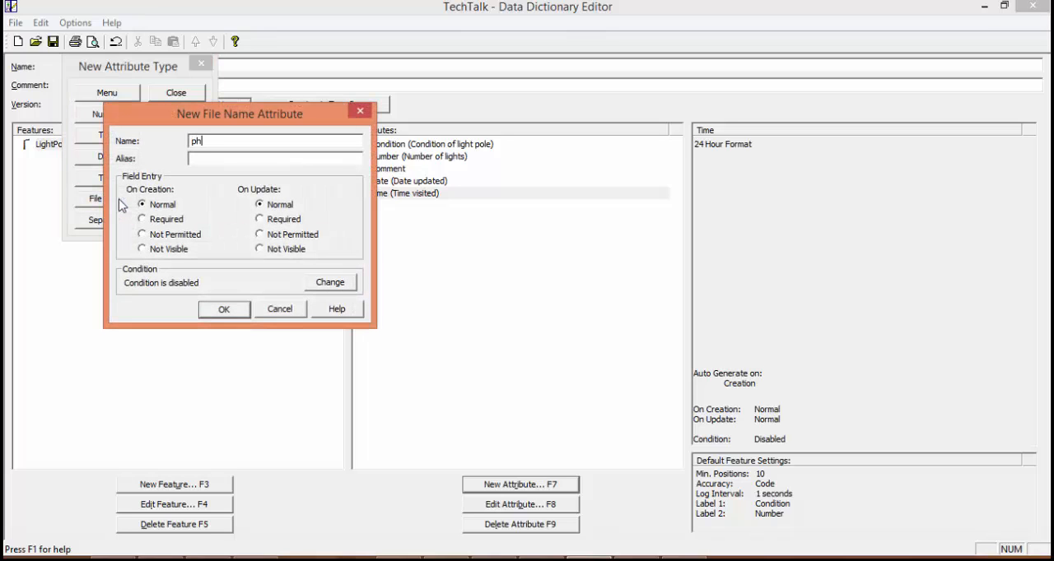
pyautogui.write('oto')
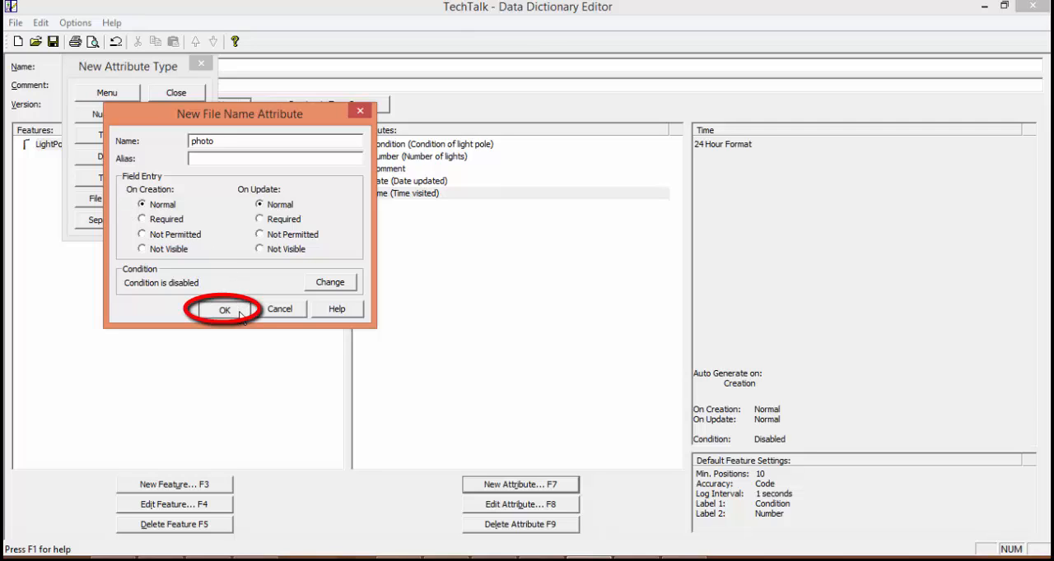
pyautogui.click(224, 309)
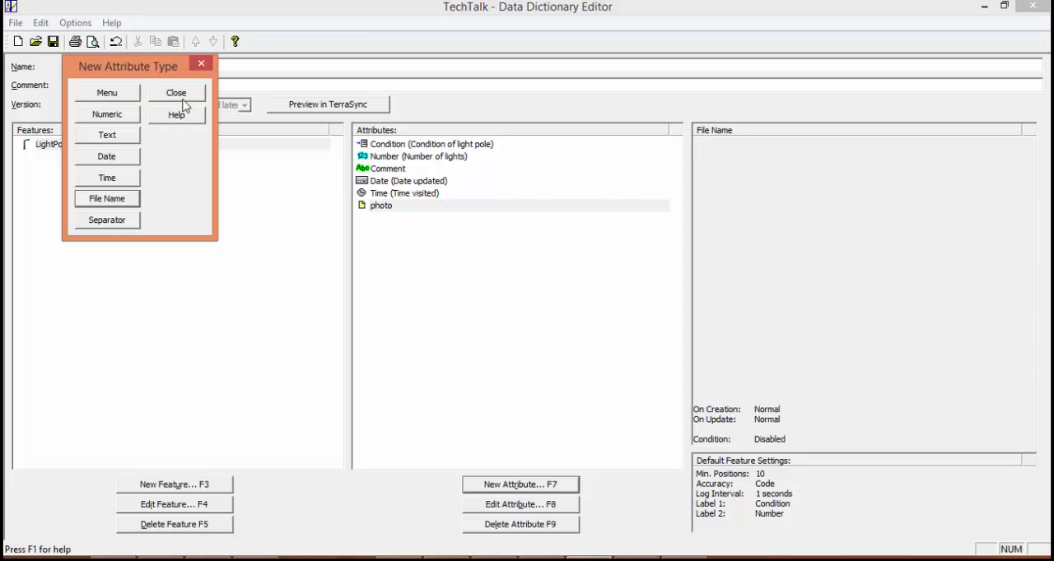
pyautogui.click(174, 92)
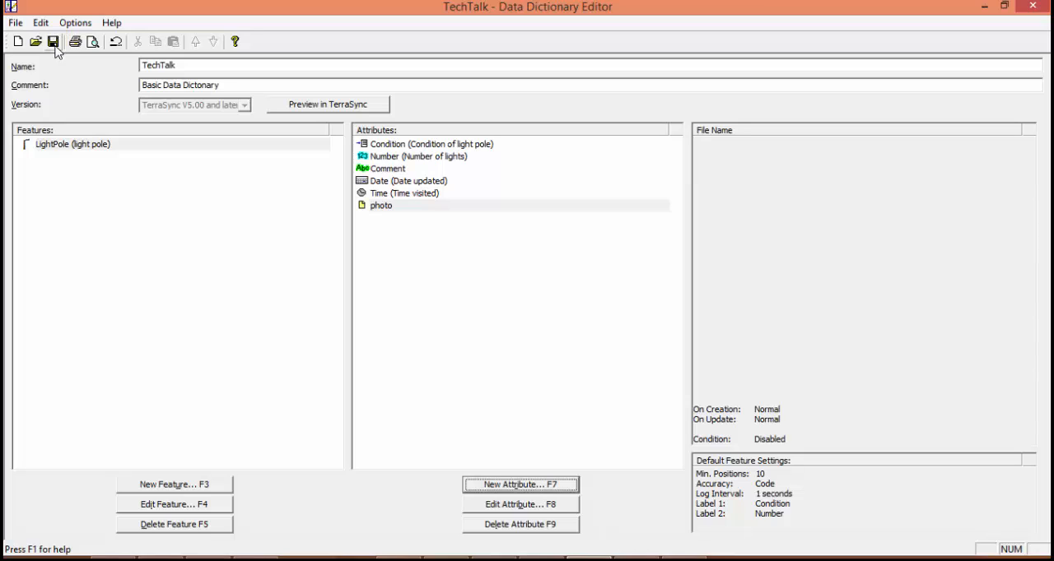
pyautogui.moveTo(210, 480)
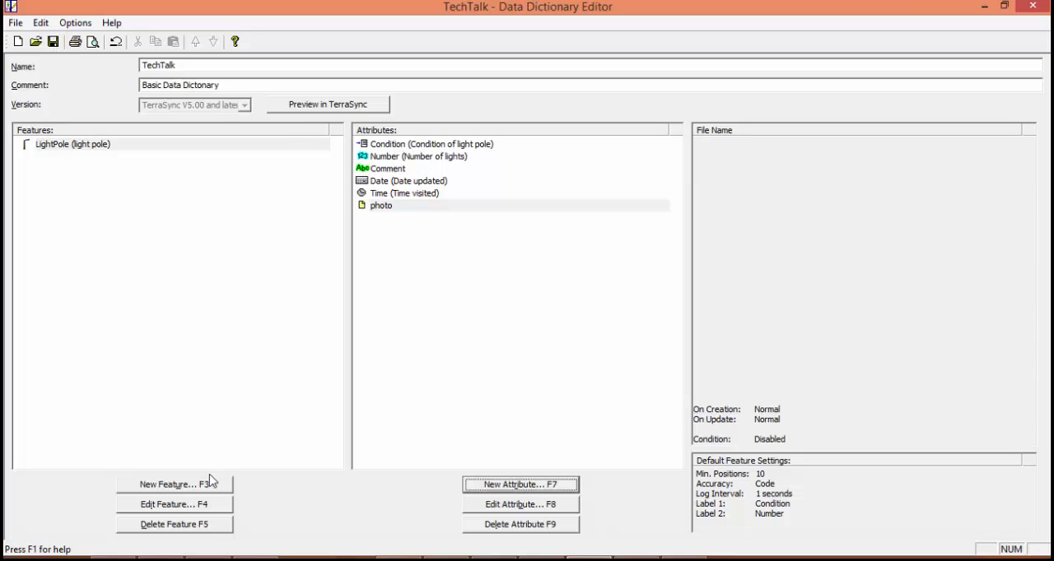
# Create a new line feature named Powerline and review its default logging settings
pyautogui.click(174, 484)
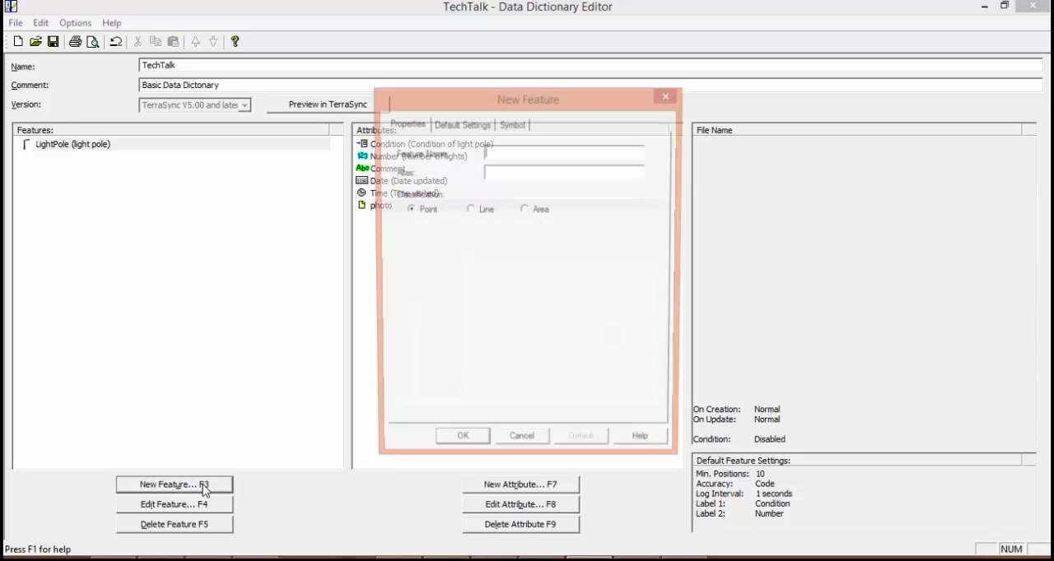
pyautogui.click(175, 484)
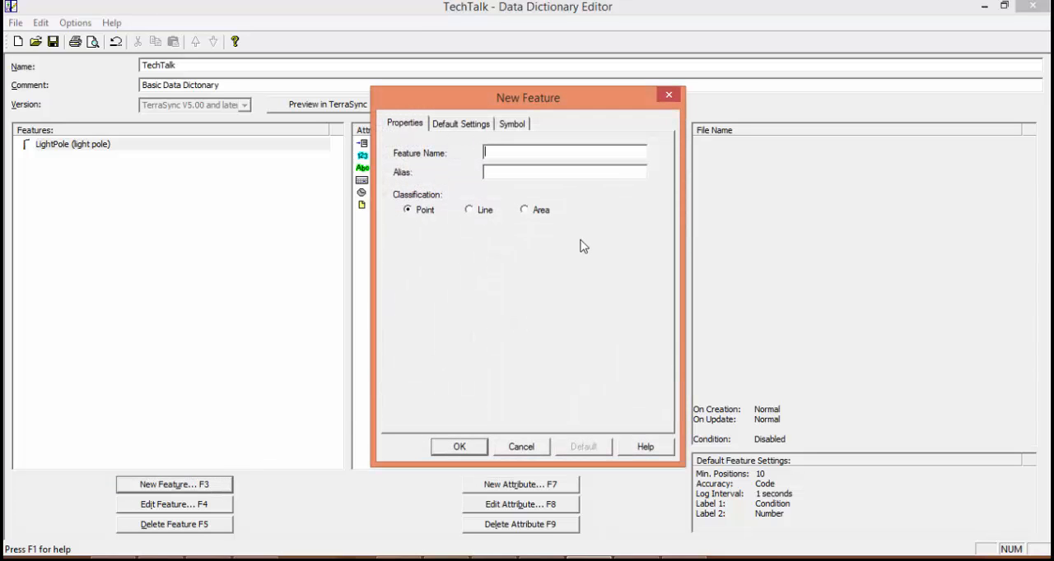
pyautogui.write('P')
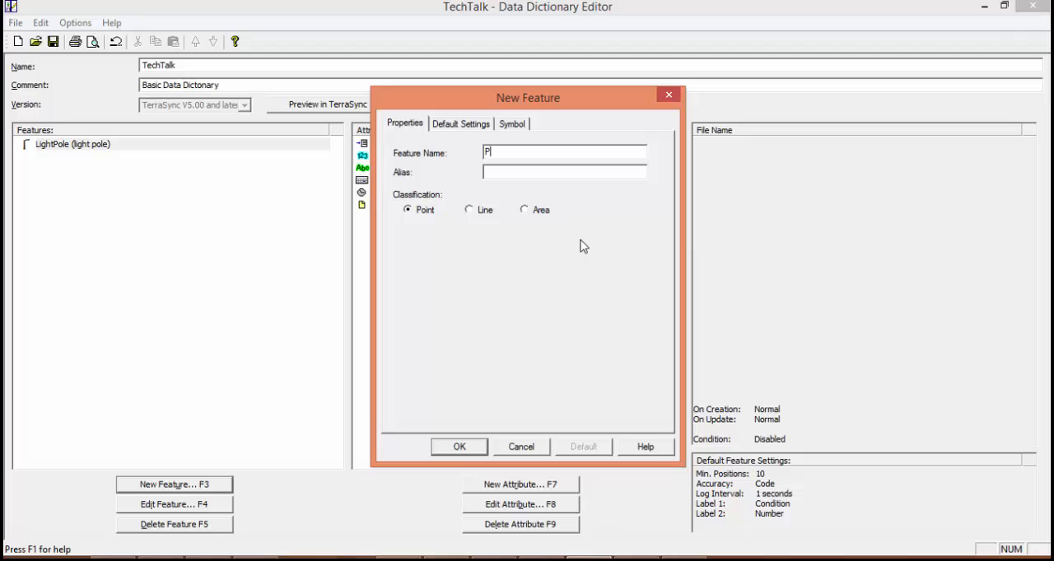
pyautogui.write('owerline')
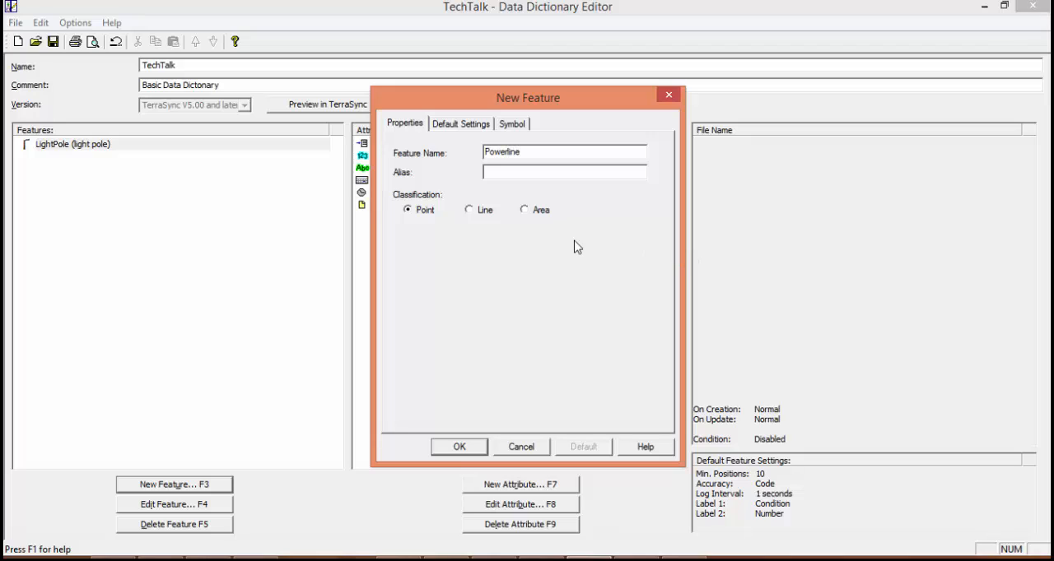
pyautogui.click(470, 211)
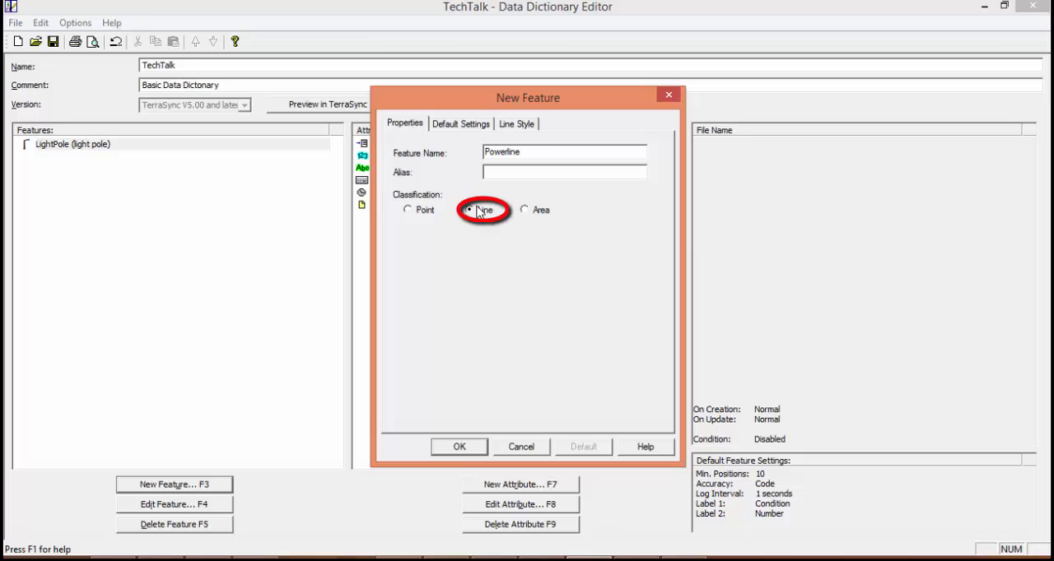
pyautogui.click(461, 123)
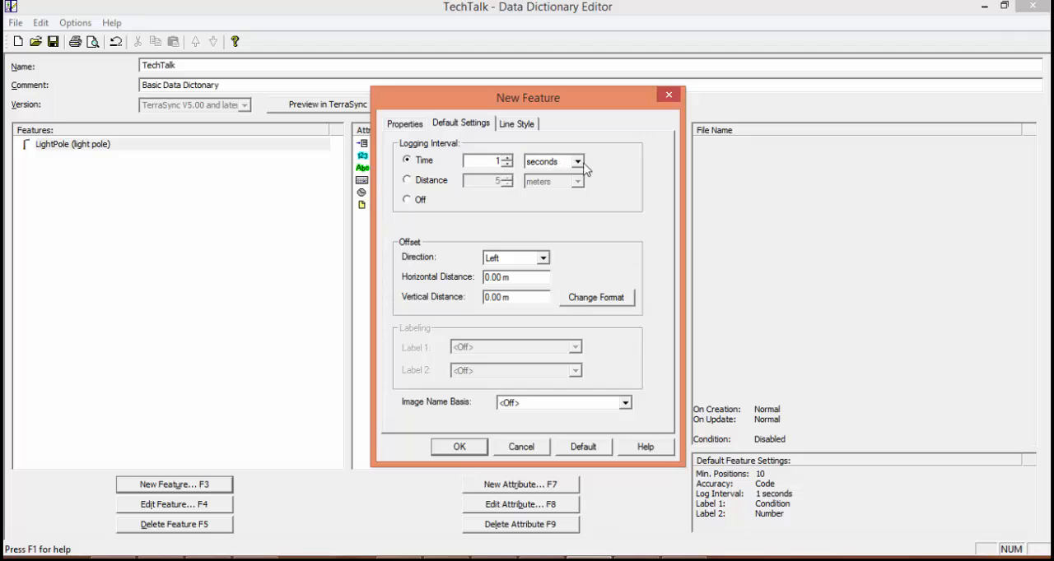
pyautogui.click(551, 162)
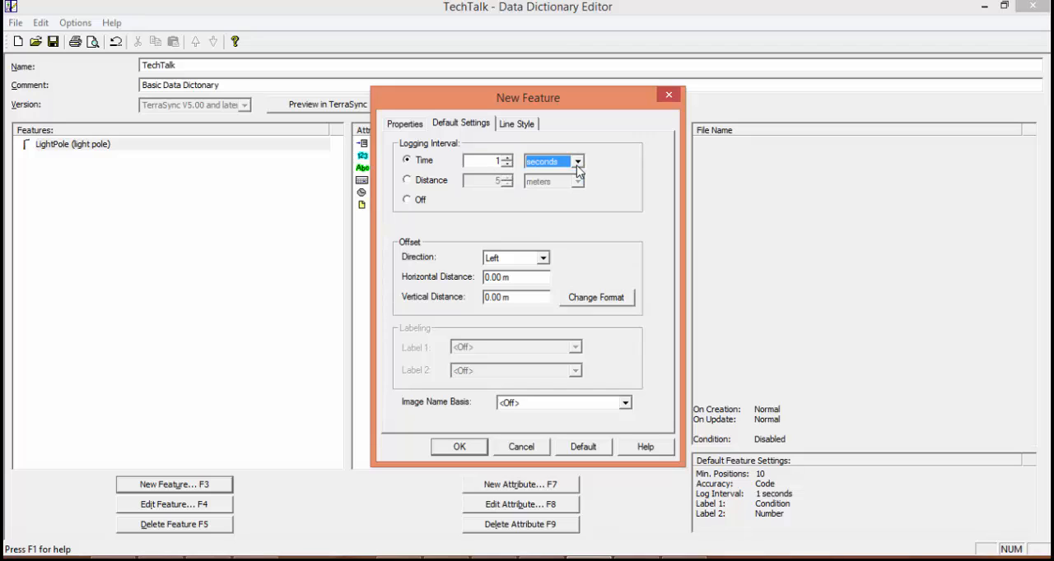
pyautogui.moveTo(465, 203)
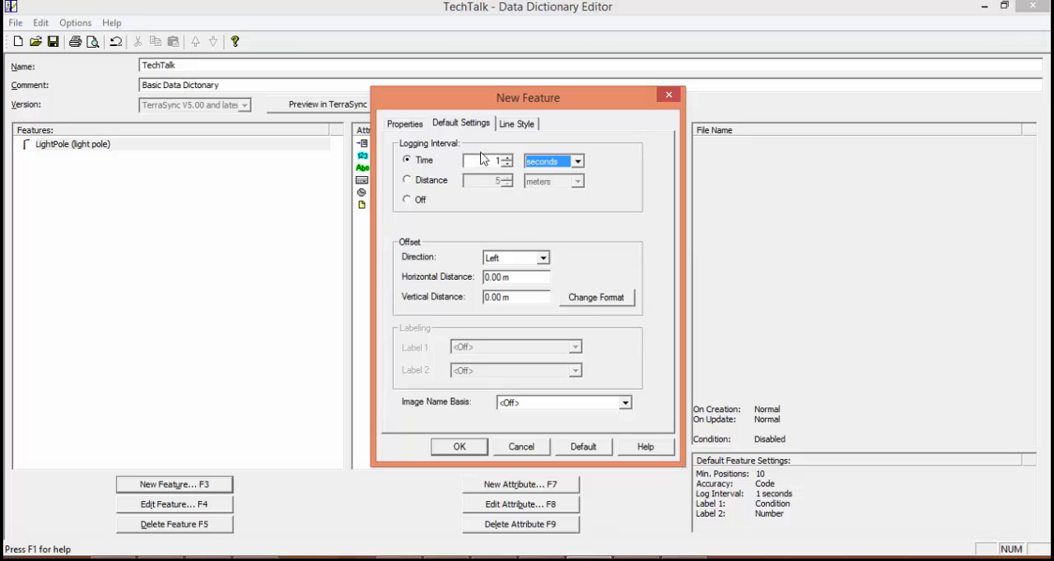
# Set the Powerline line style colour to red and confirm the feature
pyautogui.click(517, 123)
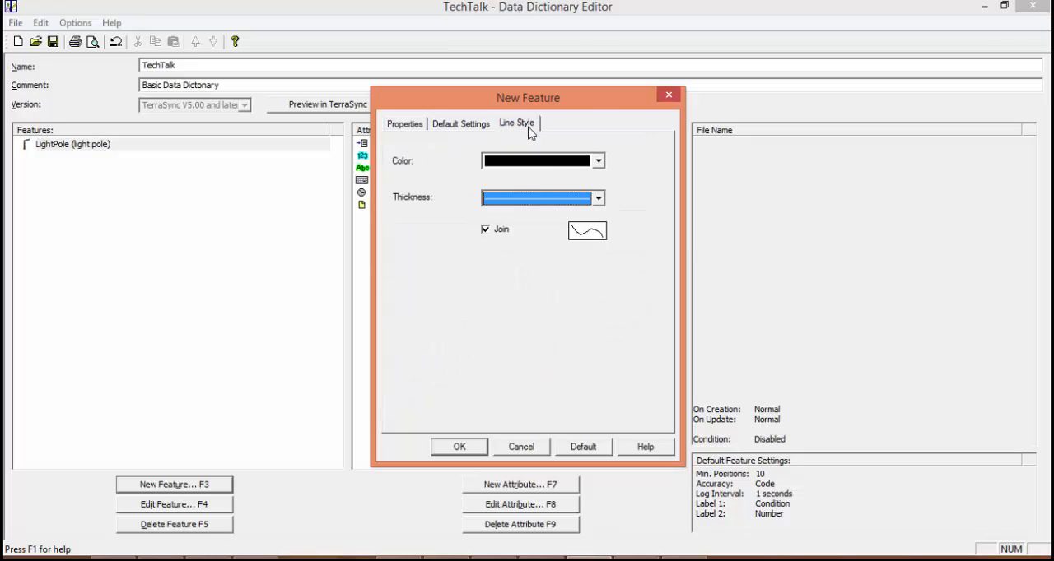
pyautogui.click(599, 161)
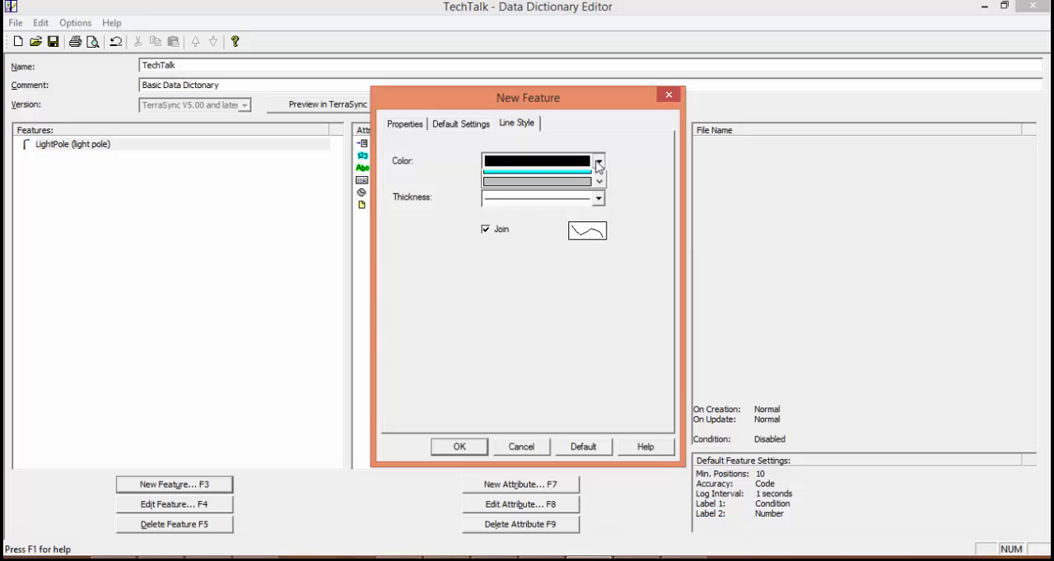
pyautogui.click(599, 161)
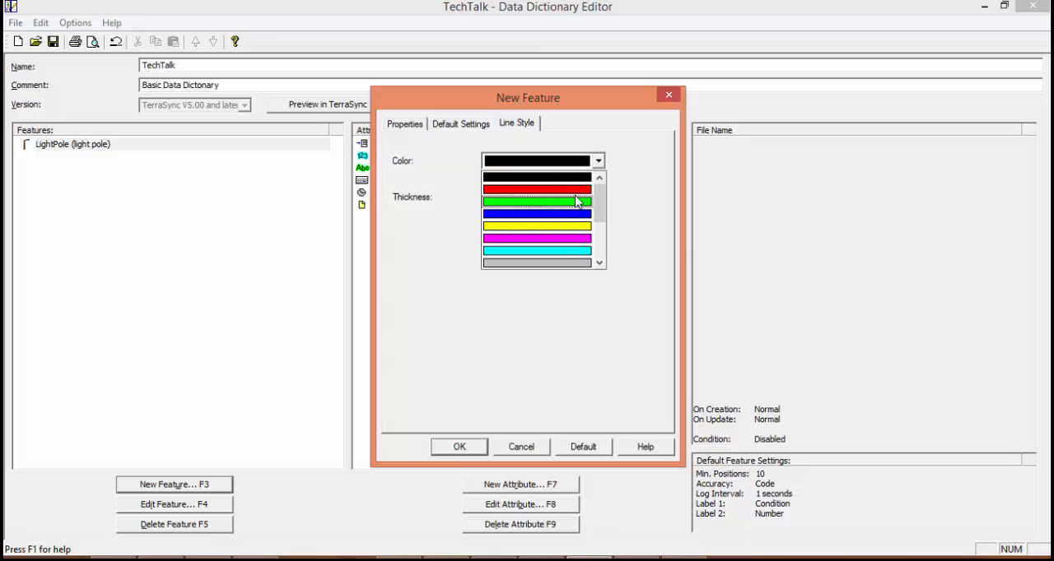
pyautogui.click(537, 190)
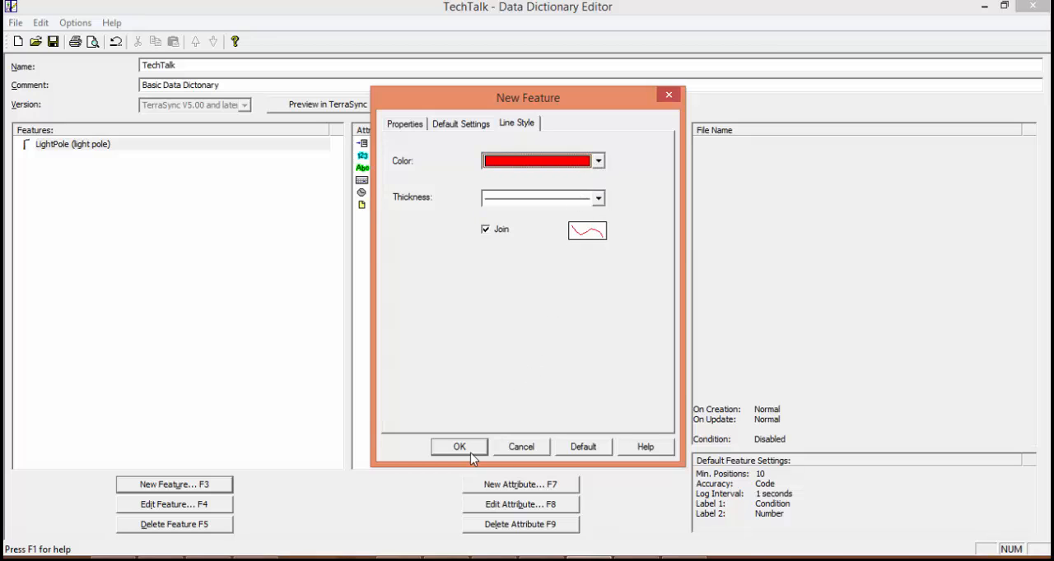
pyautogui.click(458, 447)
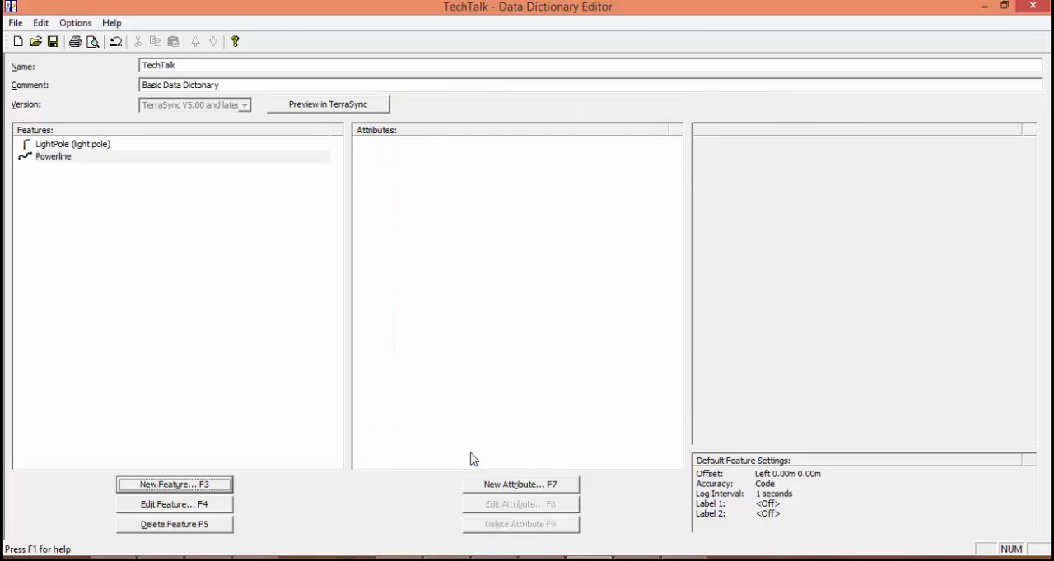
# Select LightPole to review its Condition, Number, Comment, Date, Time and photo attributes
pyautogui.click(72, 145)
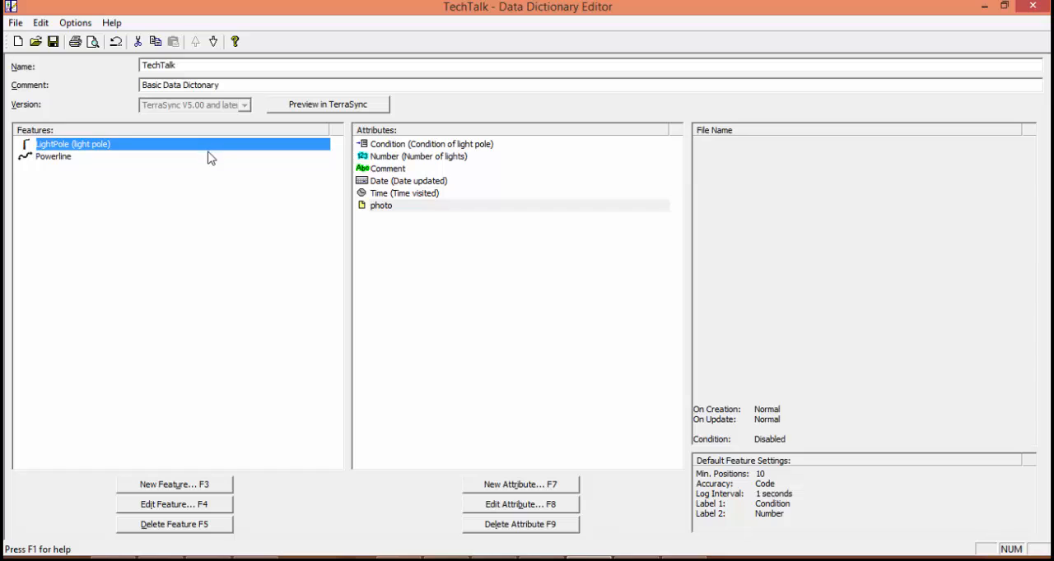
pyautogui.moveTo(425, 162)
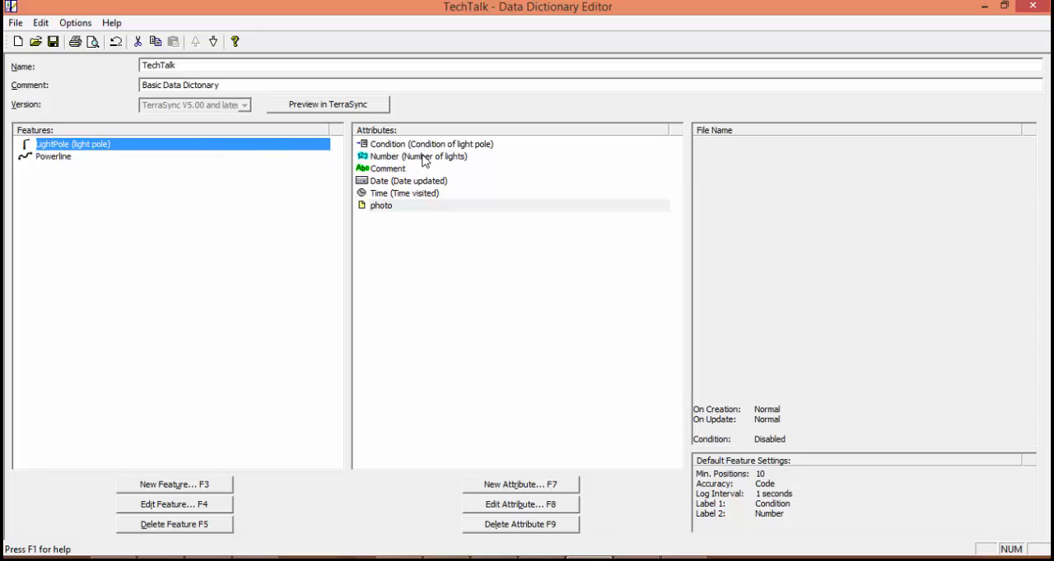
pyautogui.moveTo(171, 145)
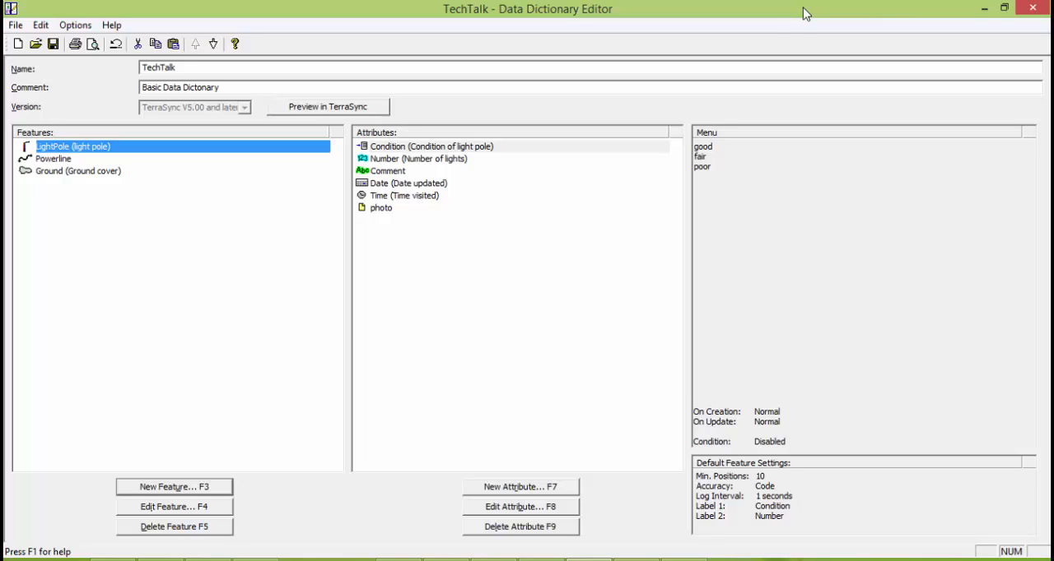
pyautogui.moveTo(340, 117)
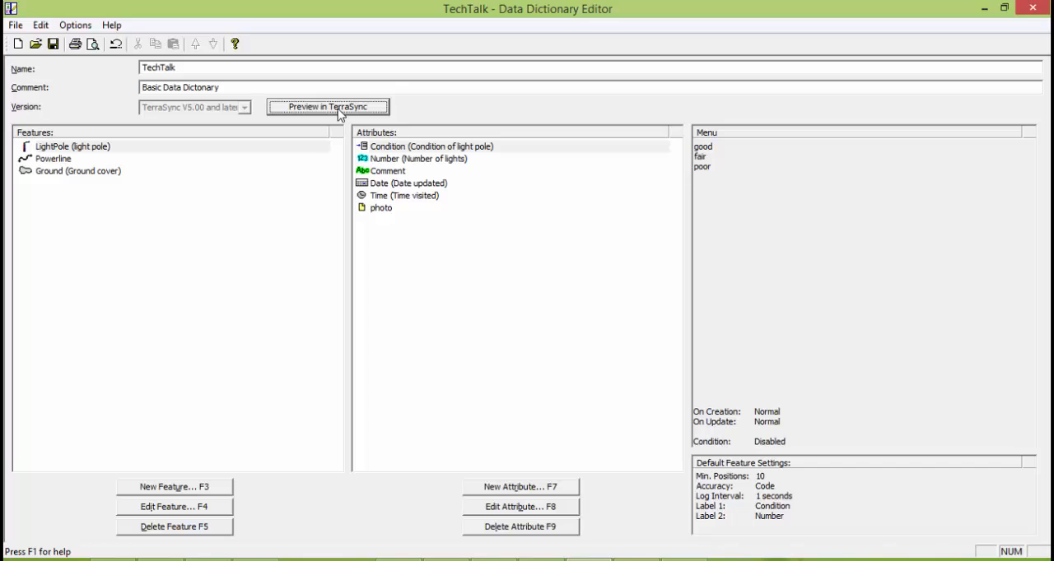
# Preview the dictionary in TerraSync Professional Edition and switch to the Data section
pyautogui.click(327, 105)
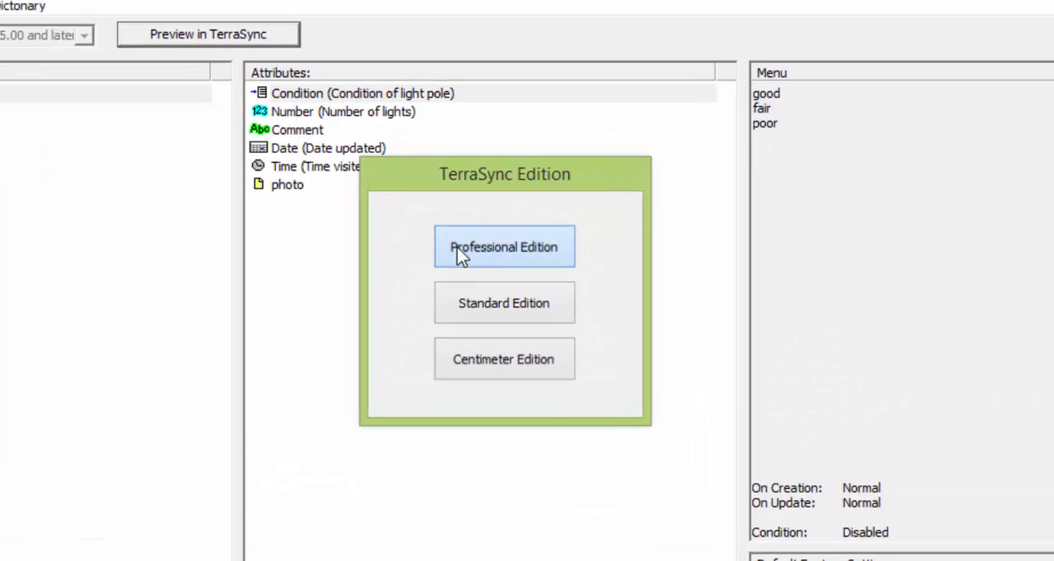
pyautogui.click(504, 247)
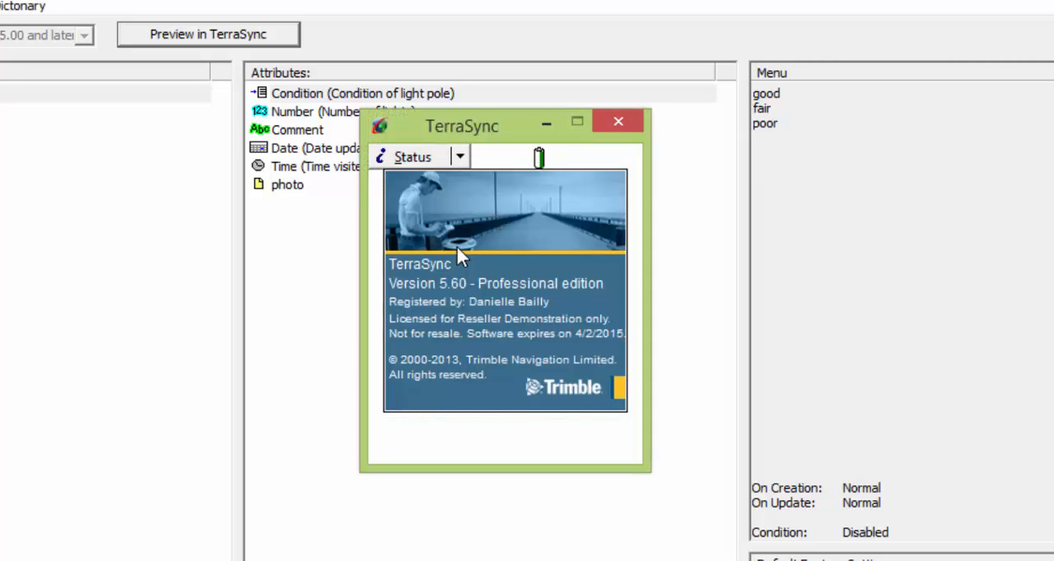
pyautogui.click(412, 156)
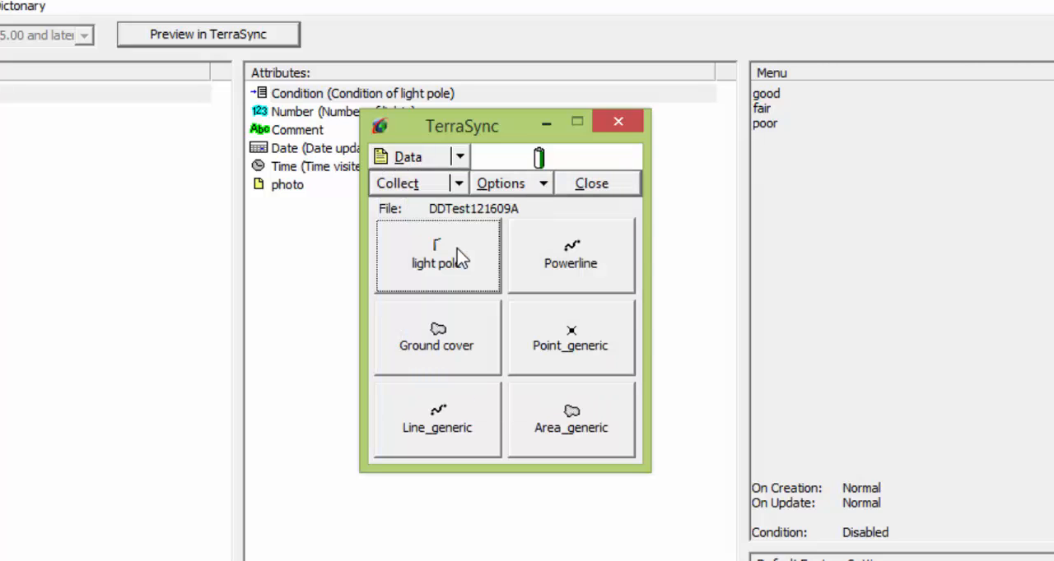
pyautogui.moveTo(464, 255)
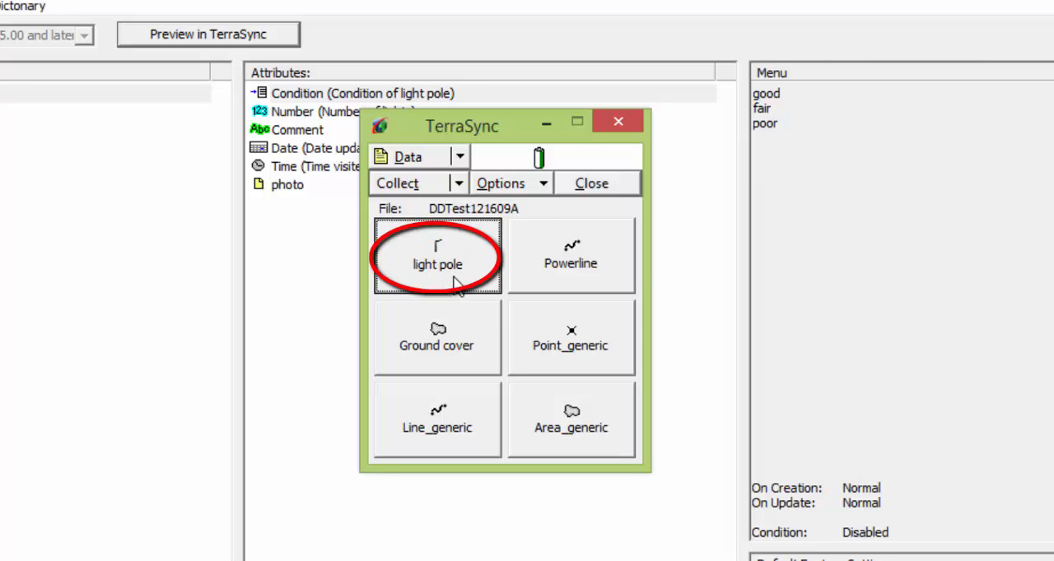
# Start a light pole record with Condition good and today's update date
pyautogui.click(438, 263)
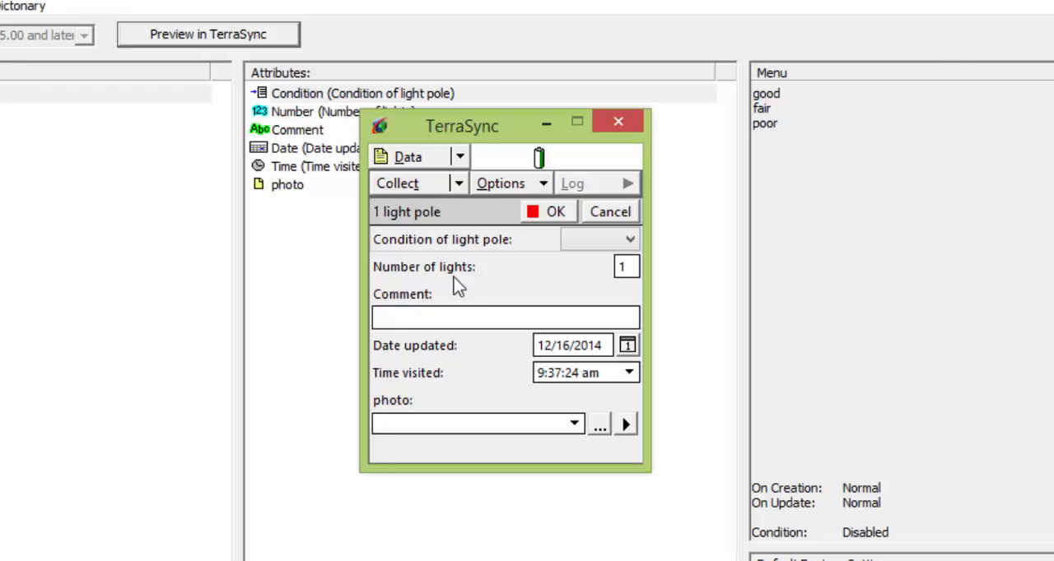
pyautogui.click(629, 240)
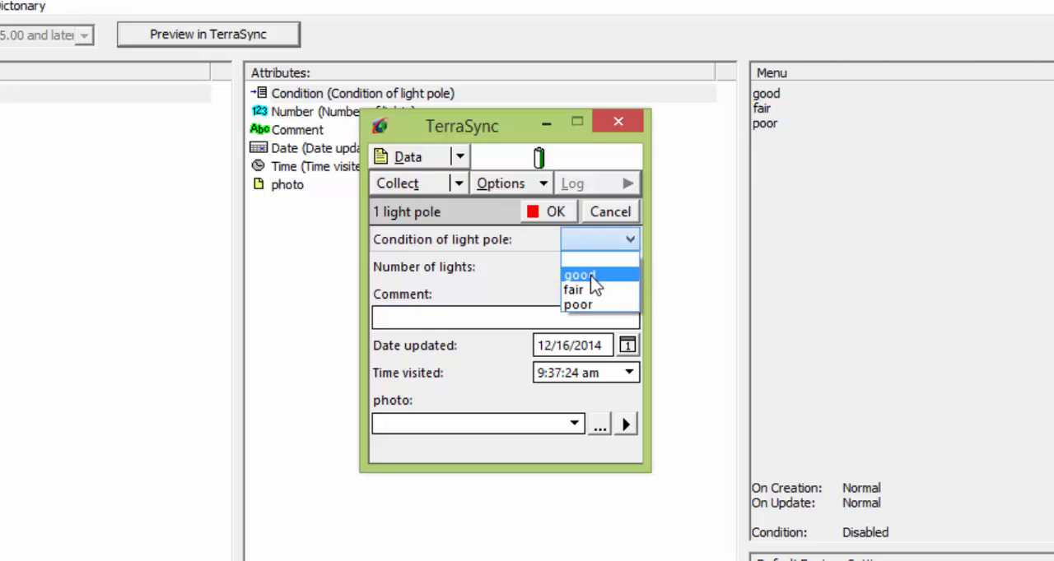
pyautogui.click(579, 275)
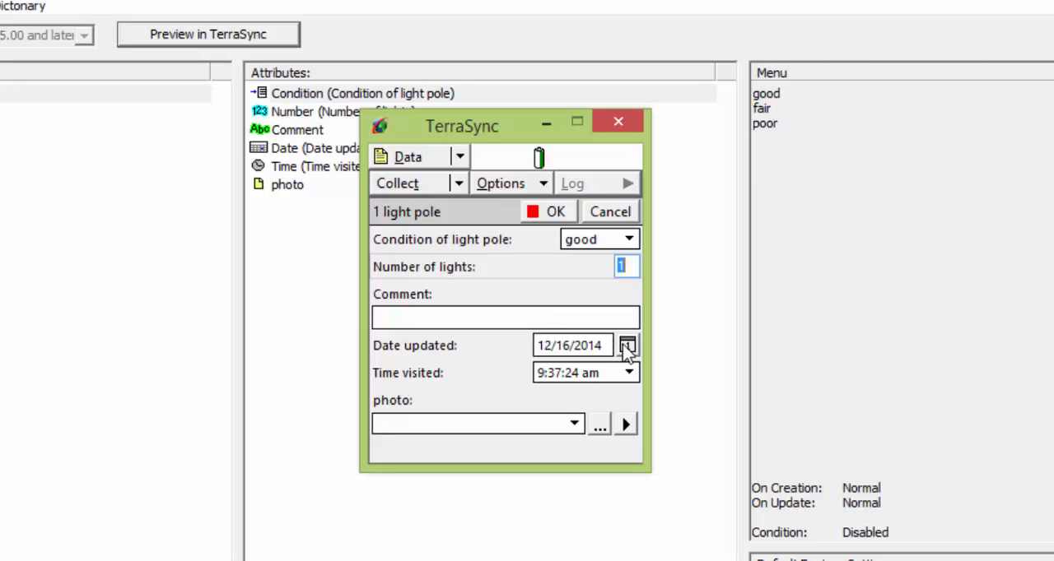
pyautogui.click(628, 345)
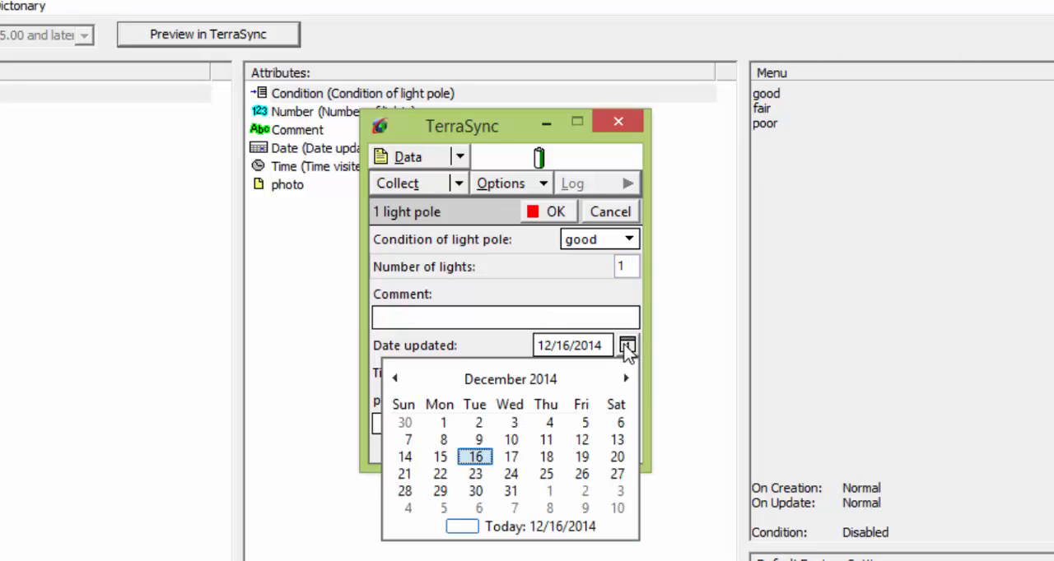
pyautogui.click(627, 346)
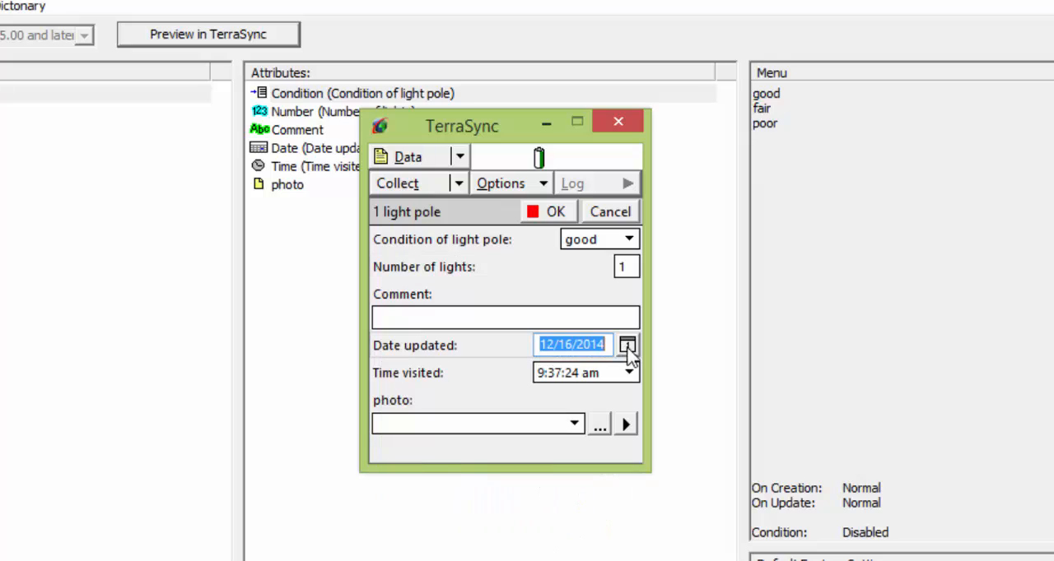
# Check the Time visited choices, then cancel the light pole record
pyautogui.click(630, 372)
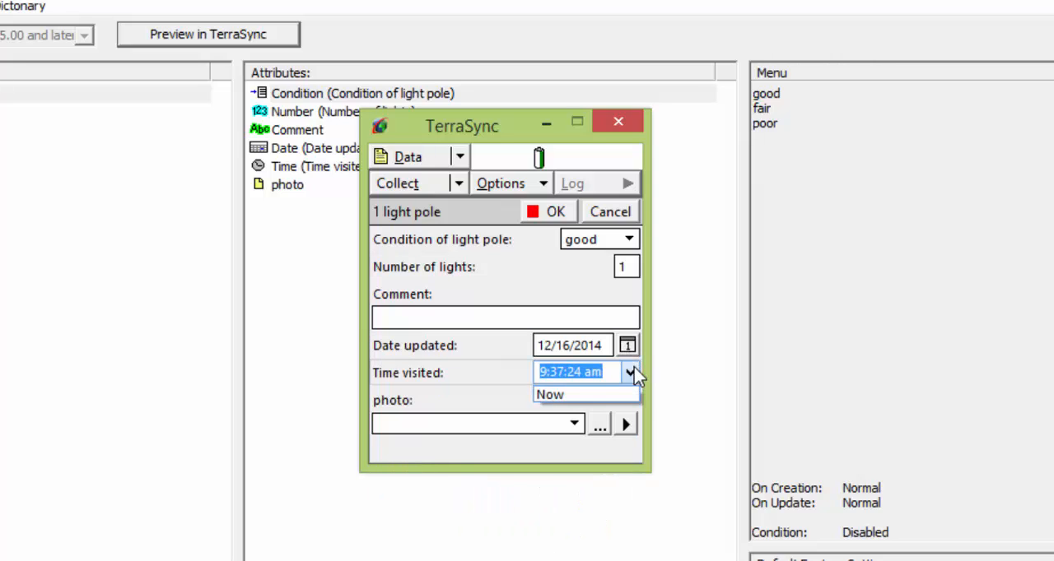
pyautogui.click(631, 372)
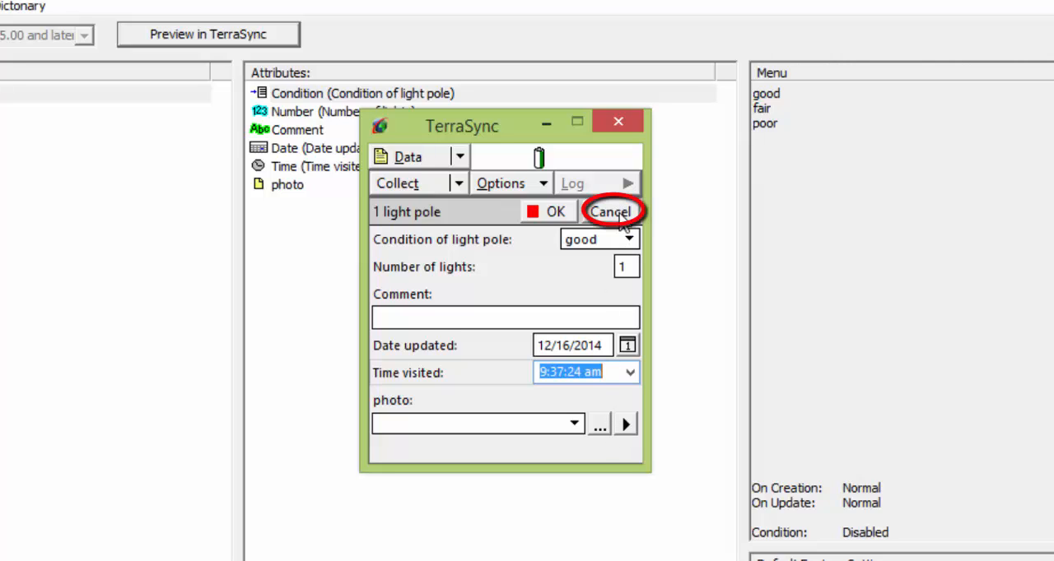
pyautogui.click(610, 211)
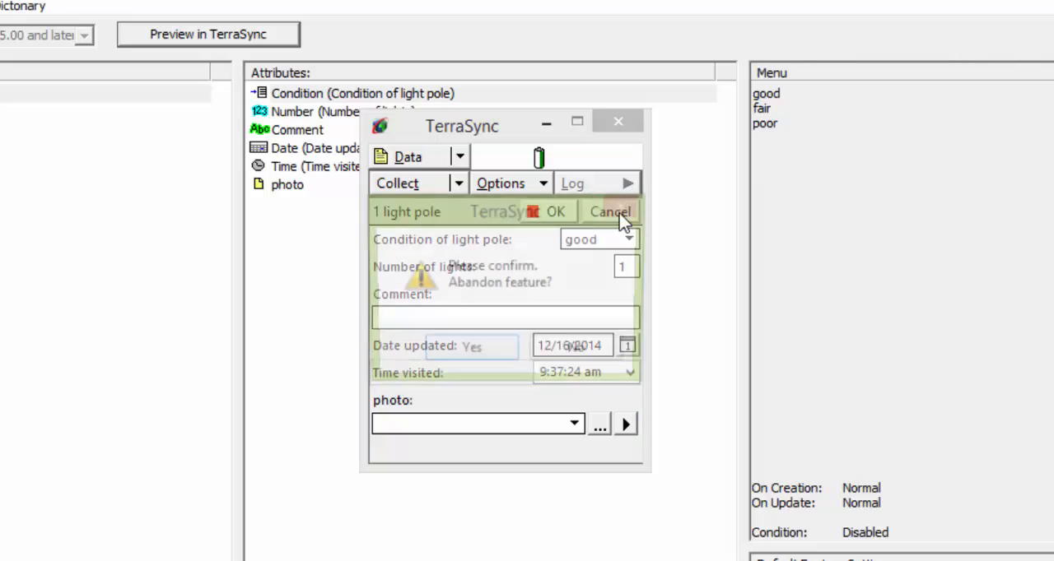
pyautogui.click(609, 211)
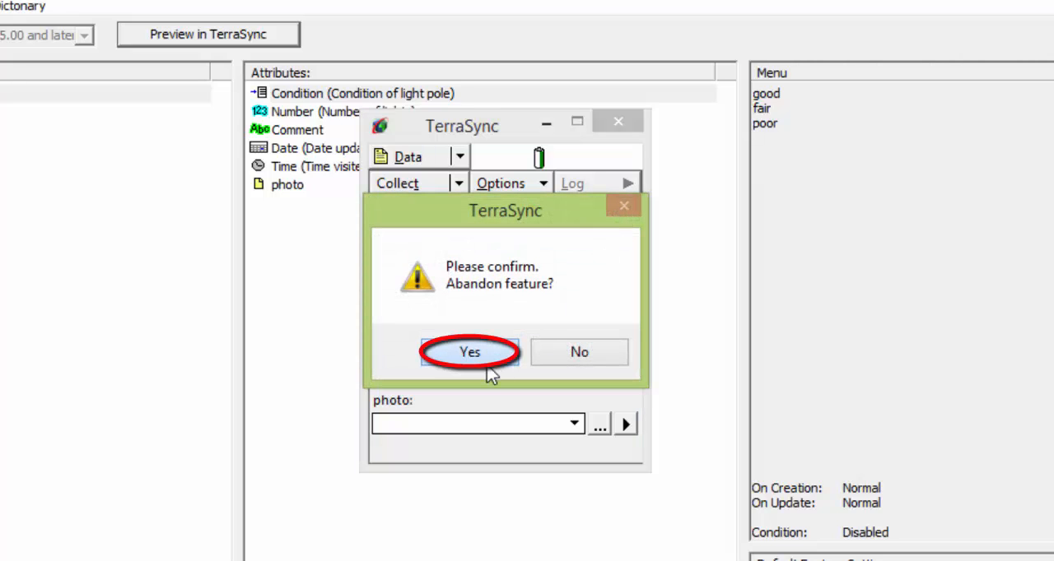
# Abandon the light pole, then start a Powerline record with Condition good
pyautogui.click(469, 352)
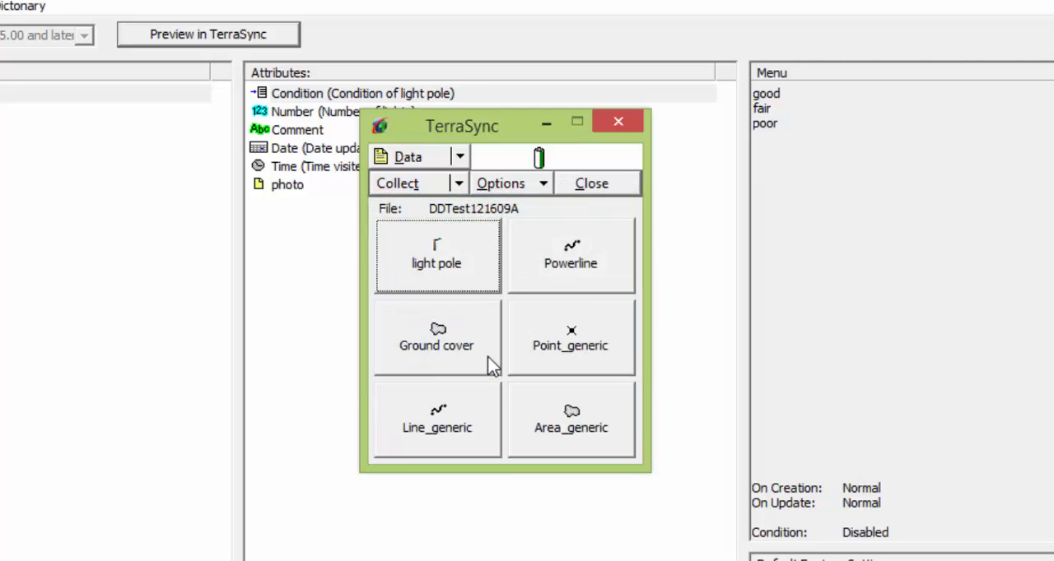
pyautogui.moveTo(579, 251)
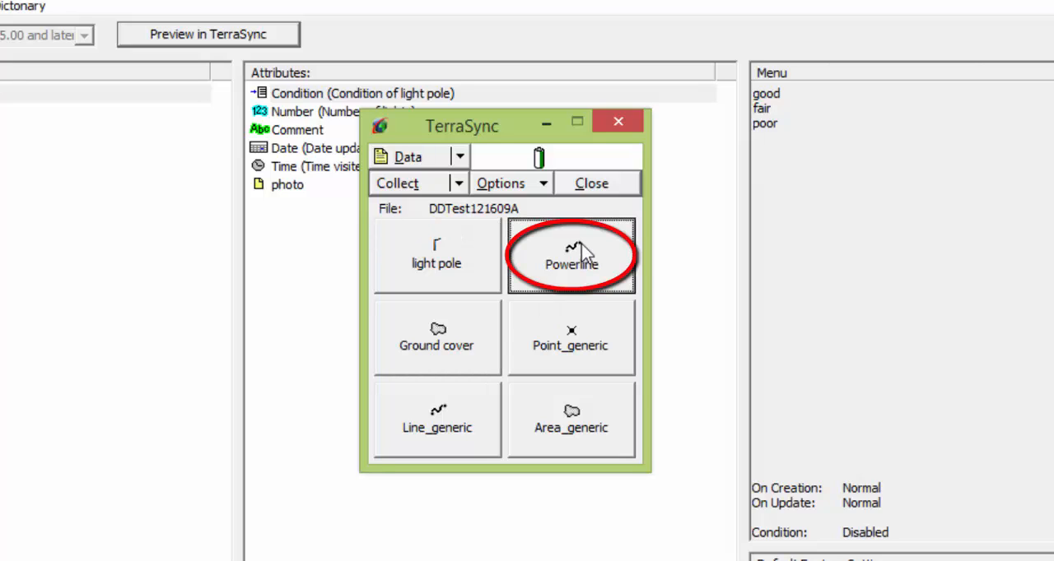
pyautogui.click(571, 256)
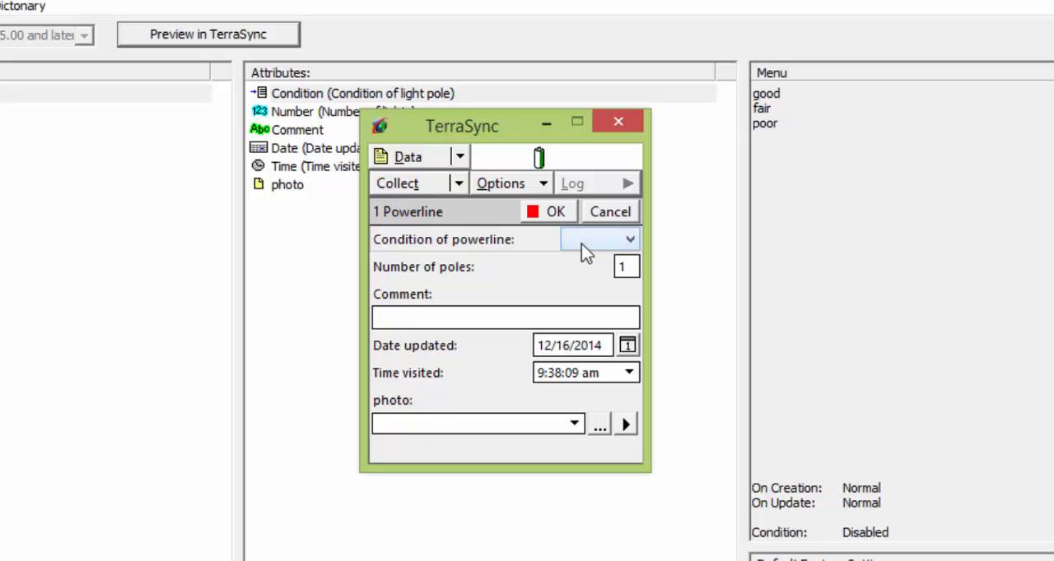
pyautogui.click(629, 241)
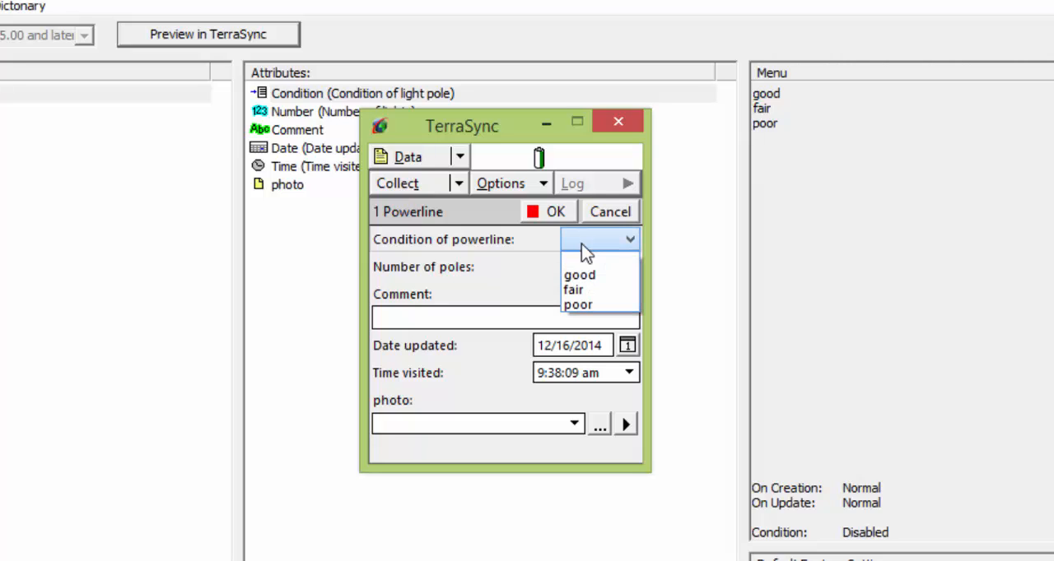
pyautogui.moveTo(580, 275)
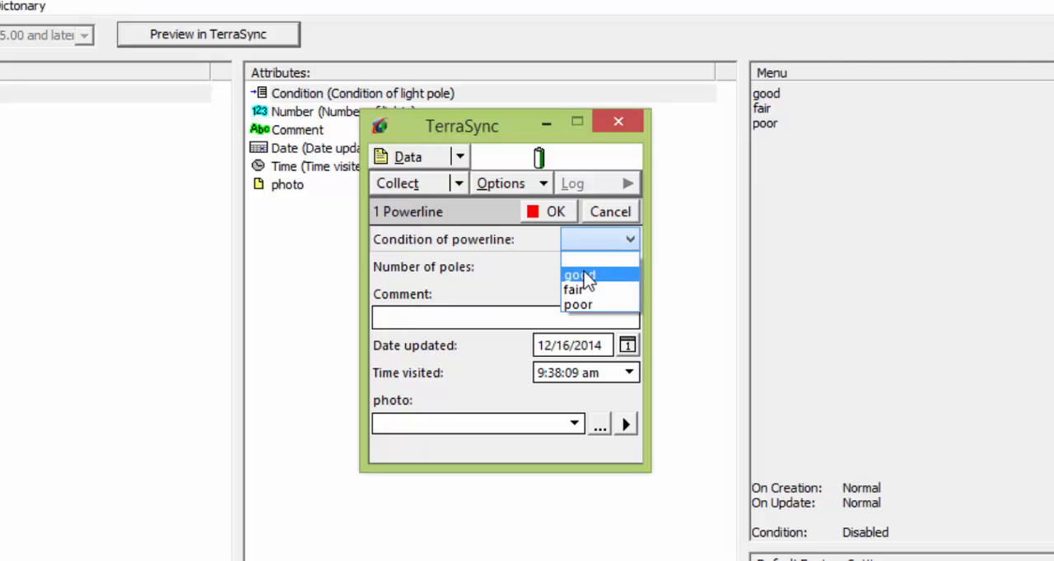
pyautogui.click(580, 275)
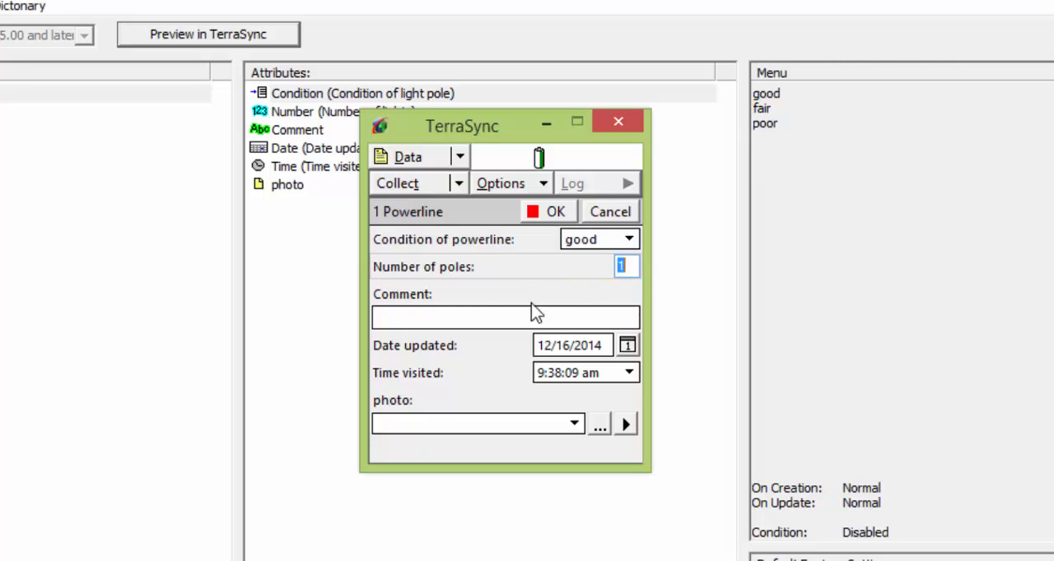
pyautogui.moveTo(634, 396)
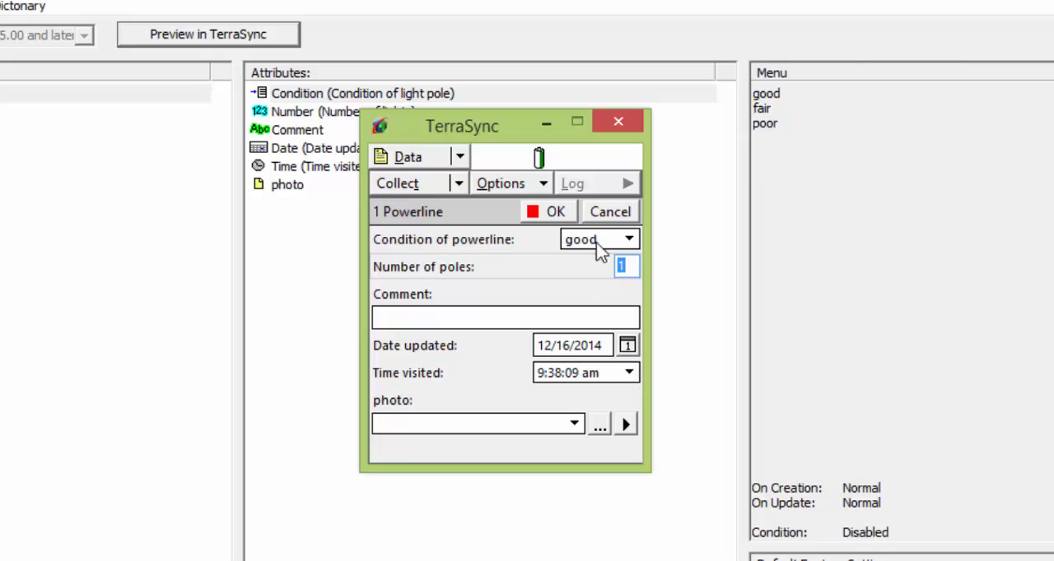
# Cancel the Powerline record and confirm abandoning it
pyautogui.click(609, 210)
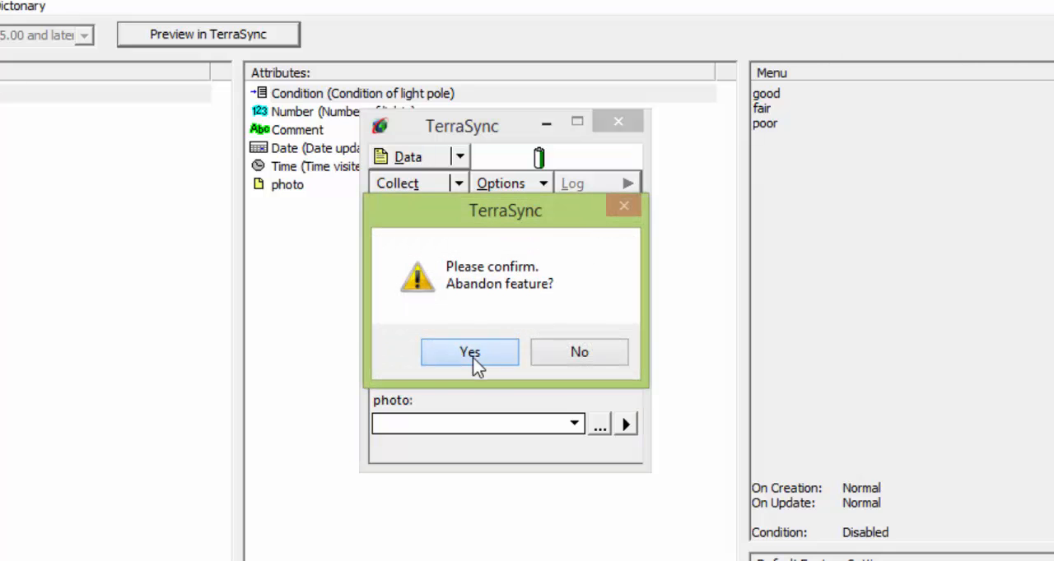
pyautogui.click(469, 352)
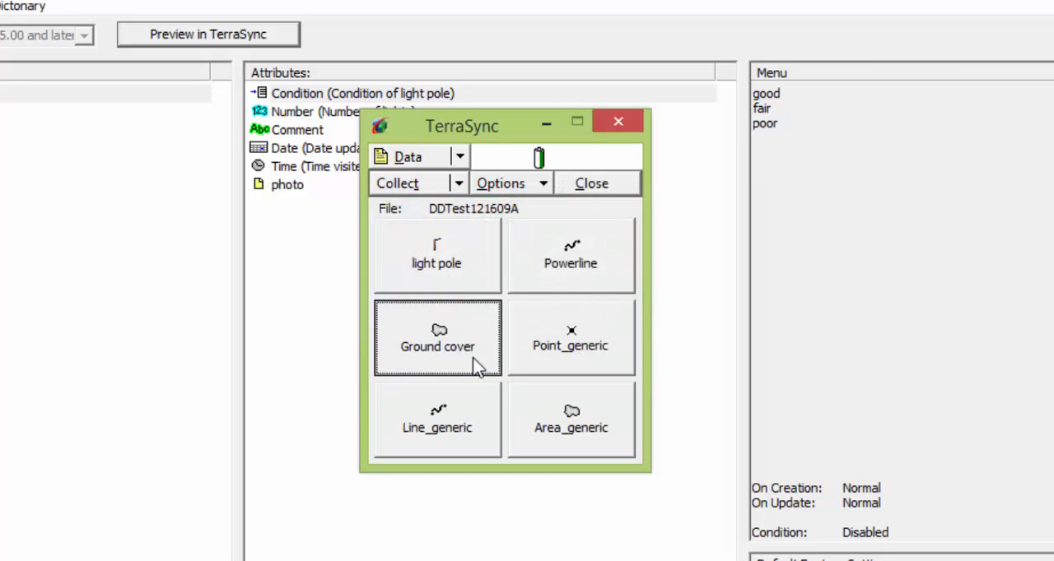
# Start a new Ground cover record showing its attribute form
pyautogui.click(436, 339)
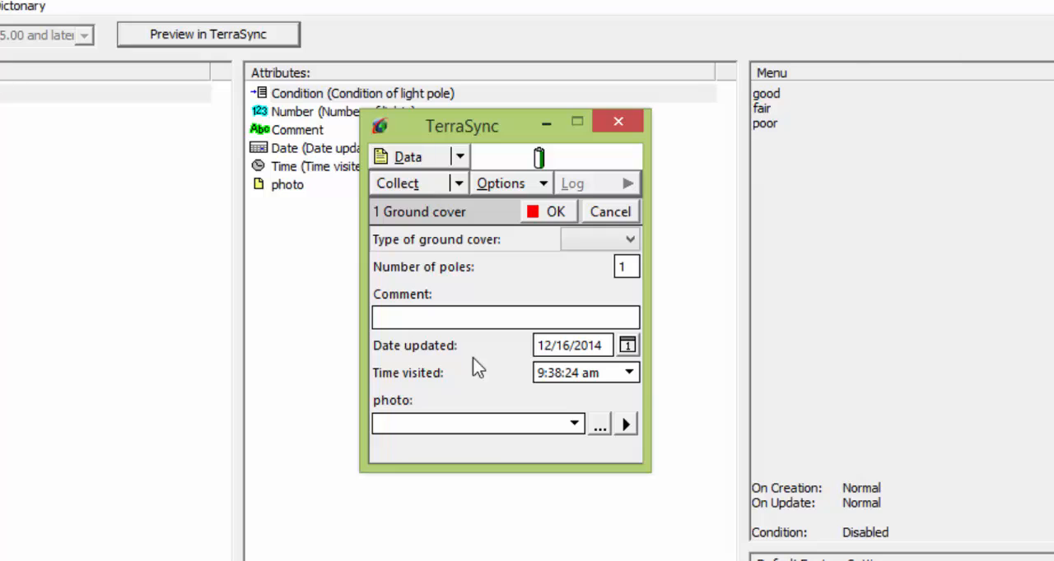
pyautogui.moveTo(546, 288)
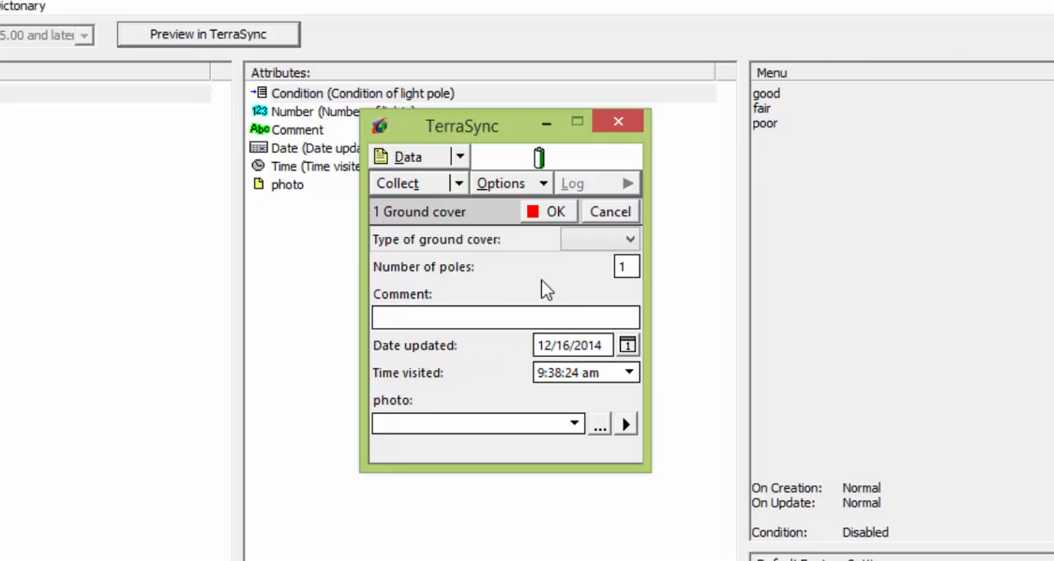